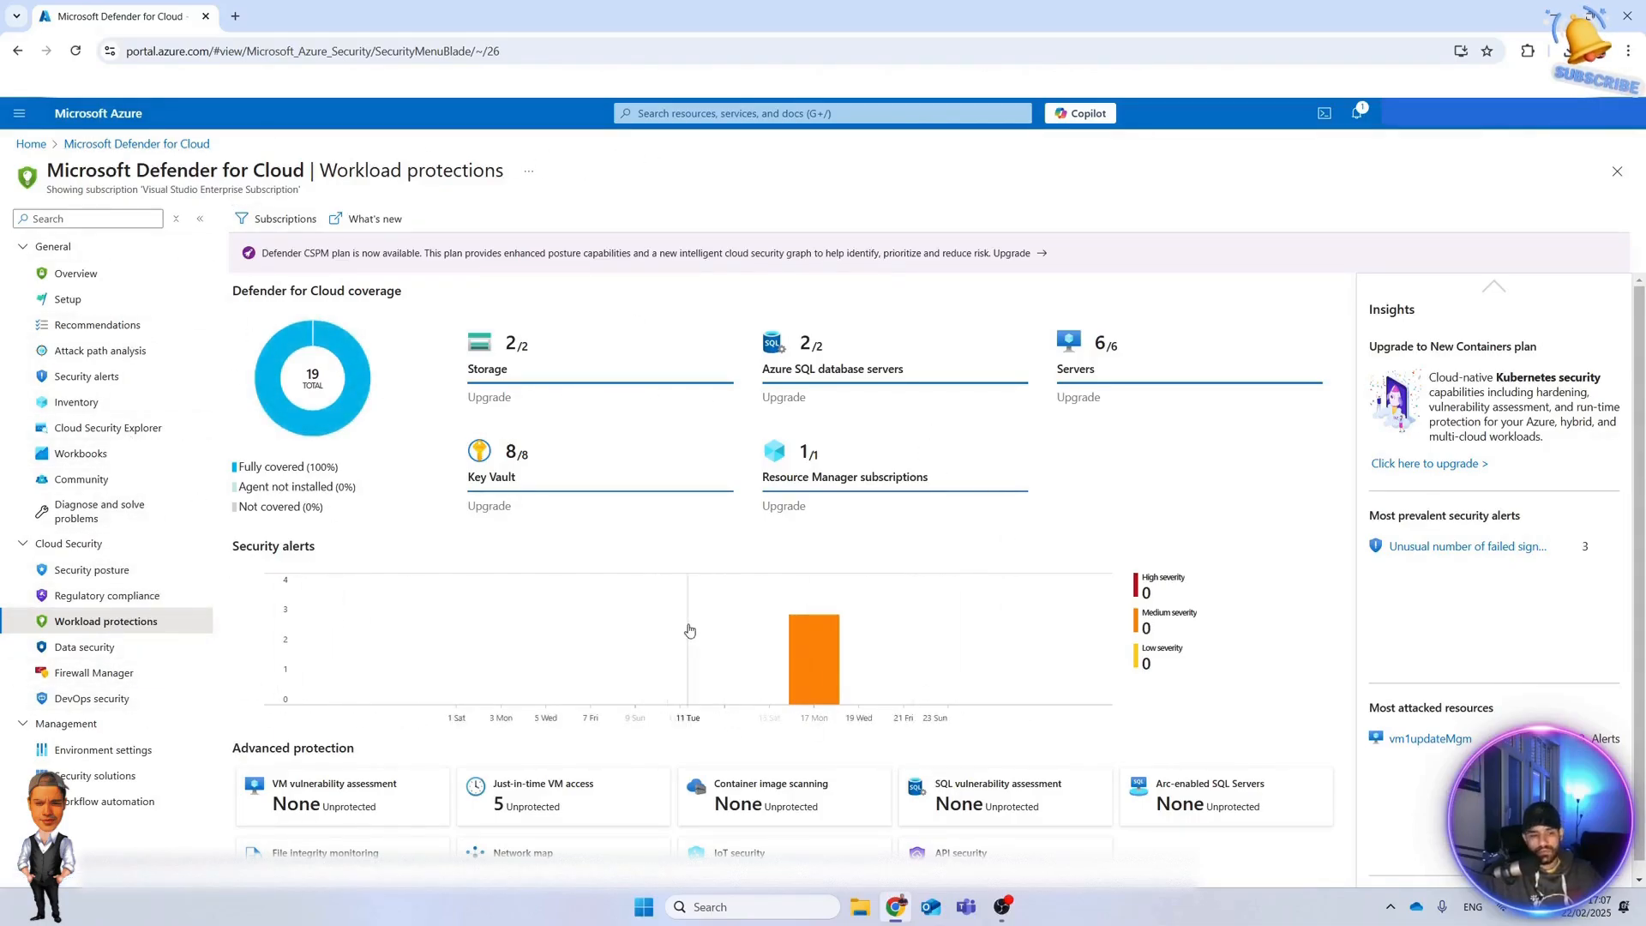
# Open Just-in-time VM access in Workload protections and list the Not Configured machines.
pyautogui.click(543, 783)
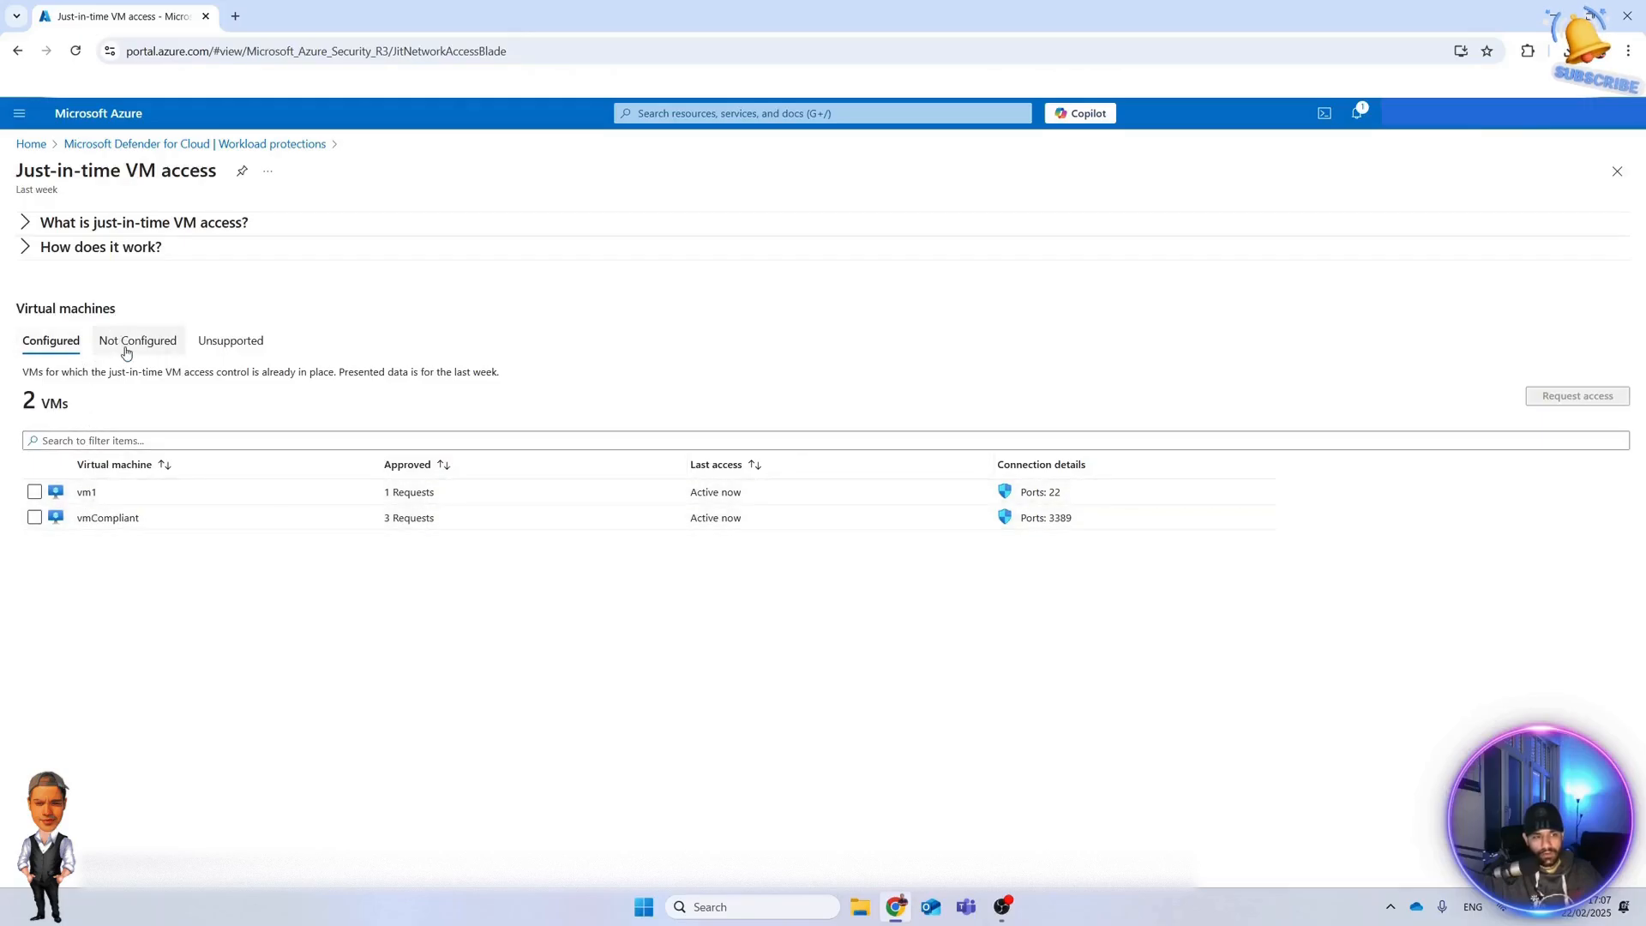
pyautogui.click(137, 339)
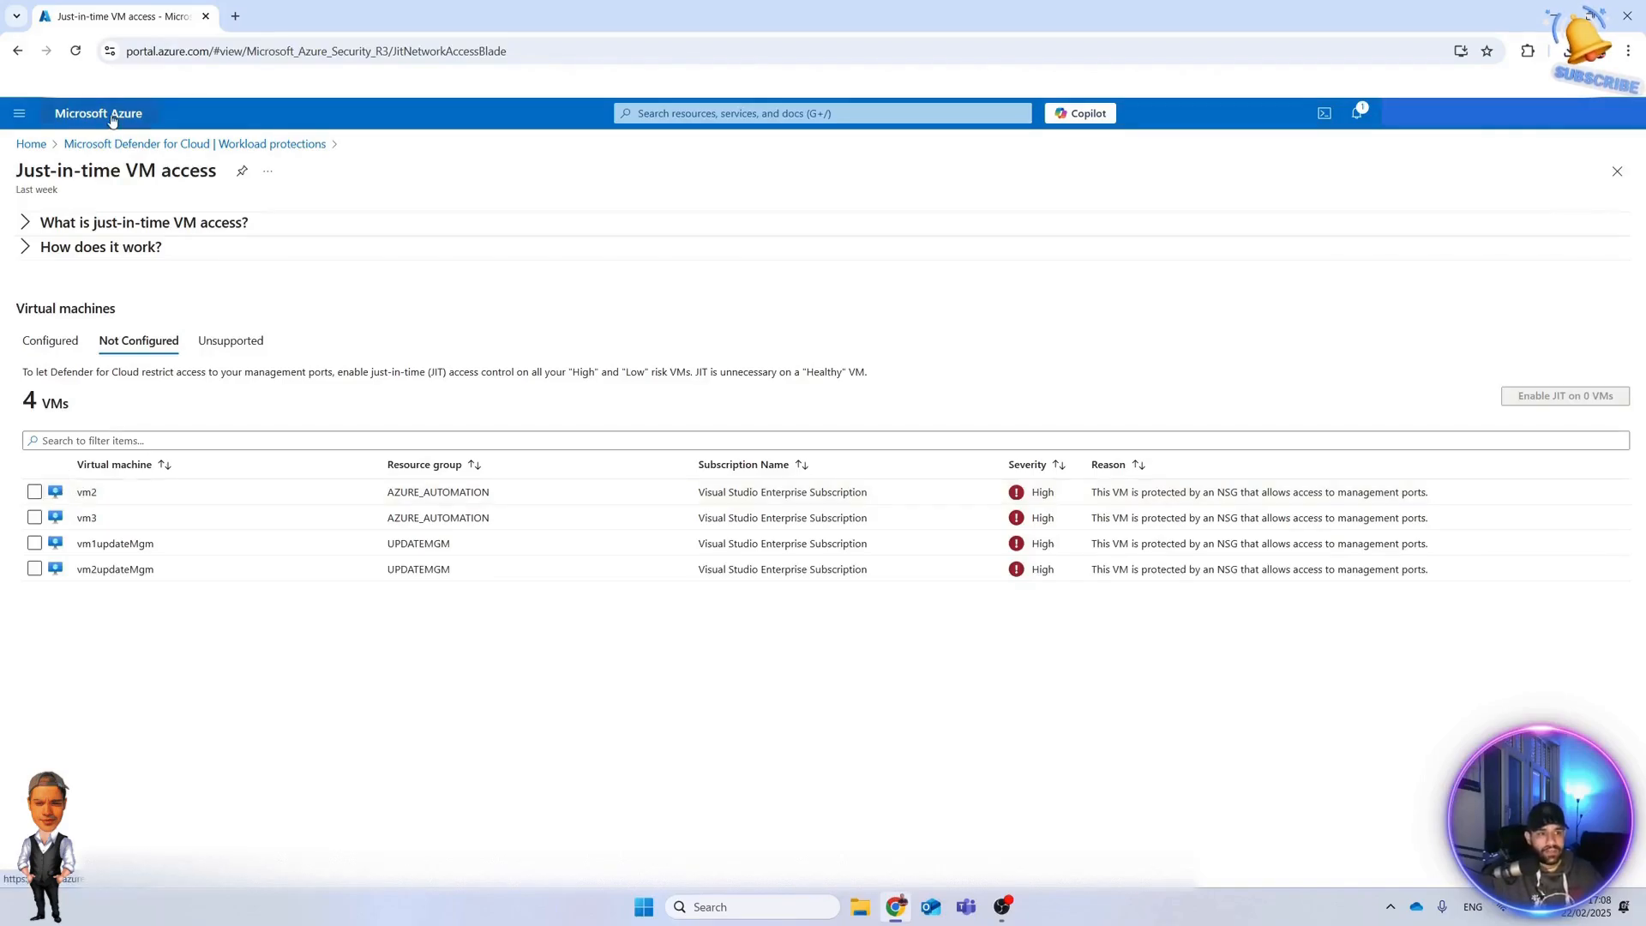
# From Home, open Virtual machines, select vm2 and show its Configuration page with the JIT section.
pyautogui.click(31, 144)
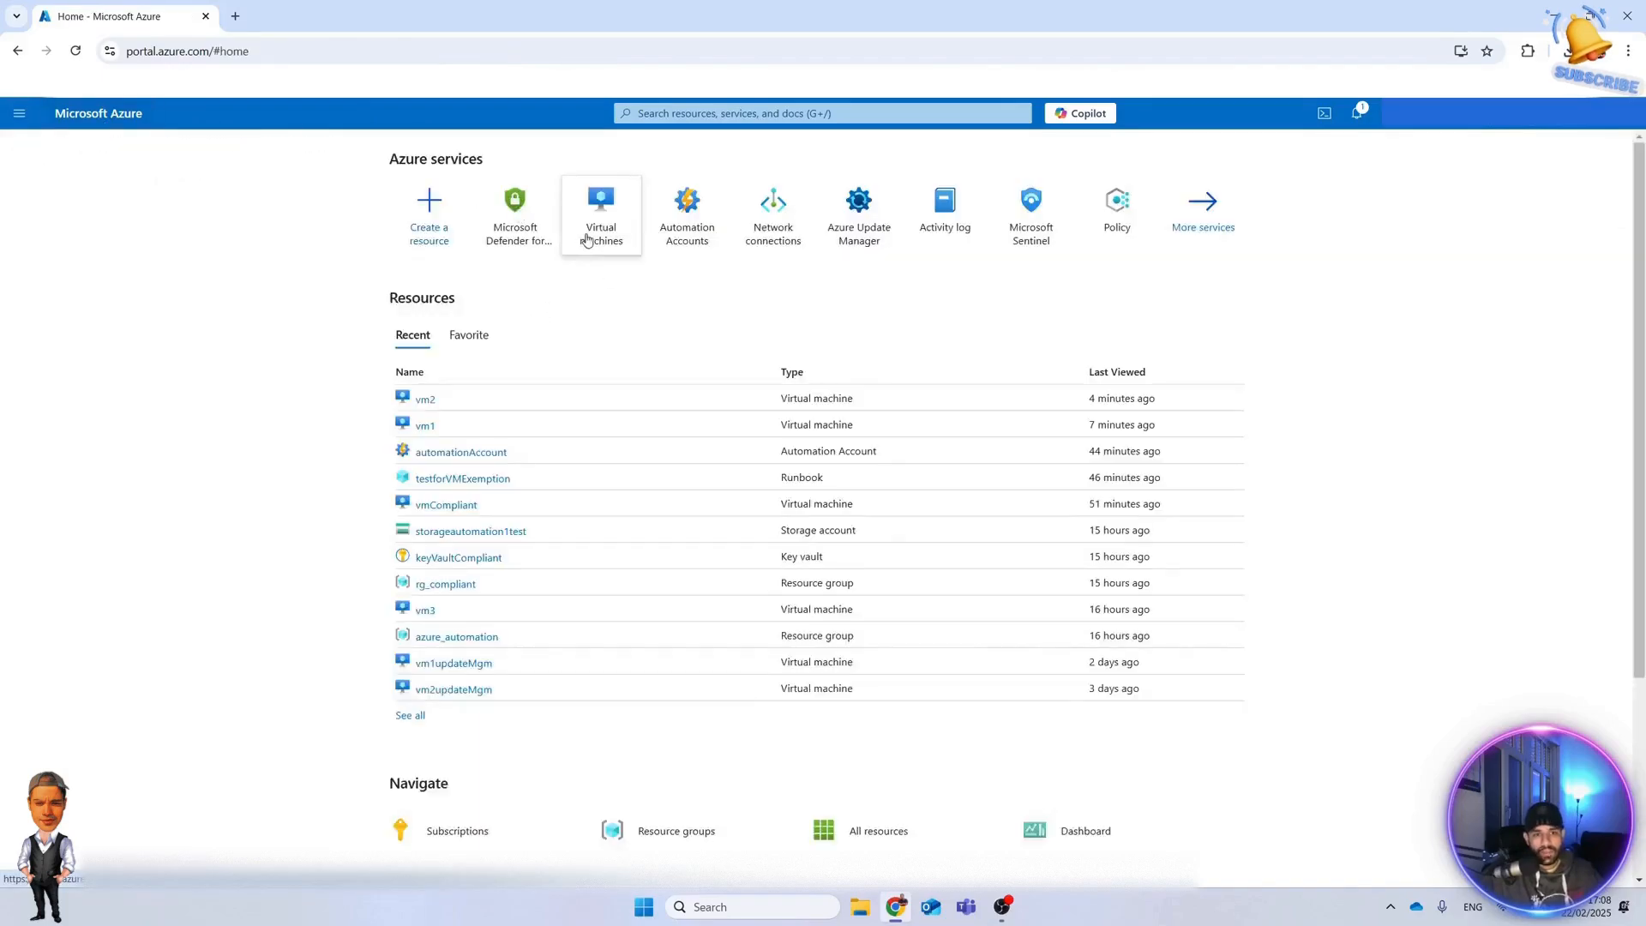
pyautogui.click(601, 209)
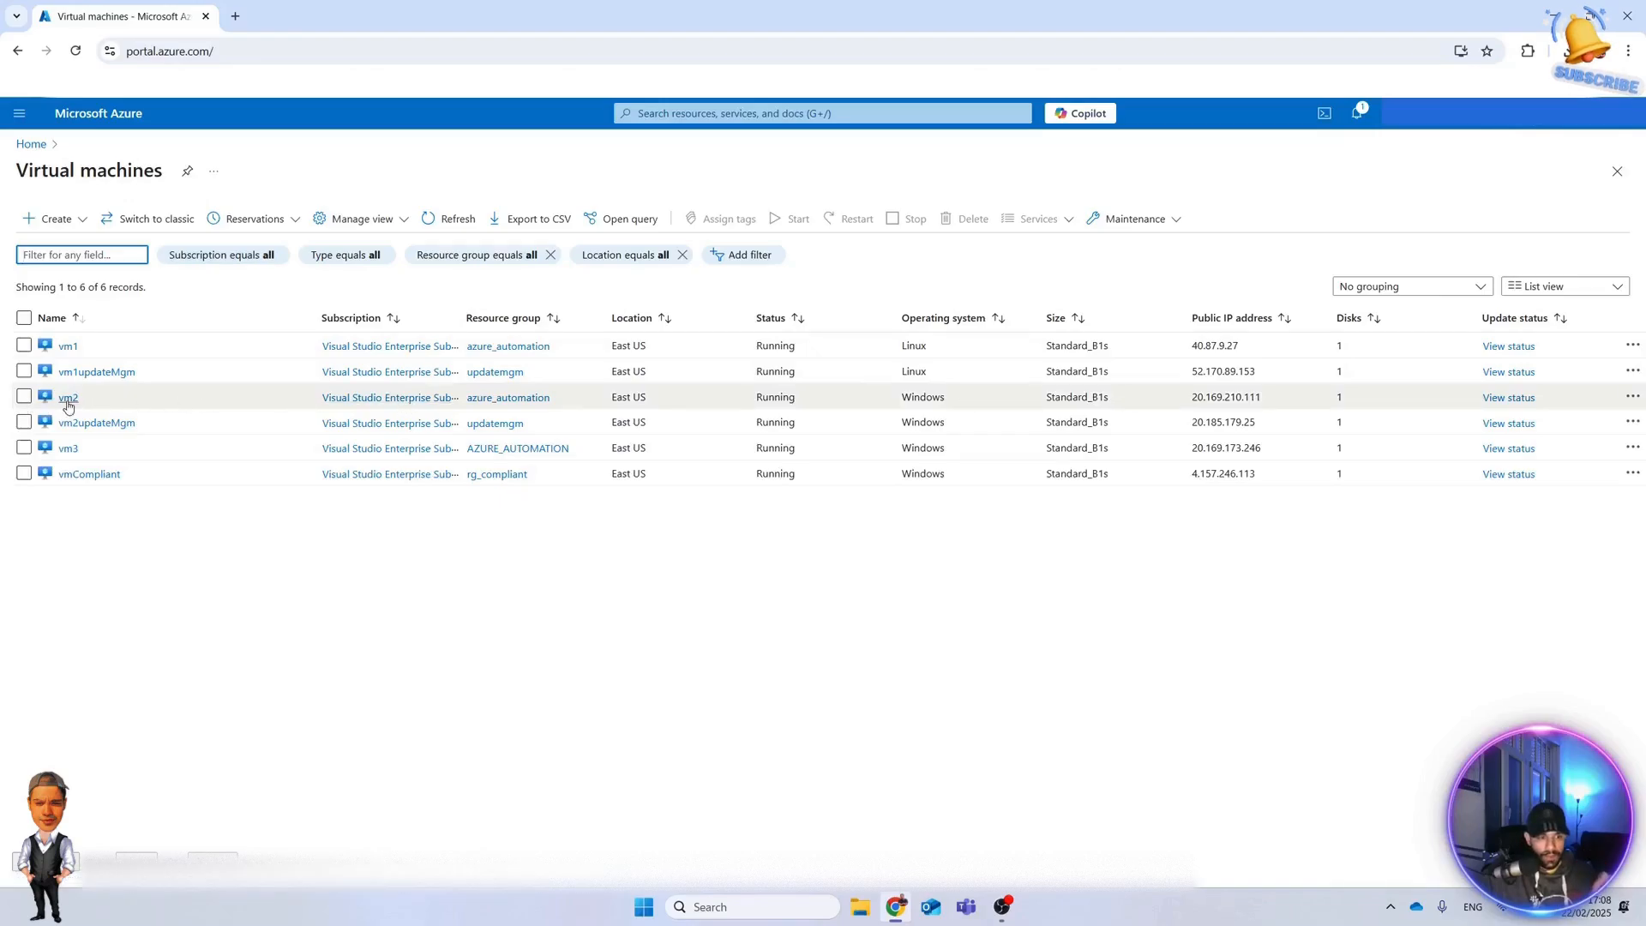
pyautogui.click(66, 396)
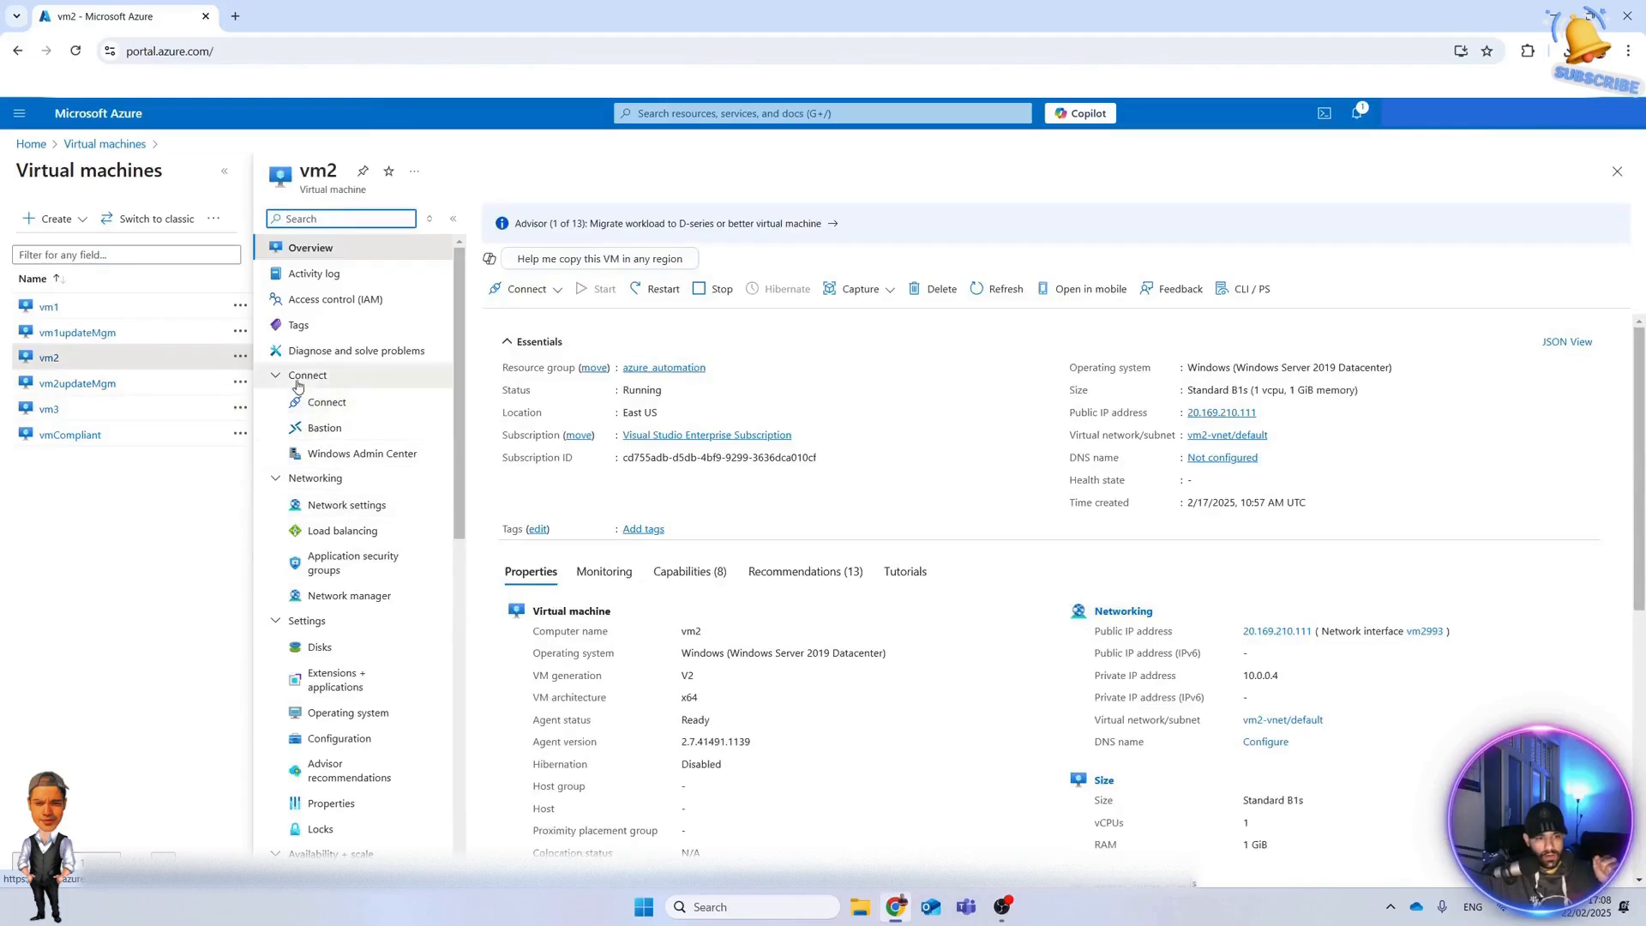
pyautogui.scroll(-3)
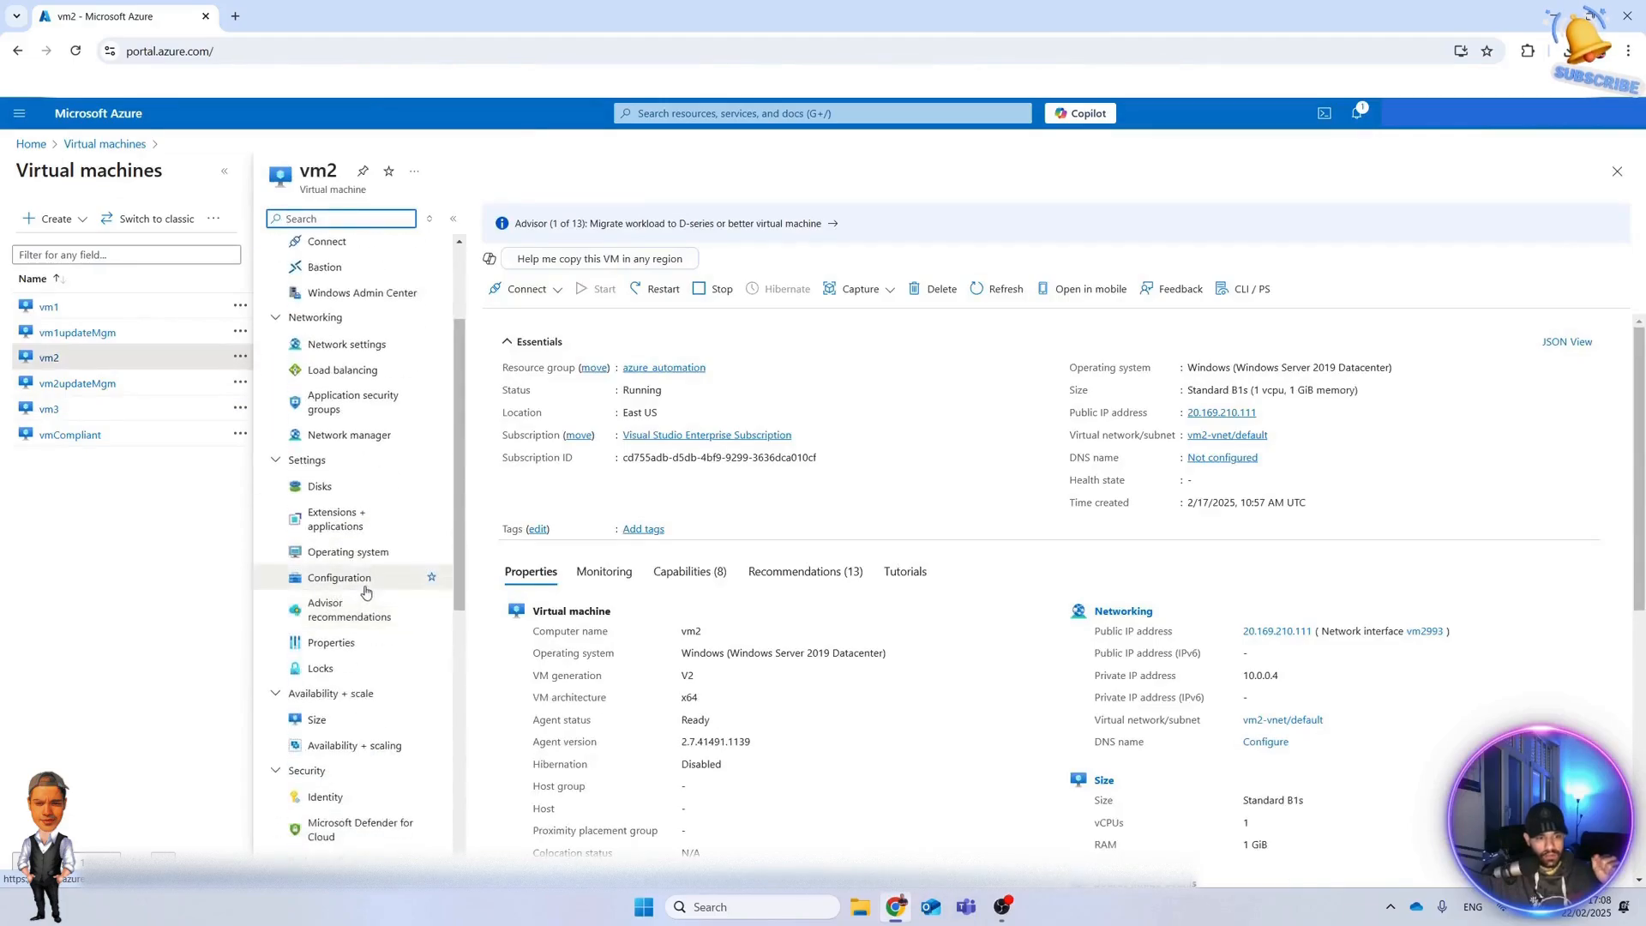
pyautogui.scroll(-3)
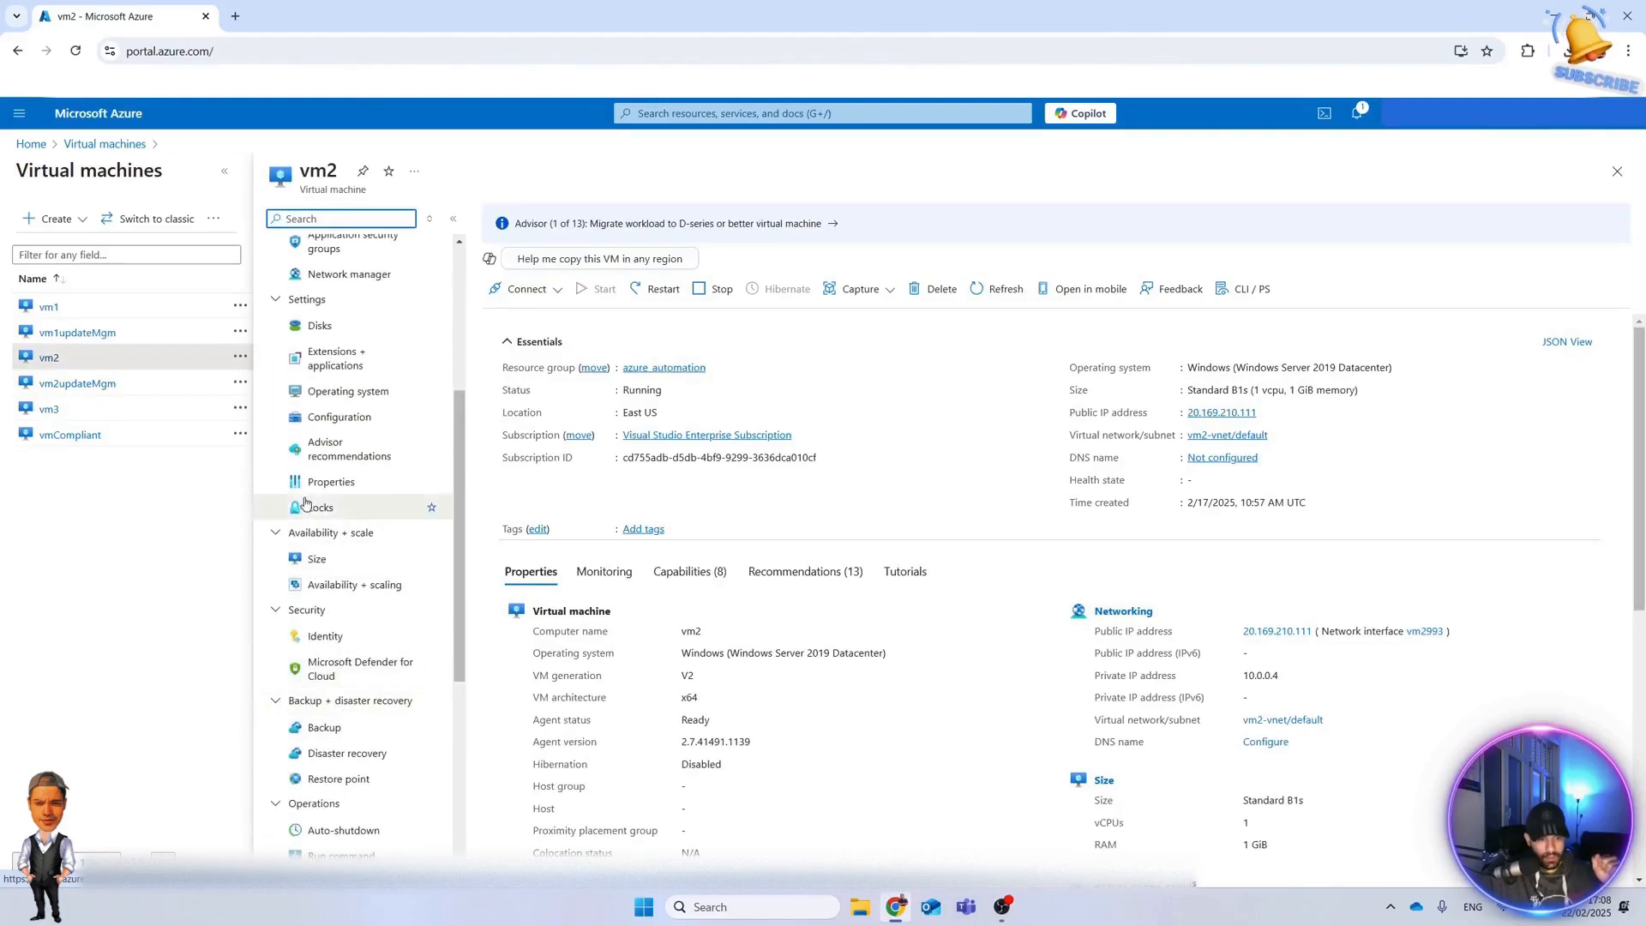
pyautogui.click(338, 417)
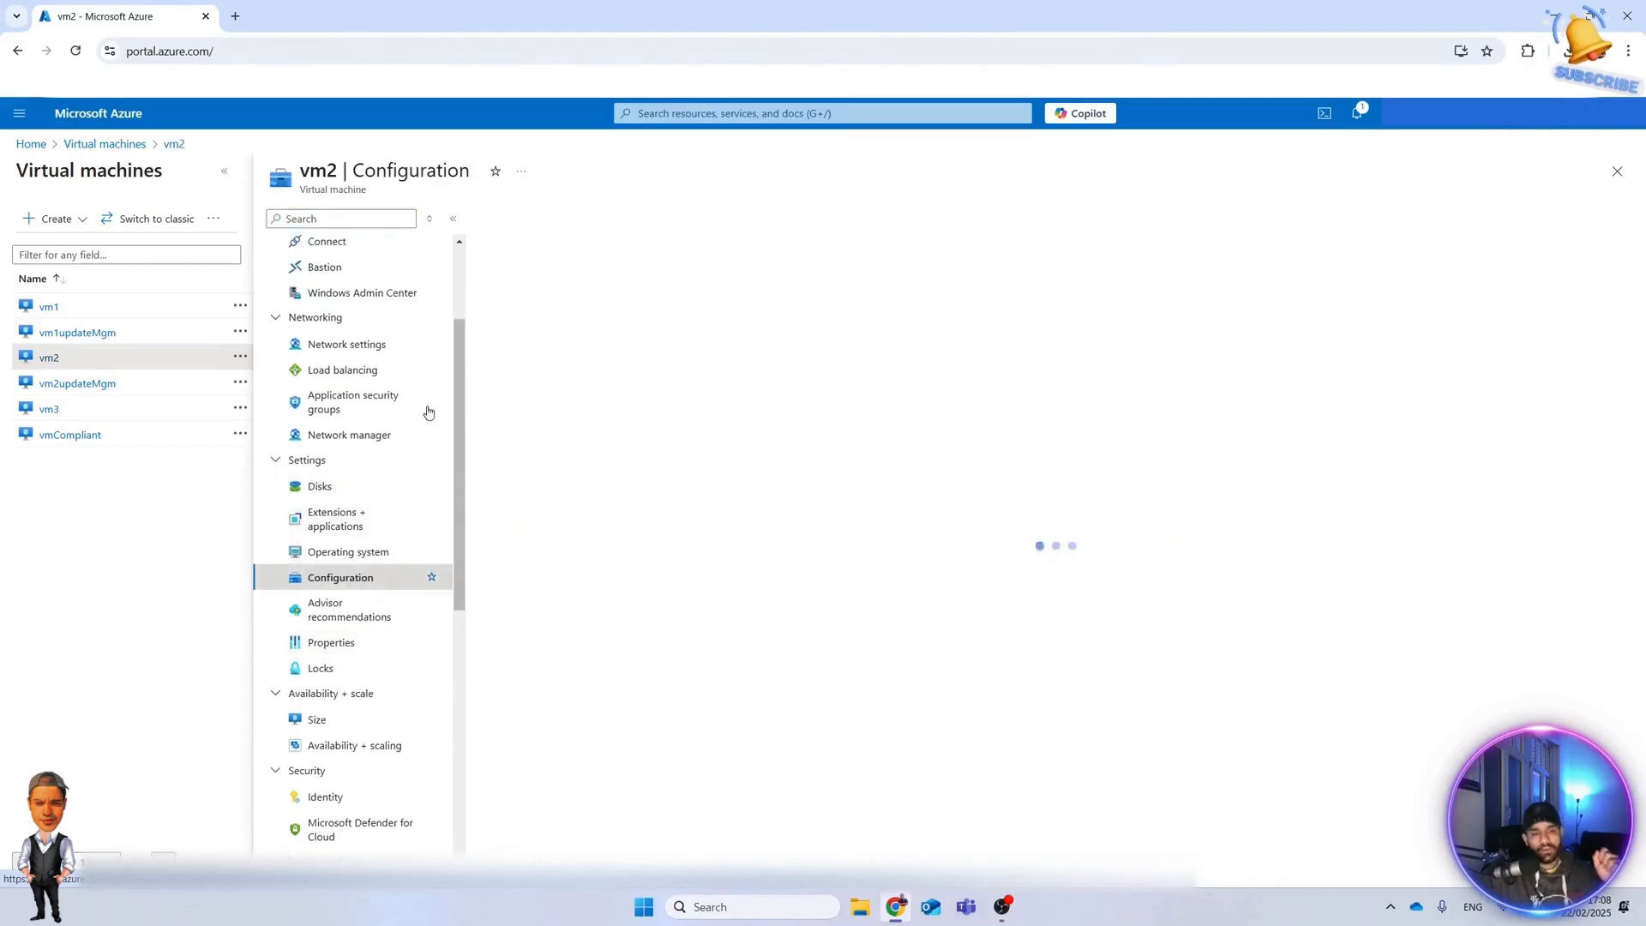
pyautogui.click(340, 578)
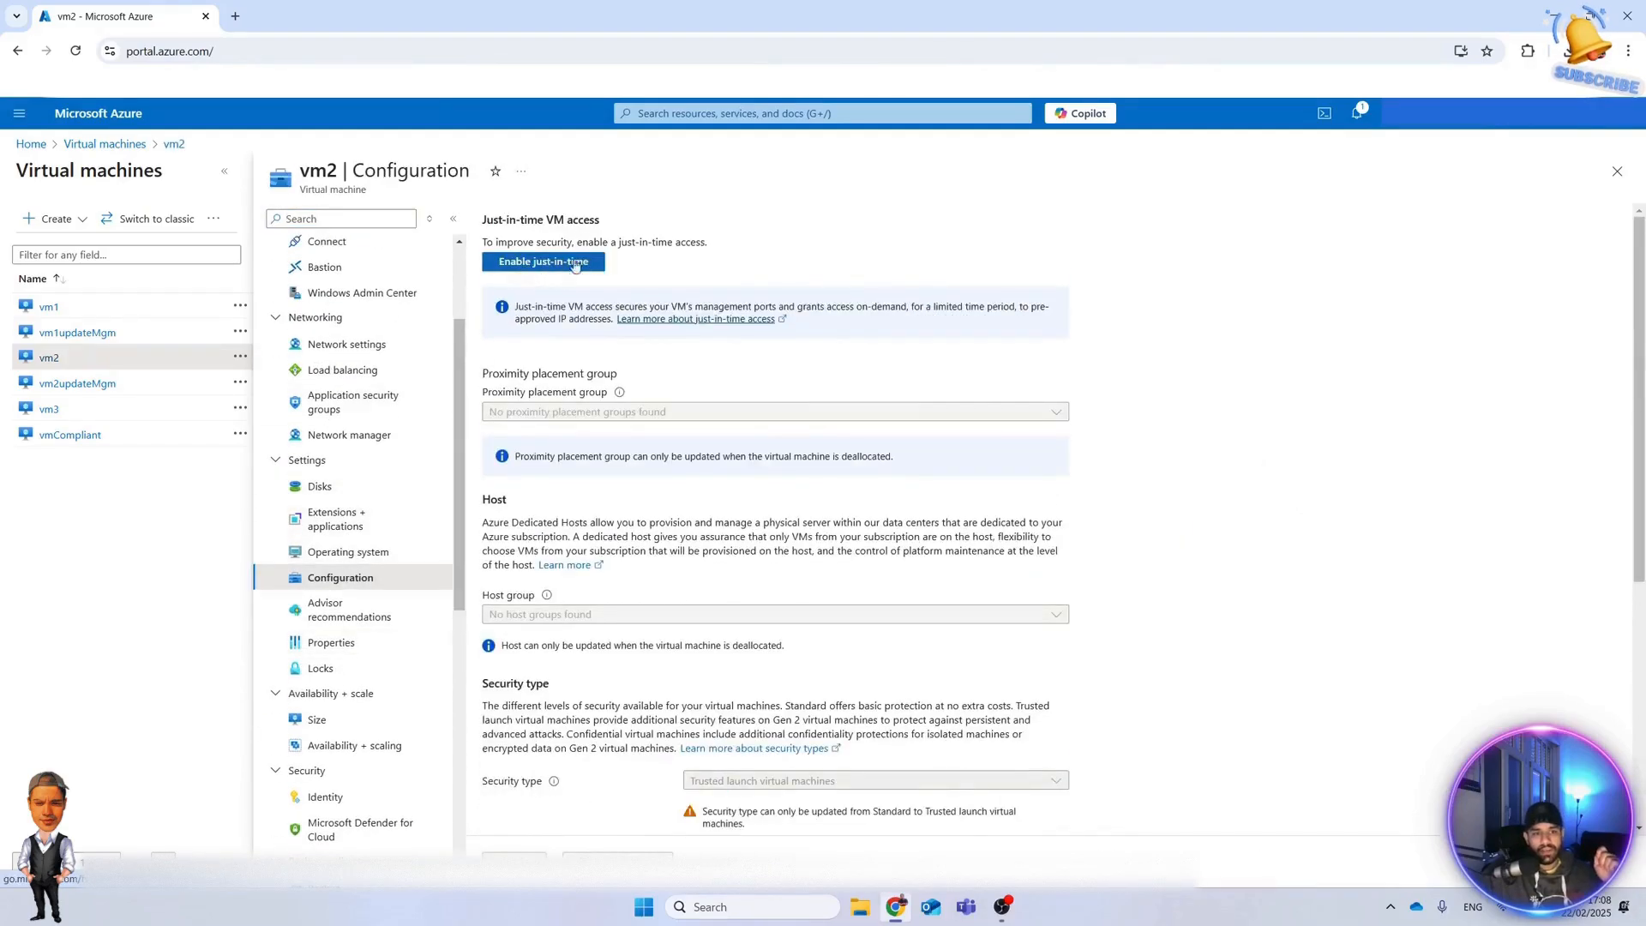
pyautogui.moveTo(559, 273)
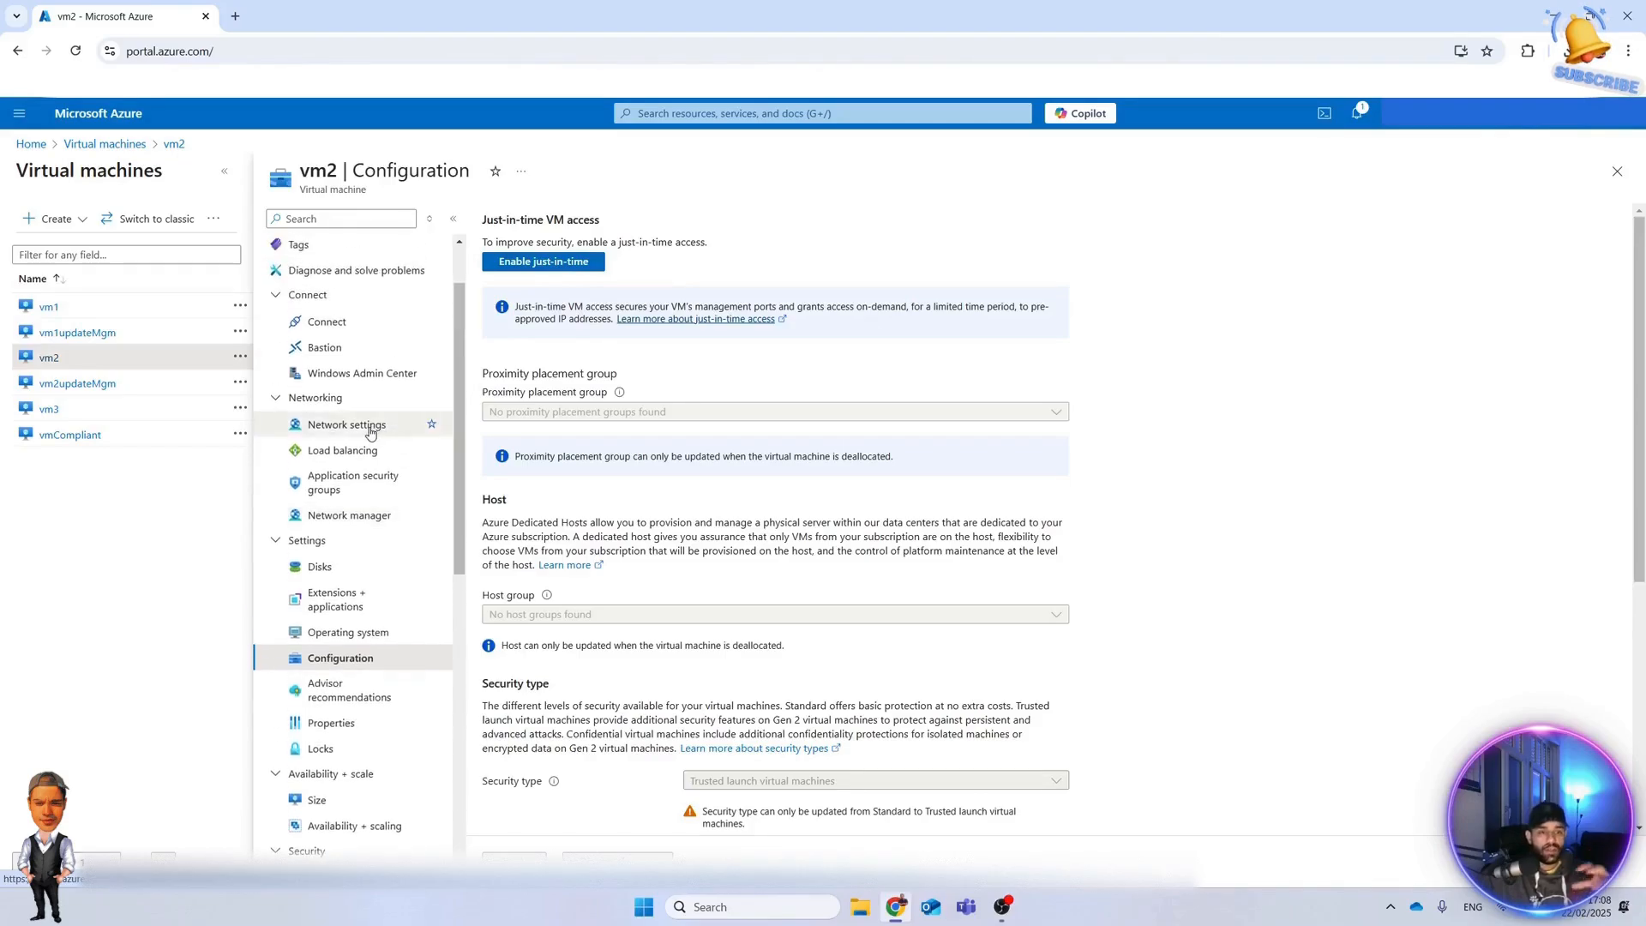
# Show vm2's Network settings inbound rules, including RDP allowed on port 3389 from any source.
pyautogui.click(348, 423)
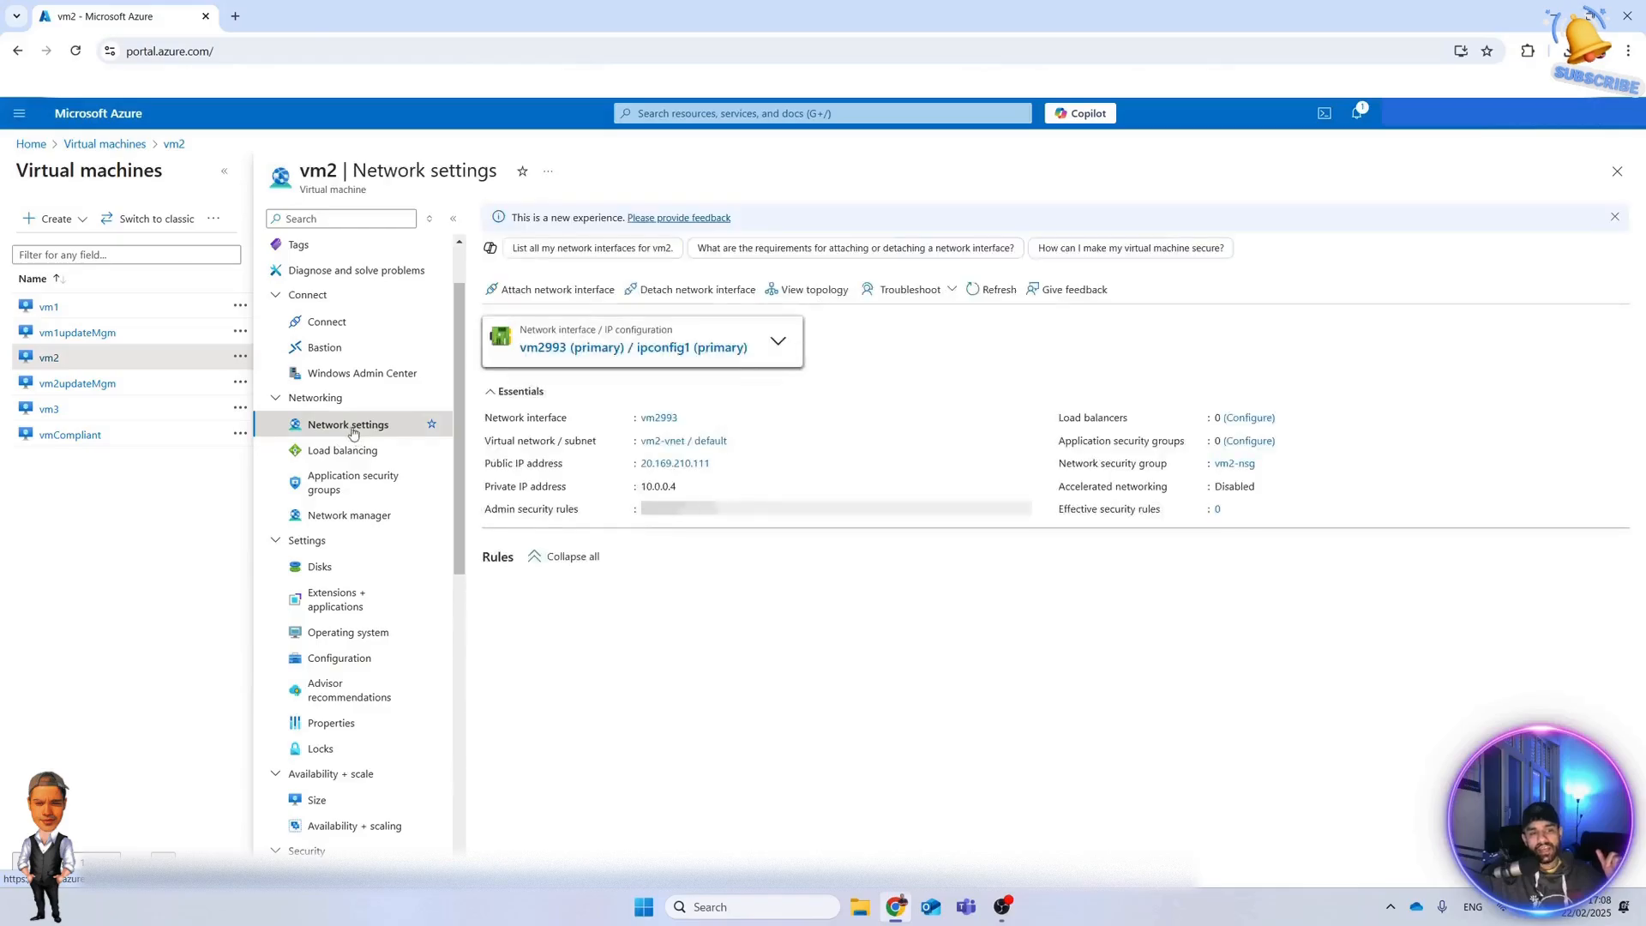
pyautogui.scroll(-3)
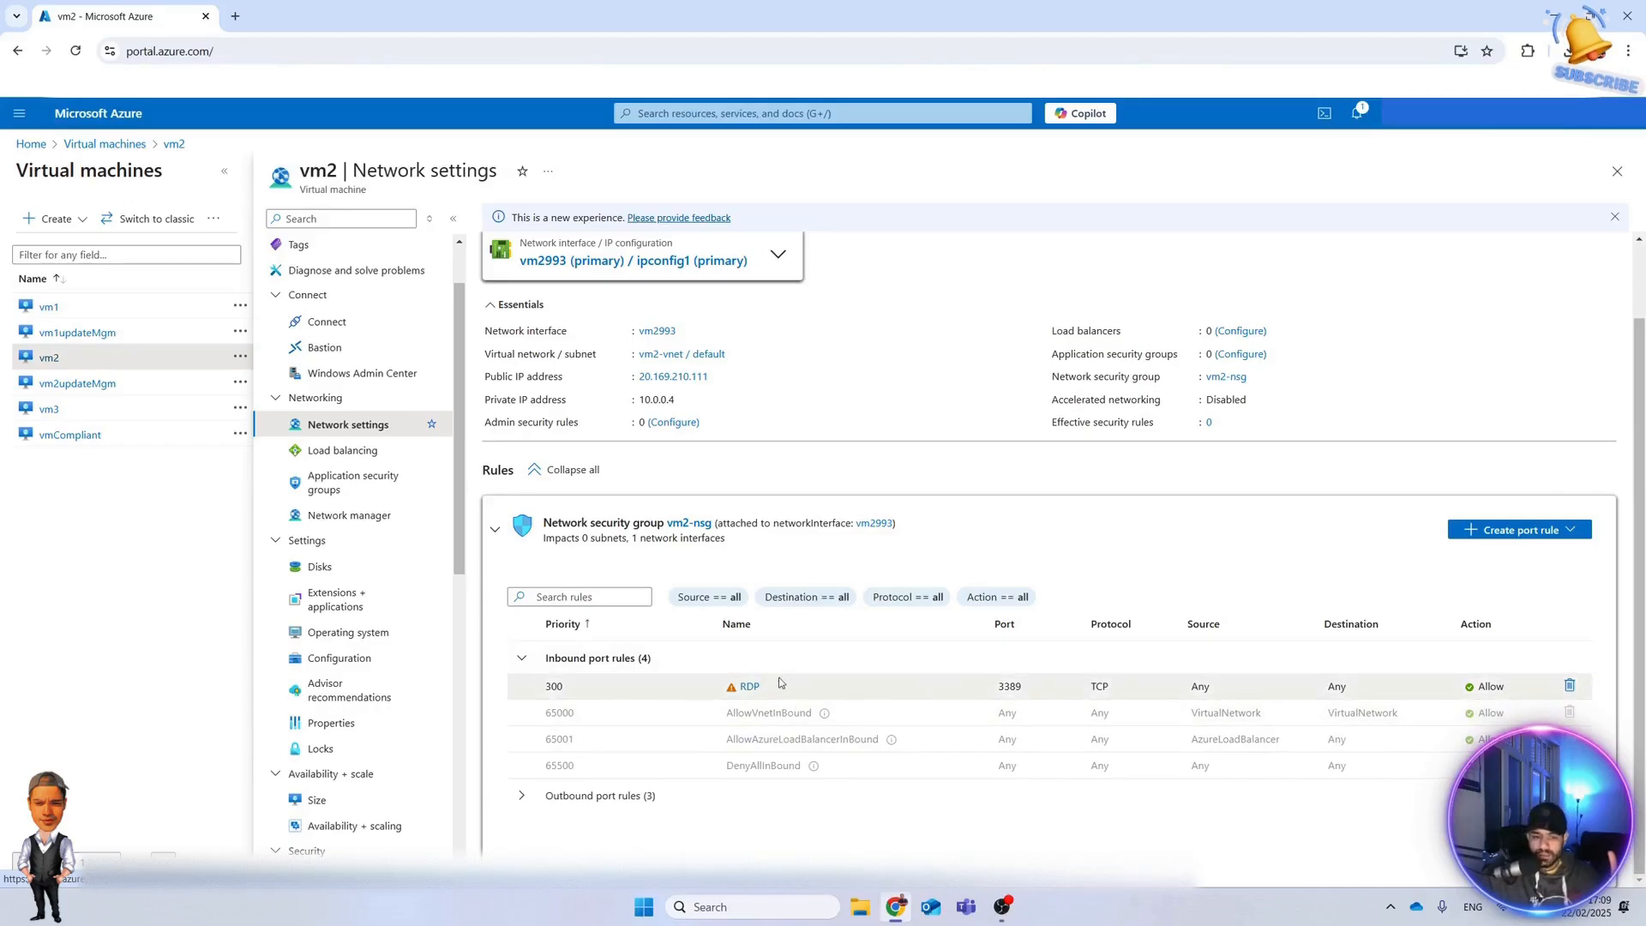
pyautogui.moveTo(765, 681)
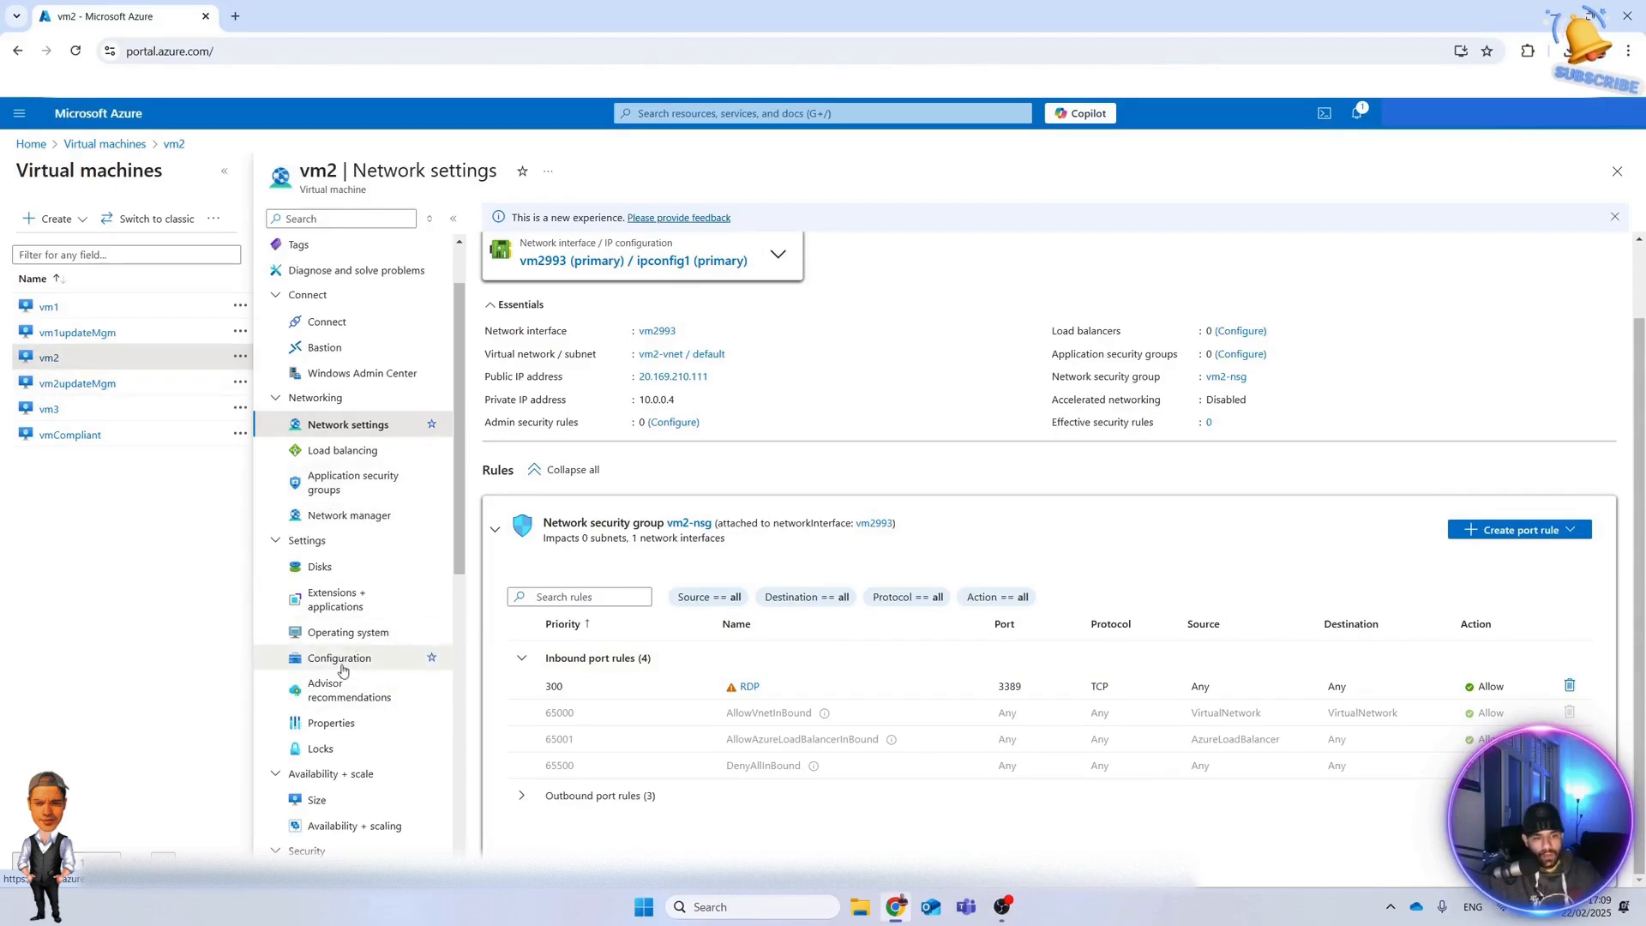
# Enable just-in-time access on vm2's Configuration page, then return to Network settings.
pyautogui.click(340, 657)
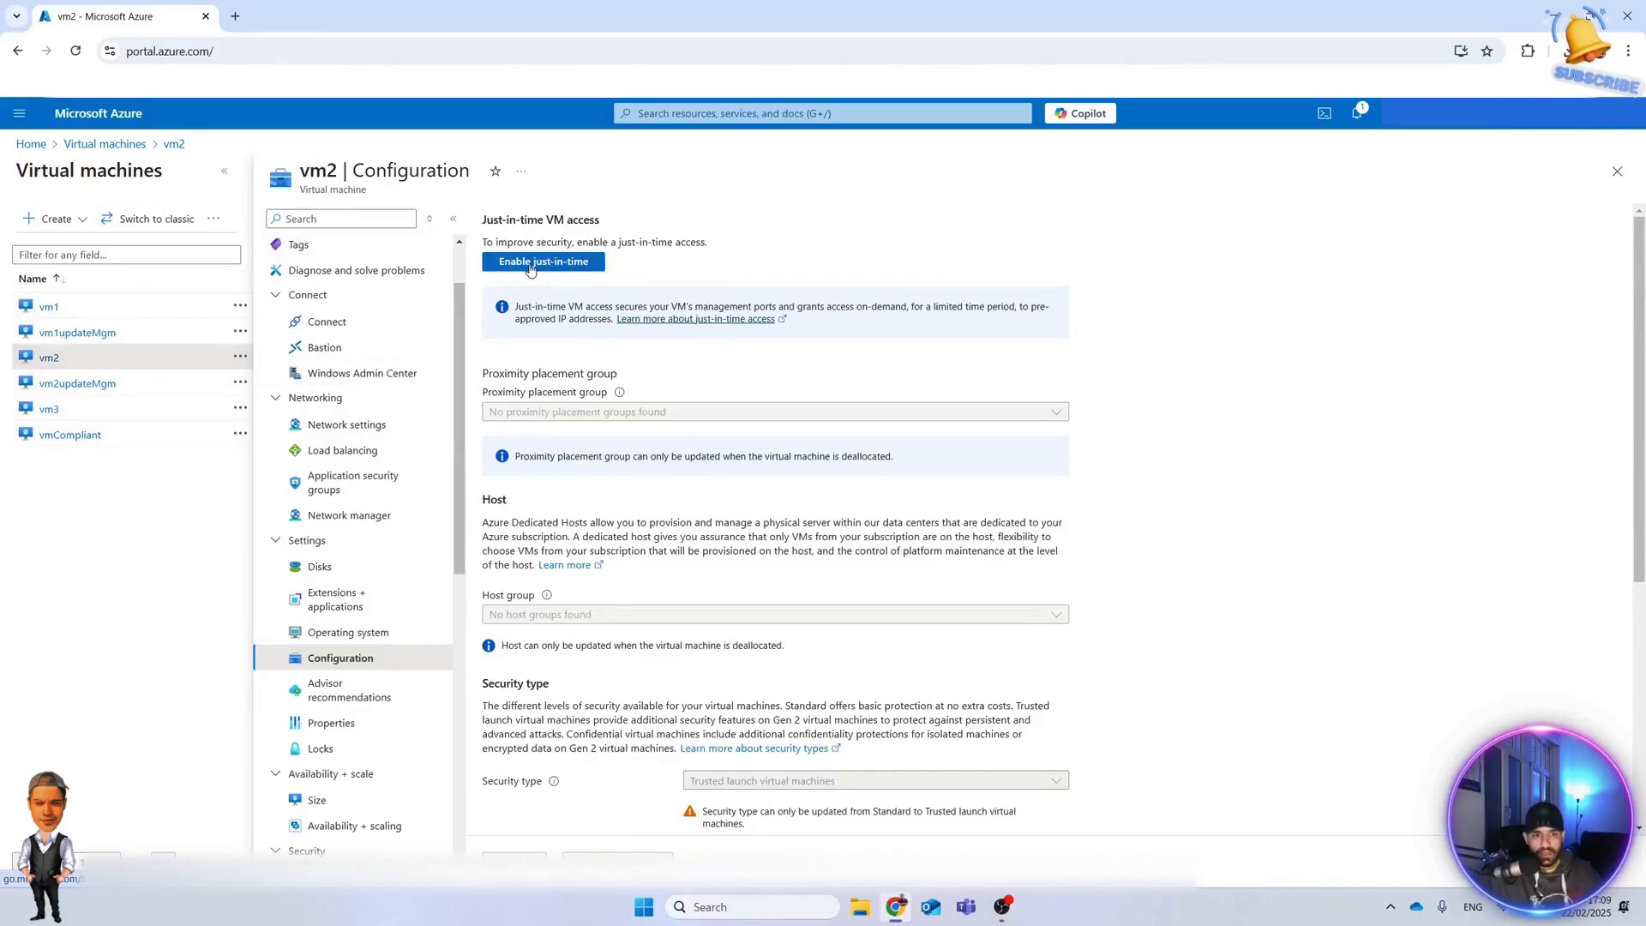
pyautogui.click(544, 261)
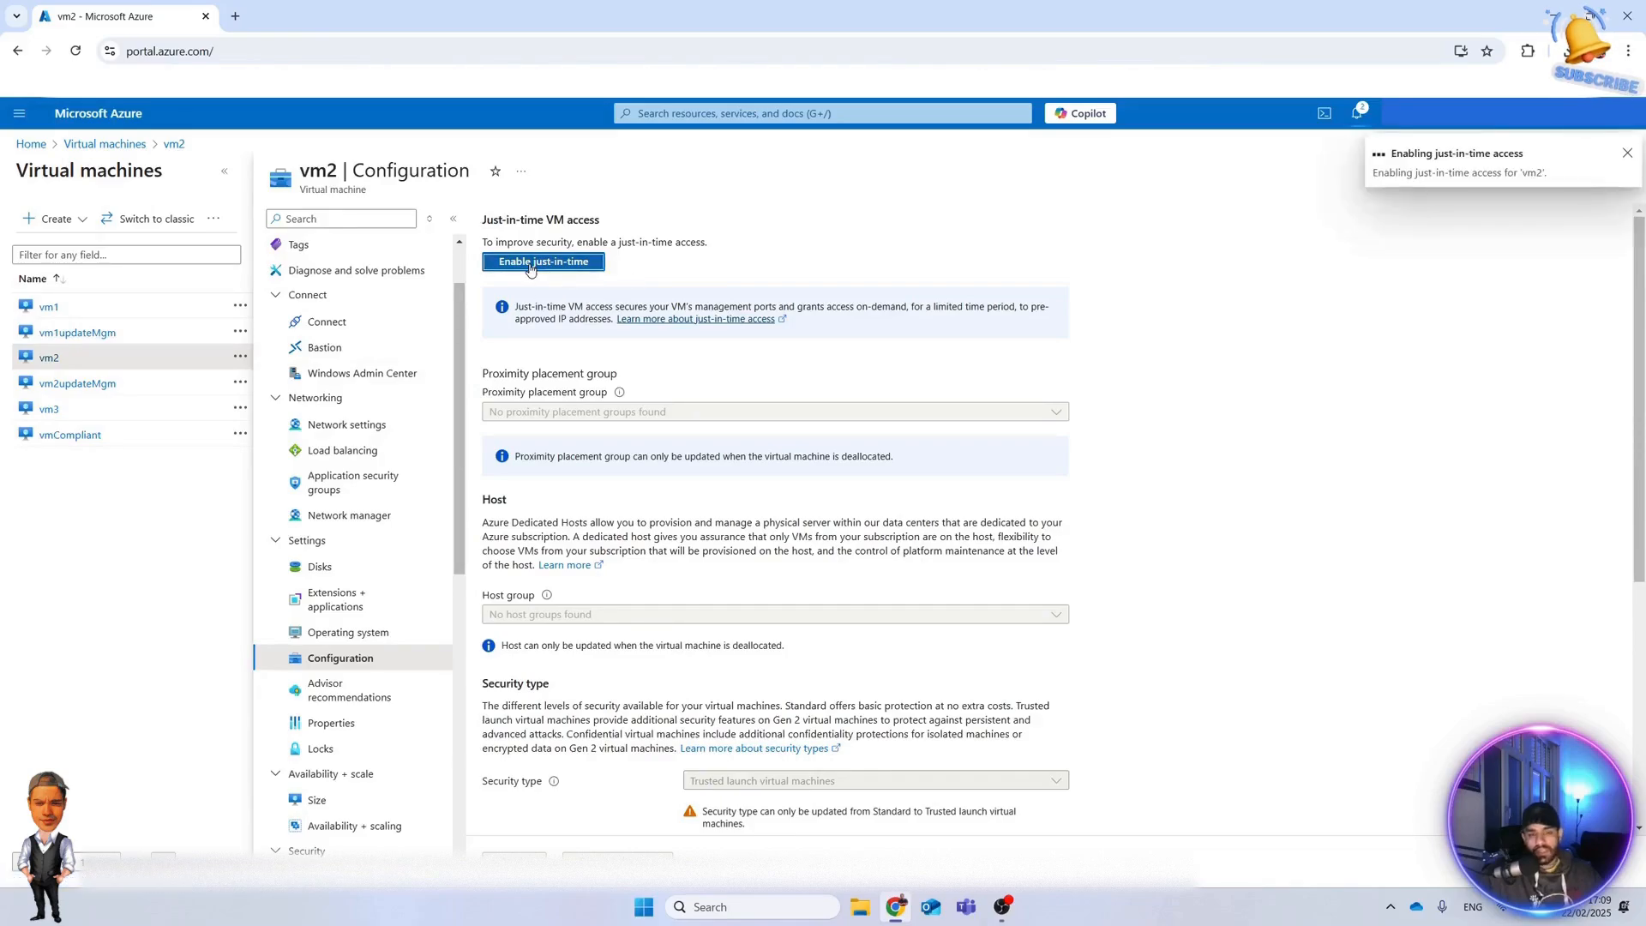
pyautogui.click(544, 261)
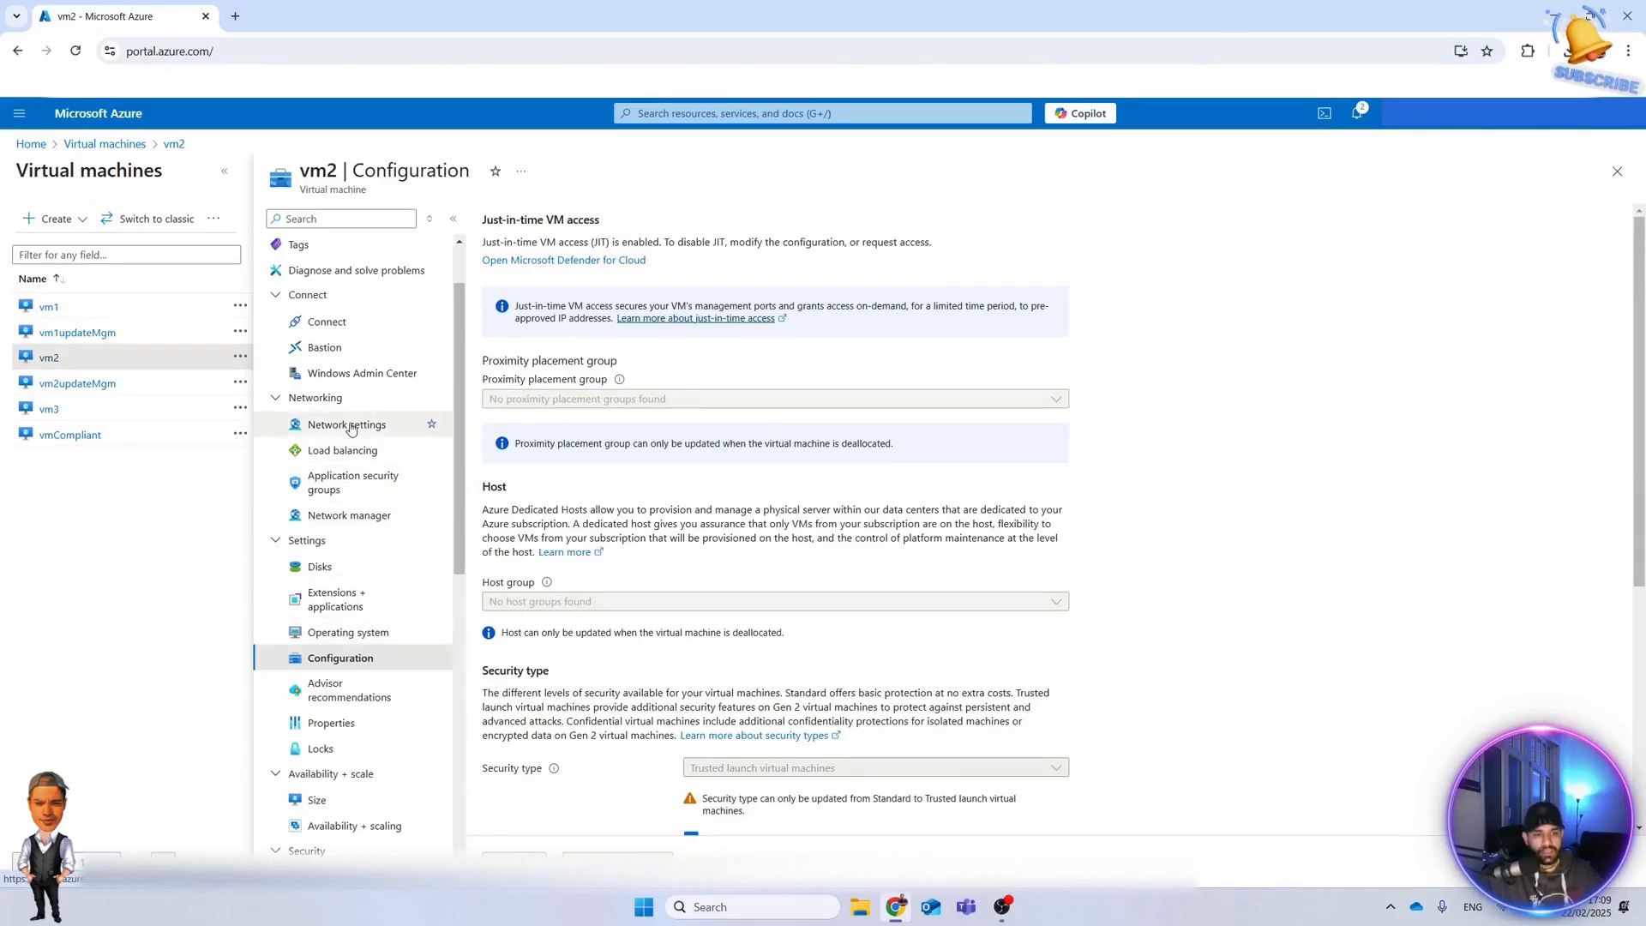
pyautogui.click(346, 424)
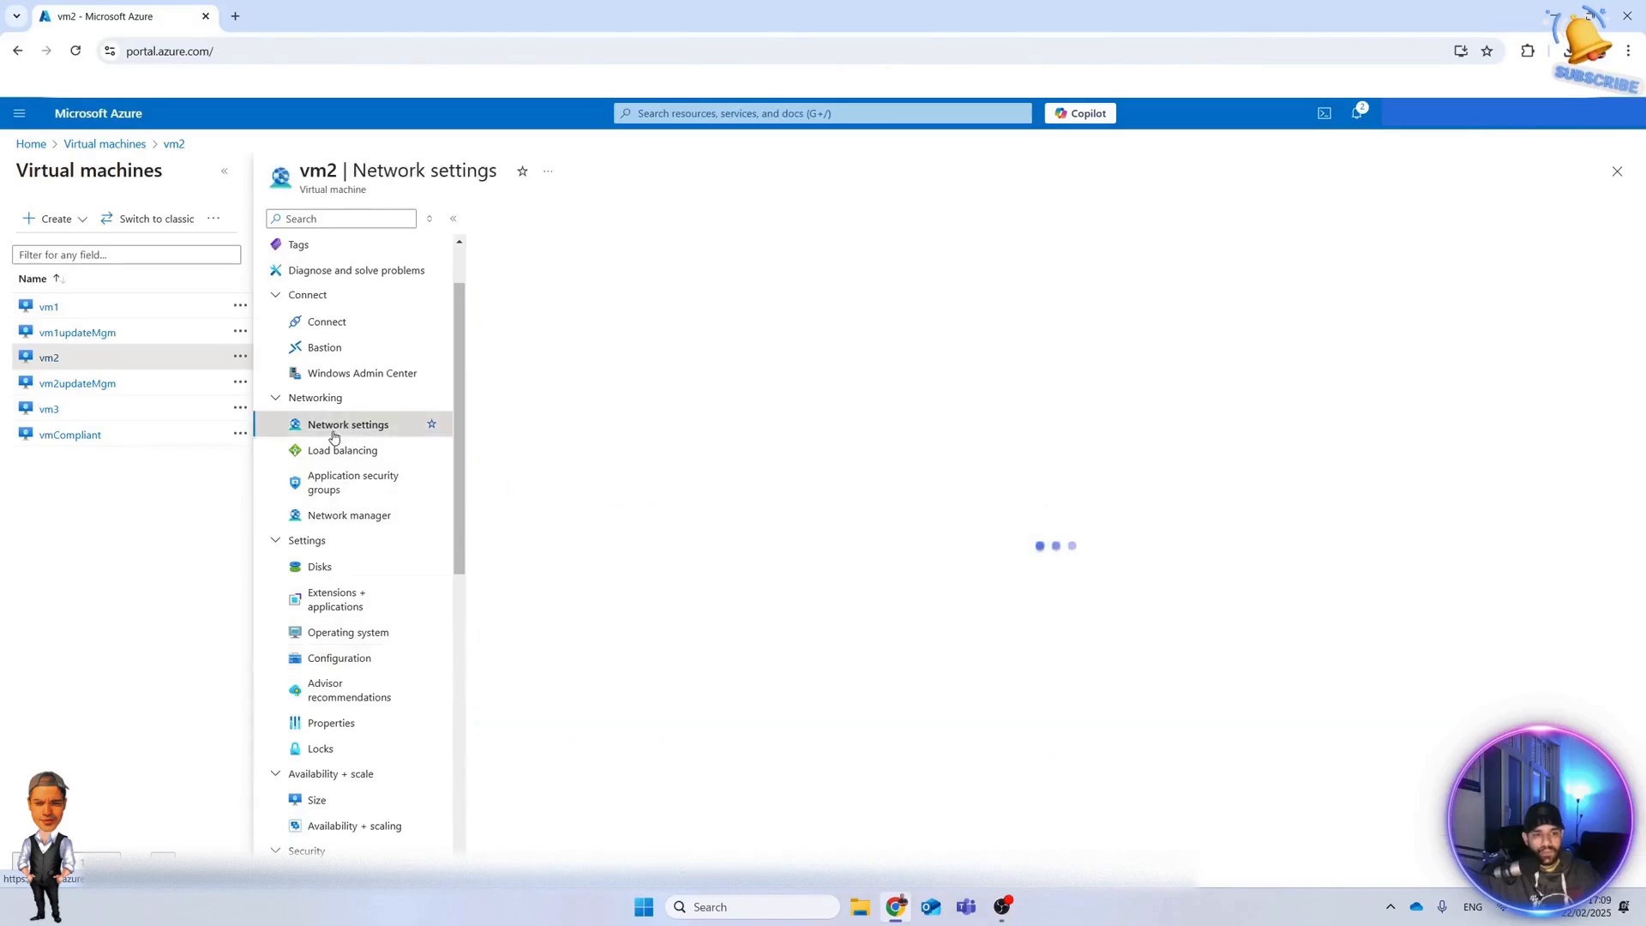
# Refresh vm2's inbound rules to reveal the Defender JIT deny rule for port 3389 ahead of RDP.
pyautogui.click(348, 424)
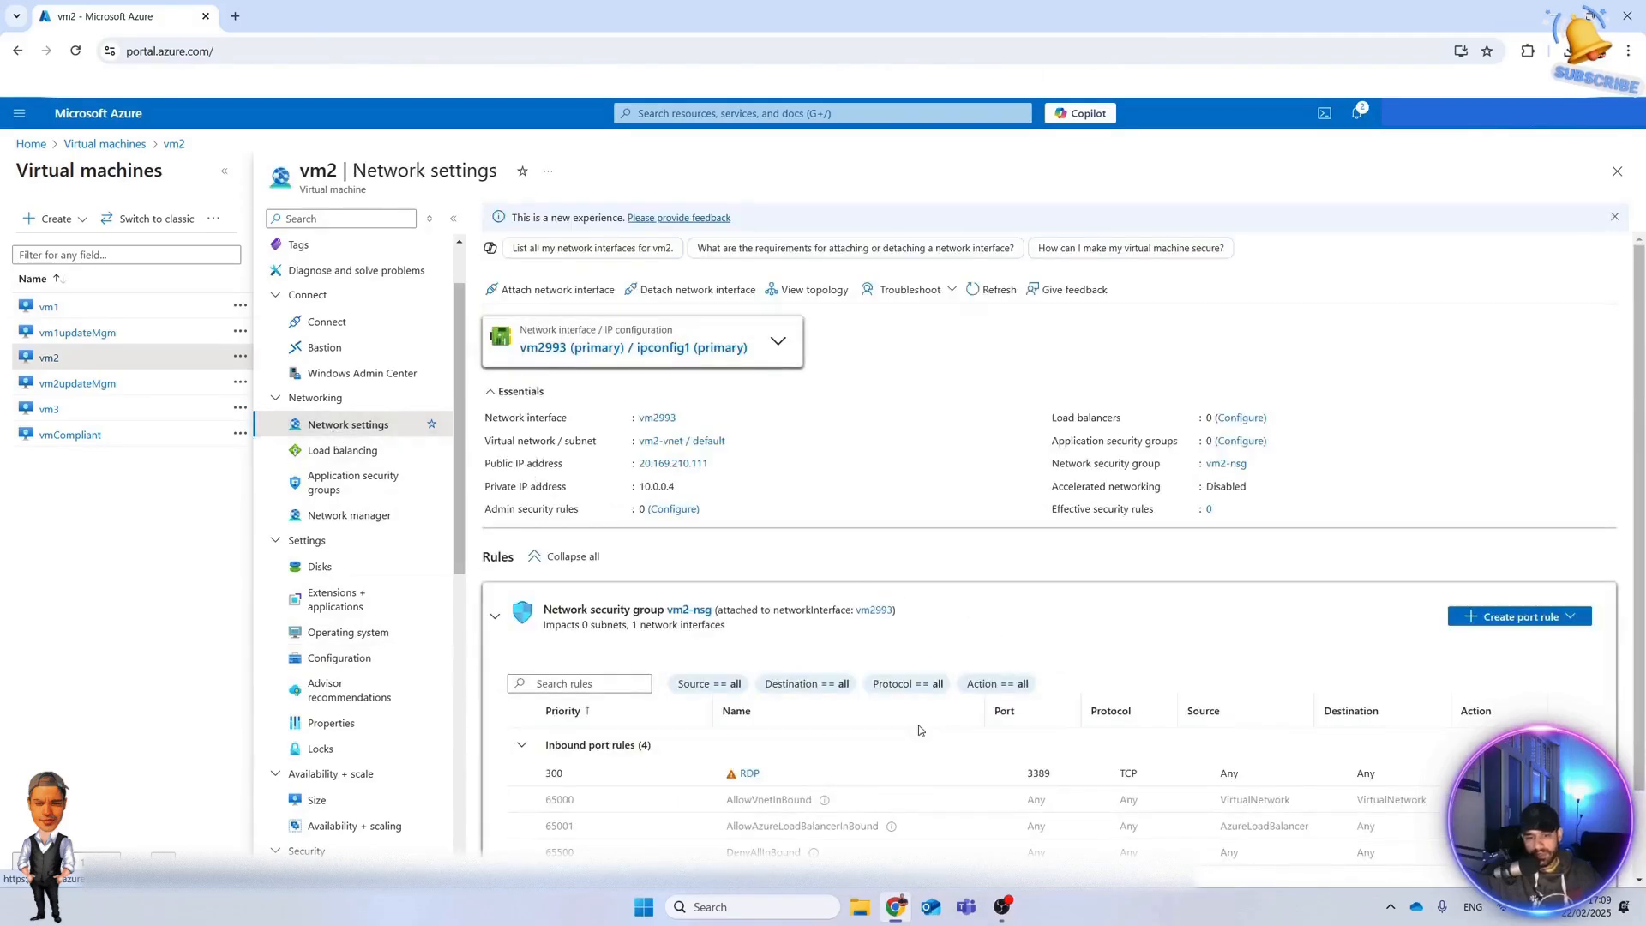
pyautogui.click(74, 50)
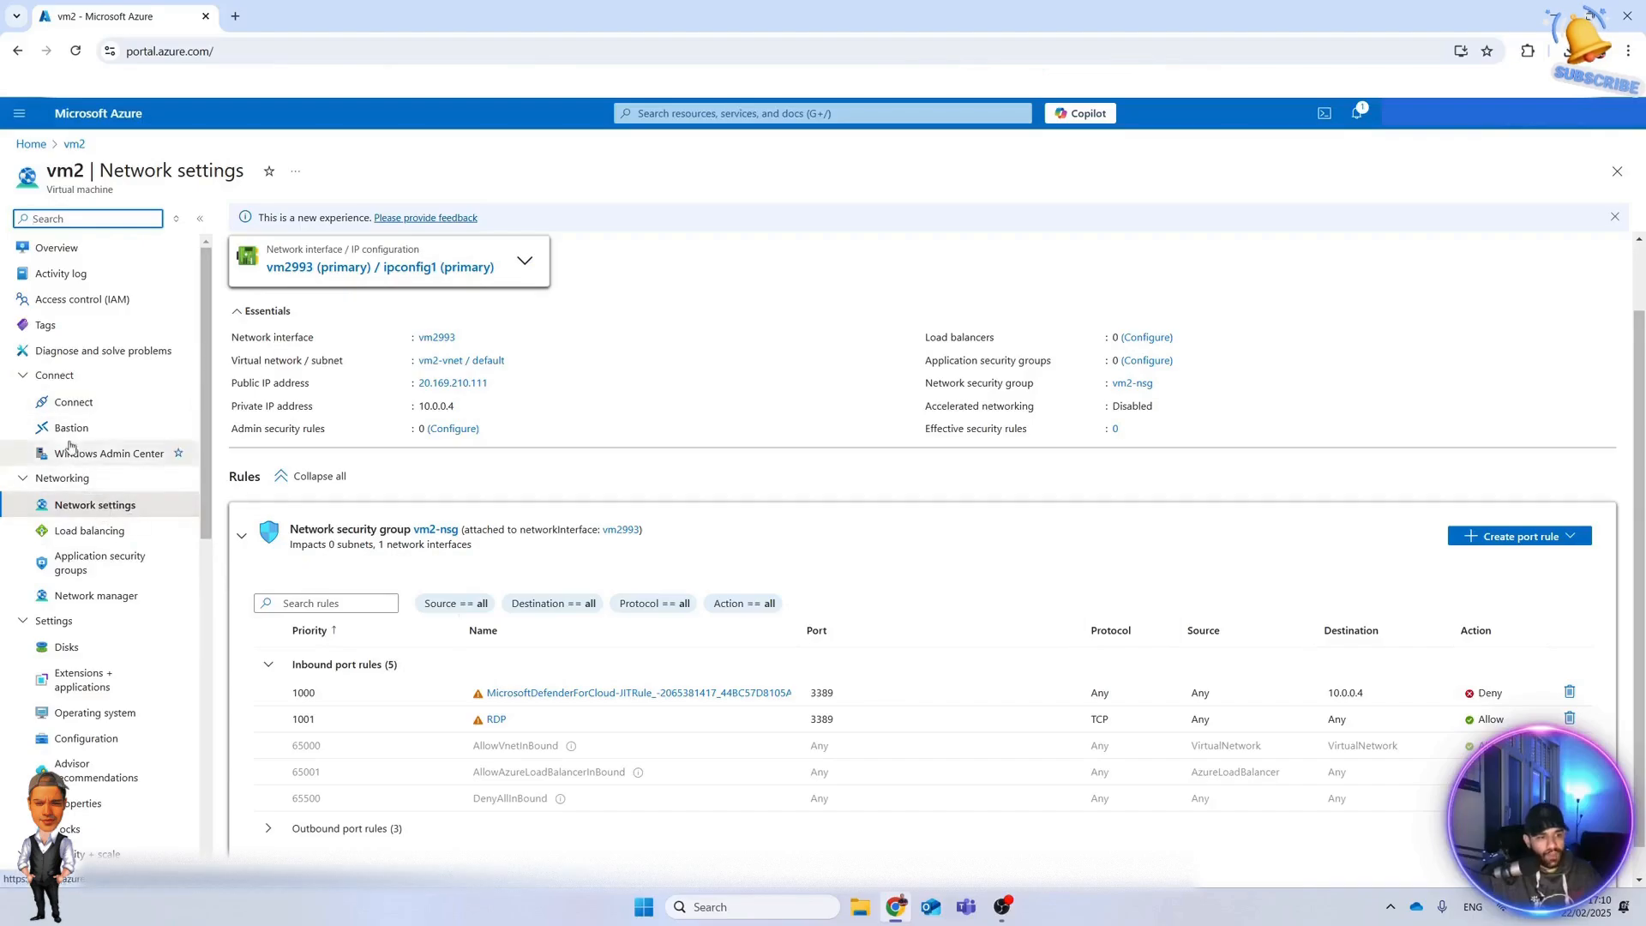
pyautogui.moveTo(74, 409)
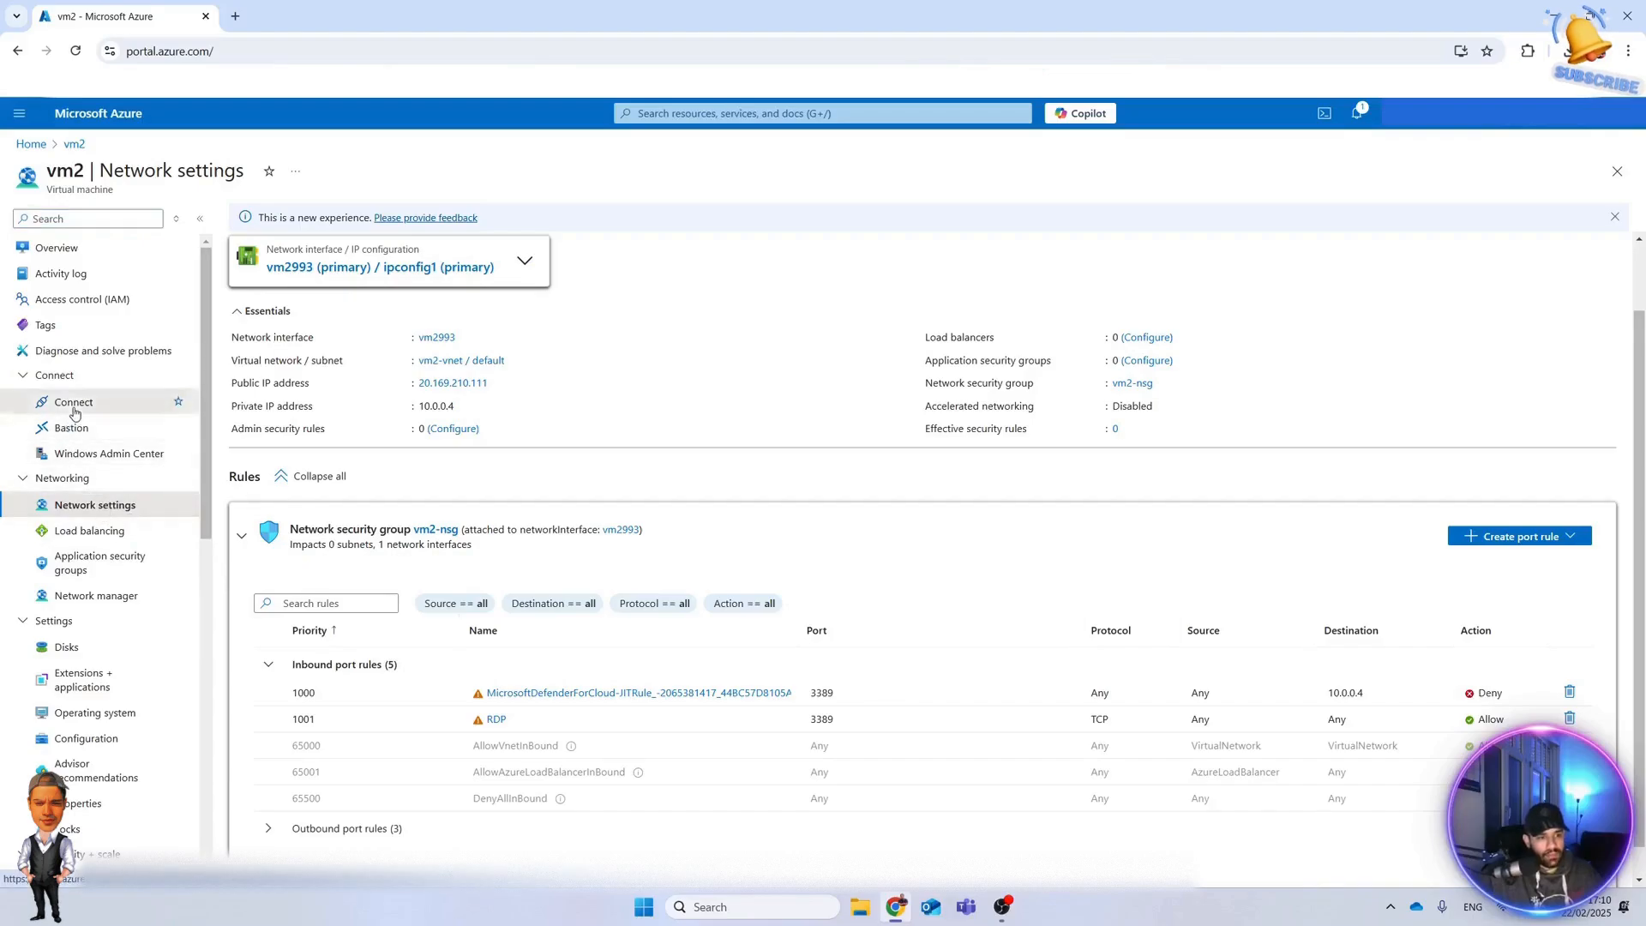
# Download and launch vm2's RDP file from Connect, accepting the unknown-publisher warning.
pyautogui.click(74, 402)
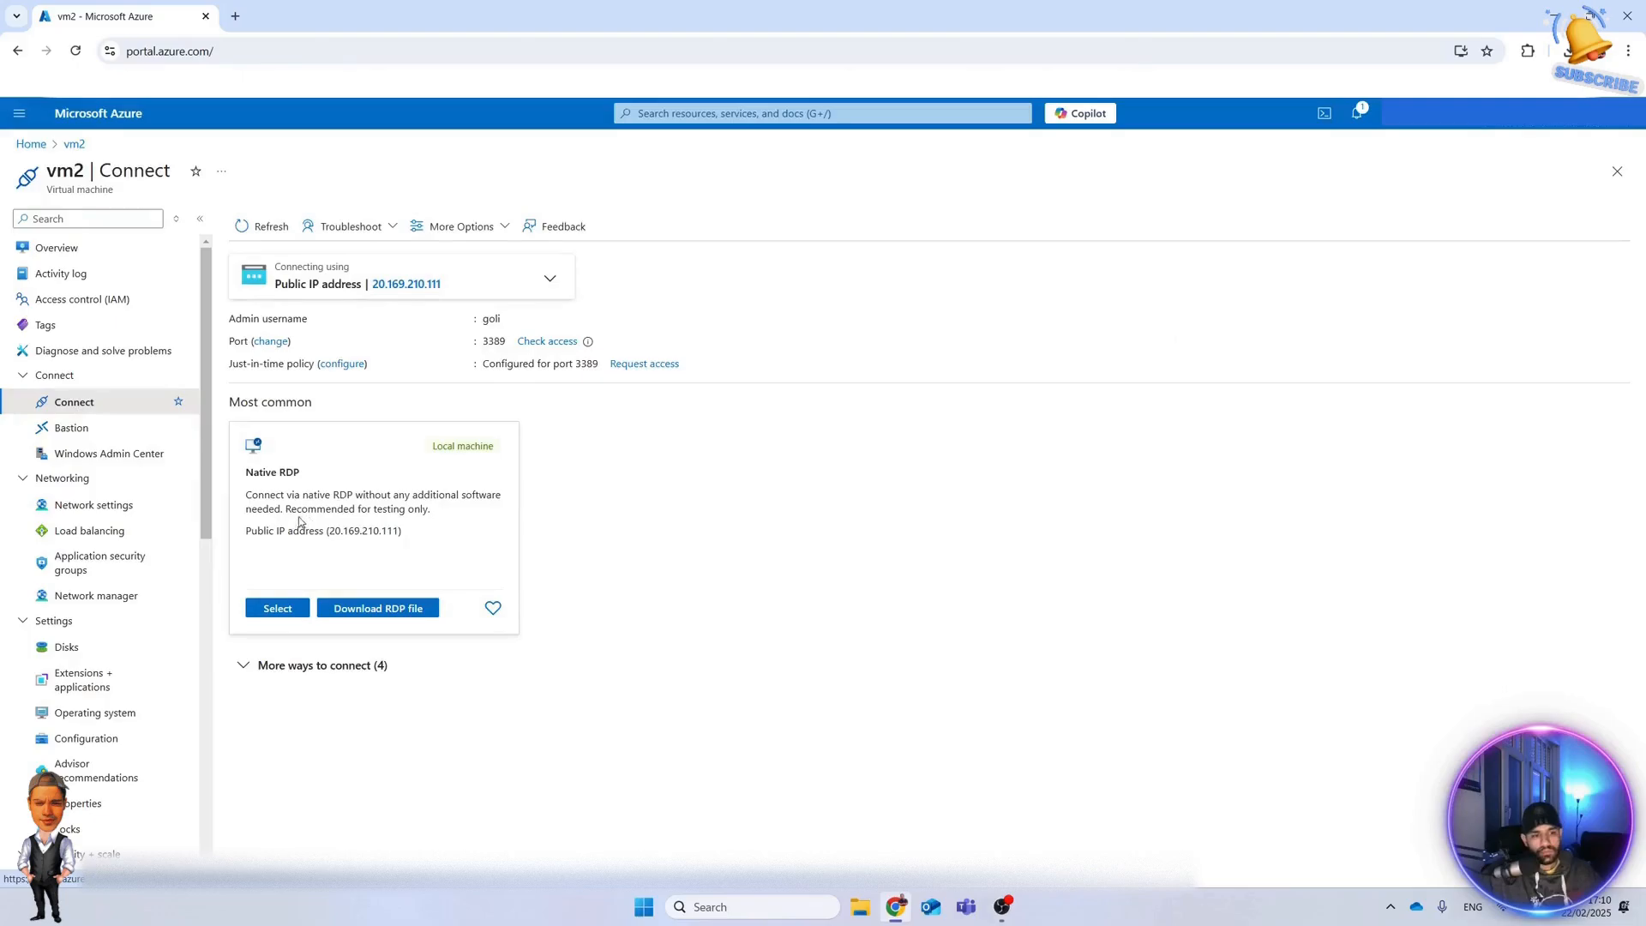
pyautogui.click(377, 607)
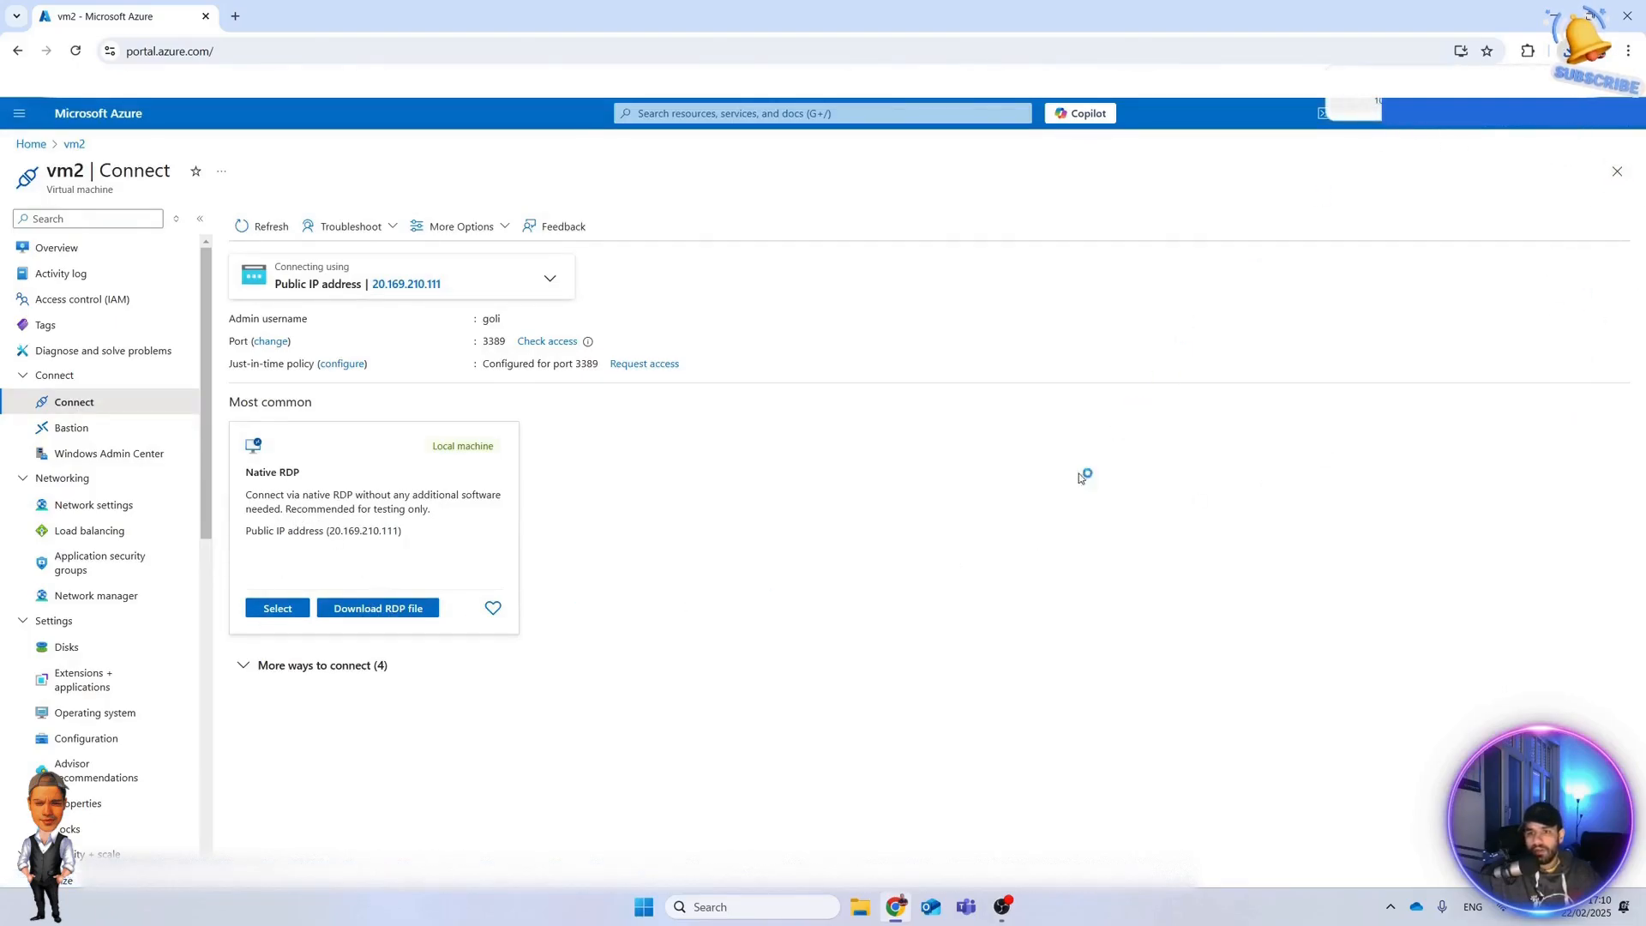
pyautogui.click(278, 607)
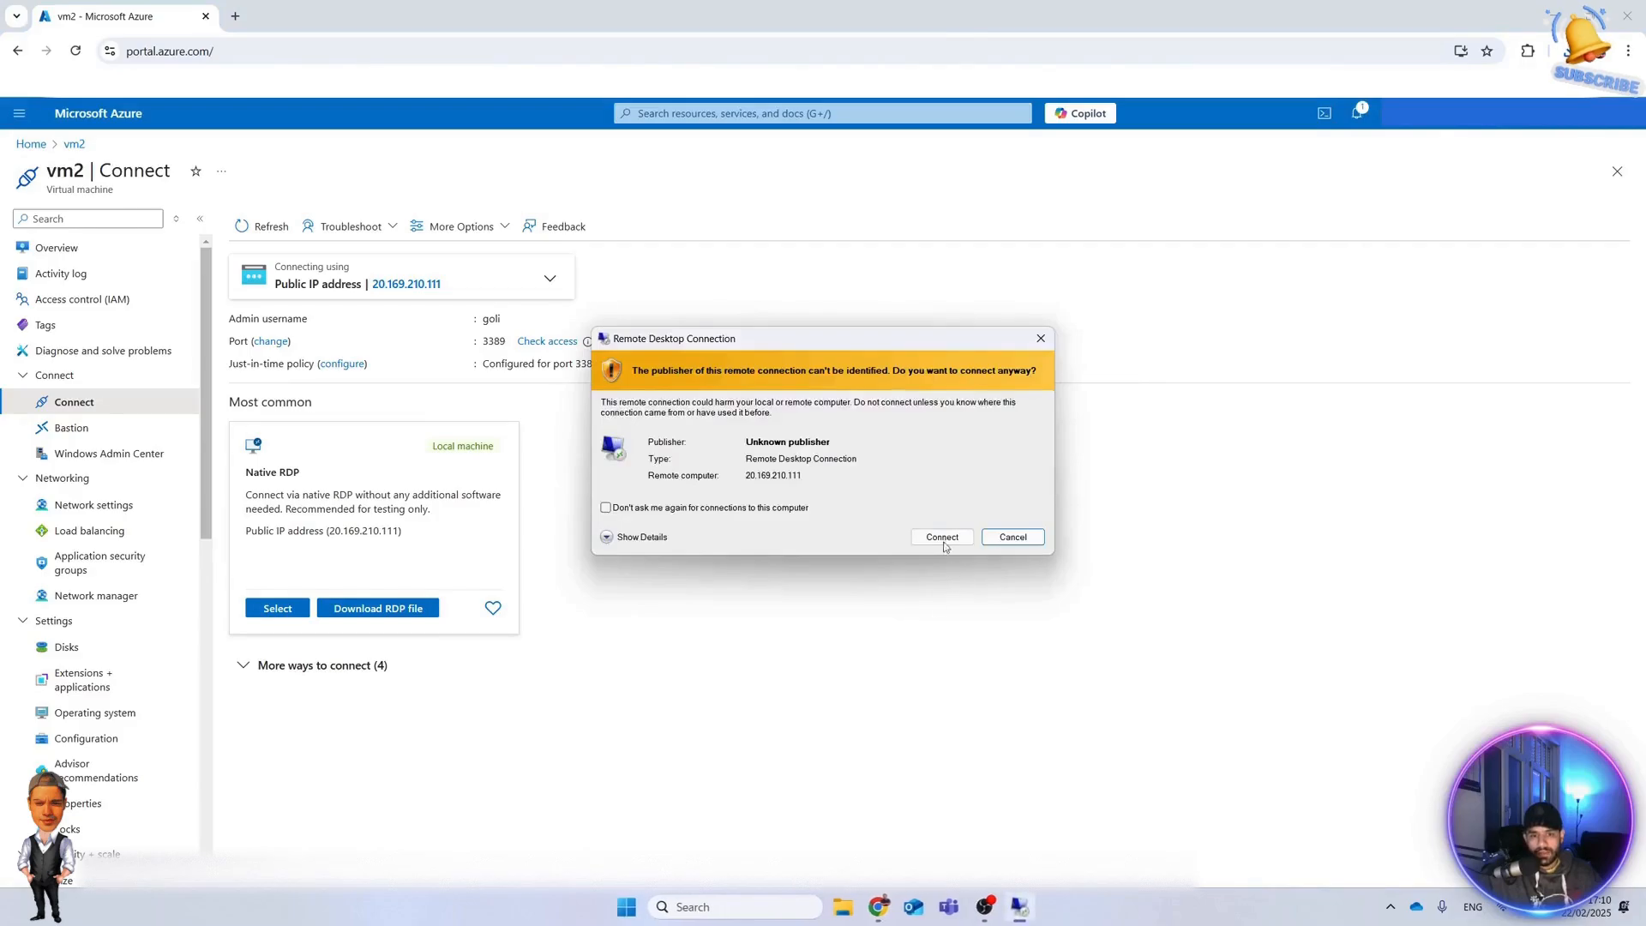
pyautogui.click(942, 537)
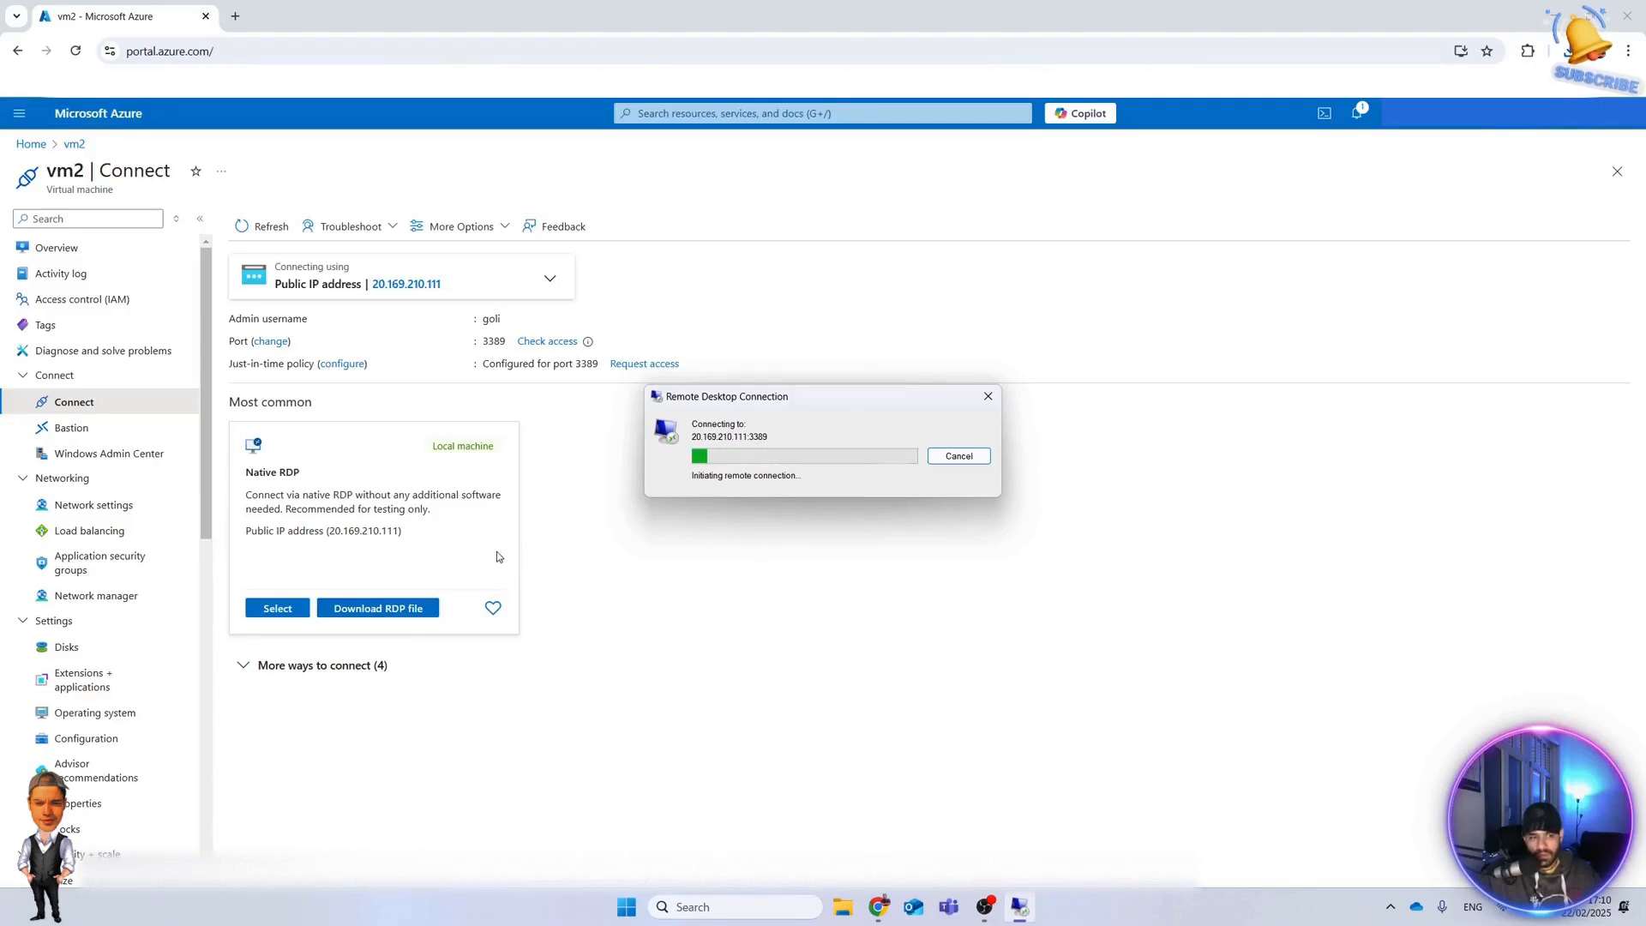
pyautogui.moveTo(471, 544)
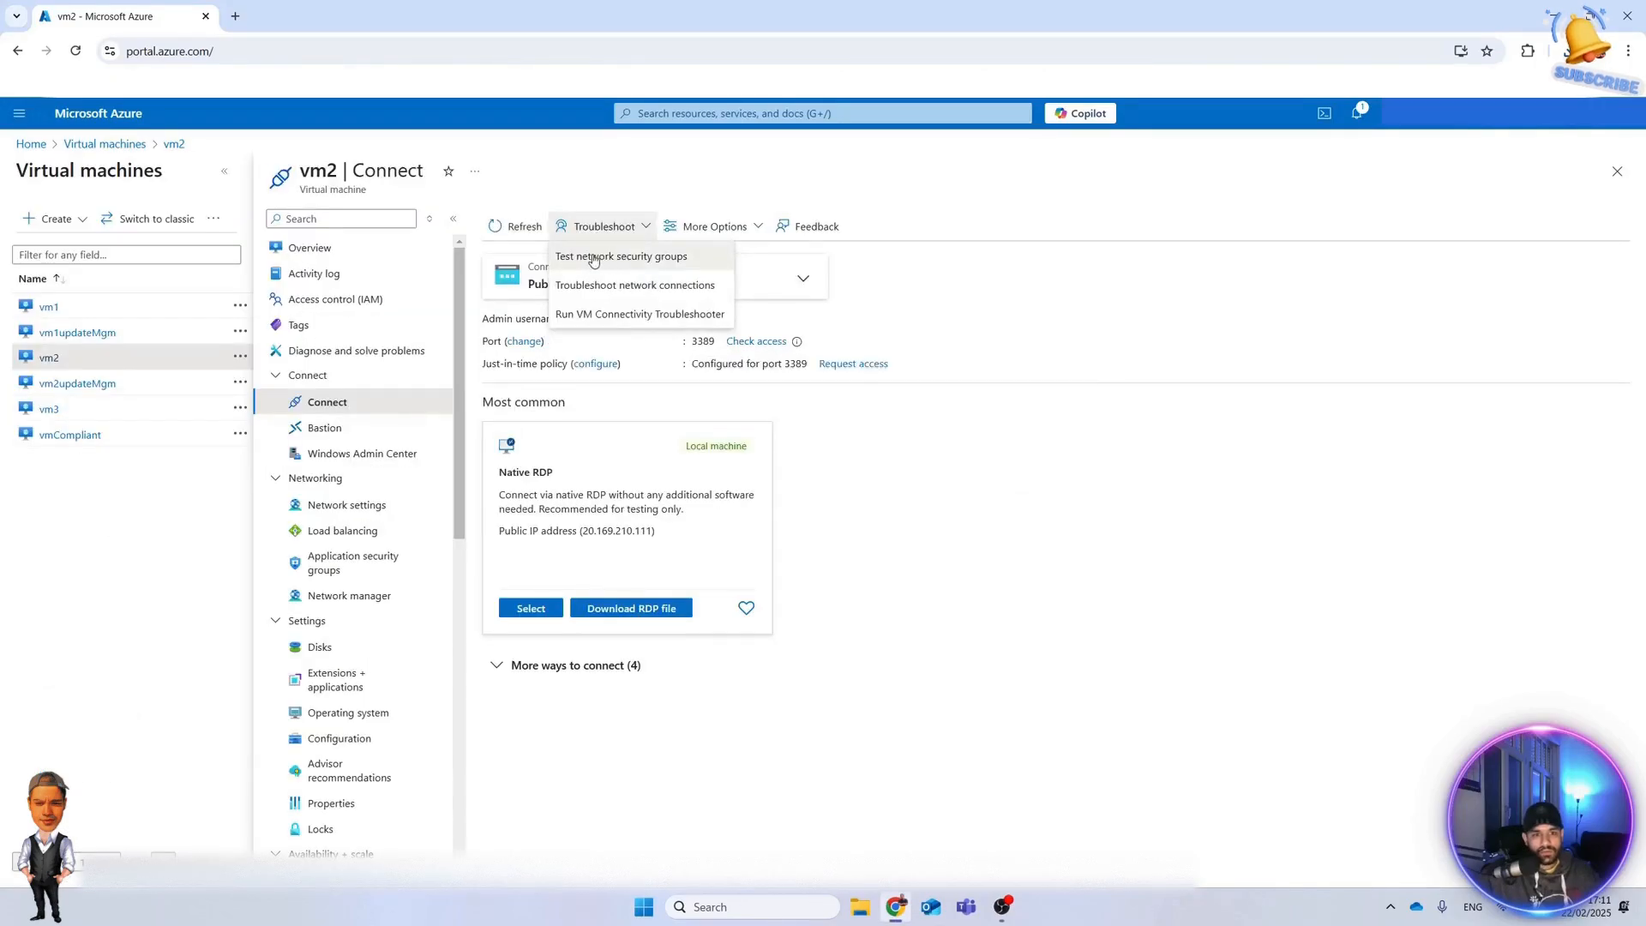
# Run an inbound RDP connectivity test to vm2 from a chosen source type.
pyautogui.click(621, 255)
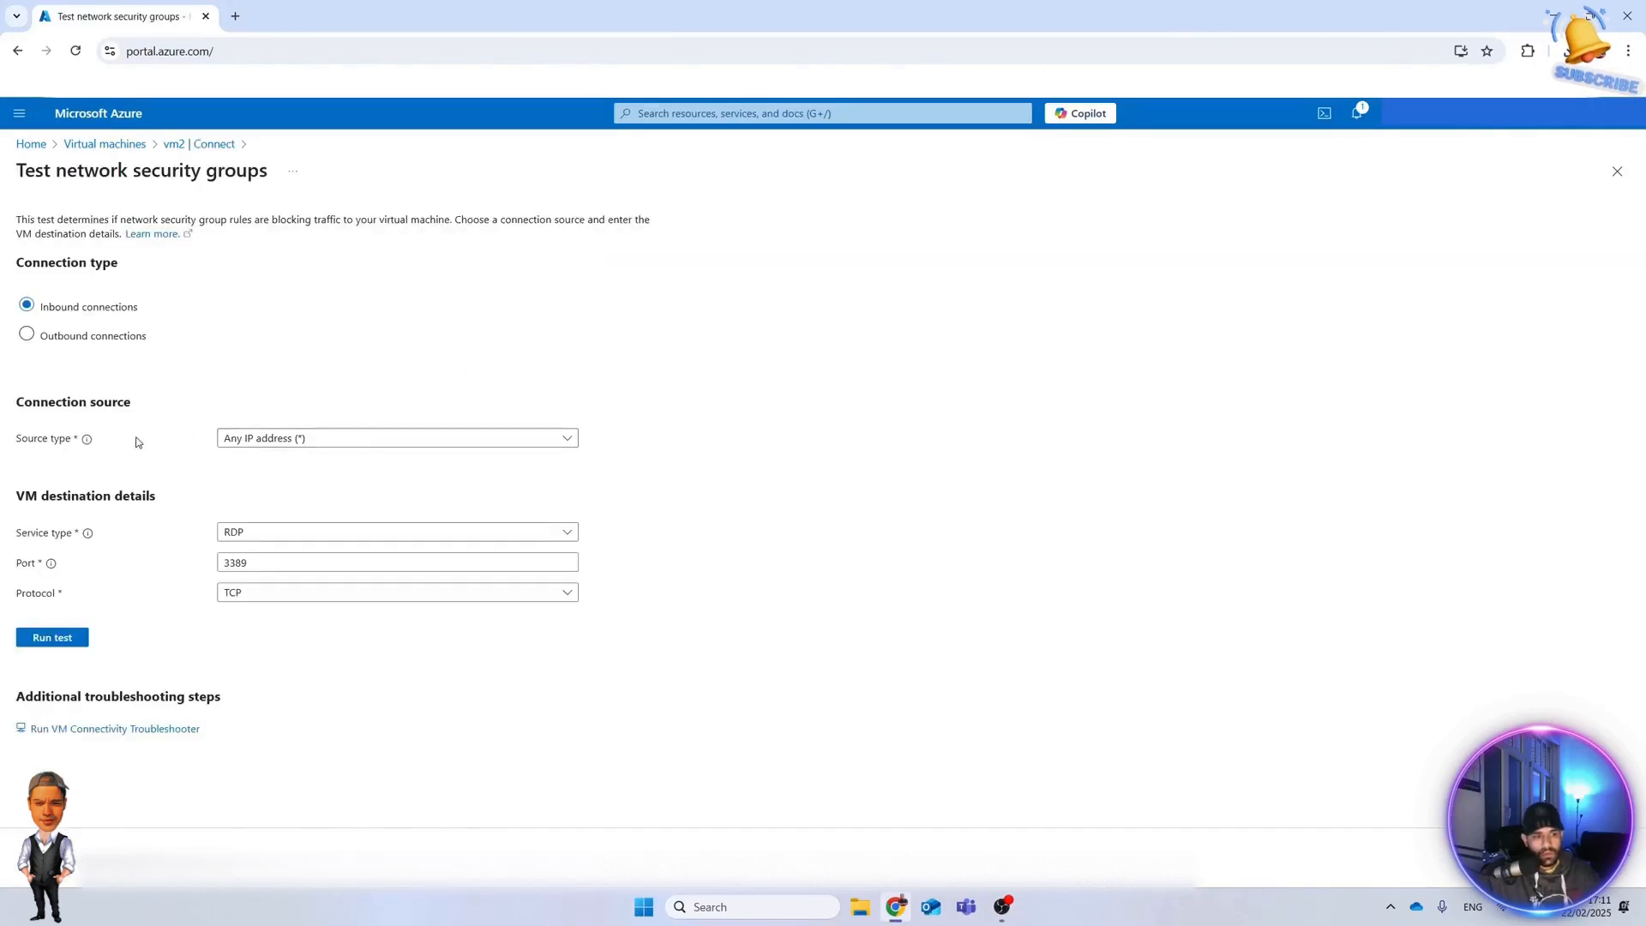
pyautogui.click(396, 438)
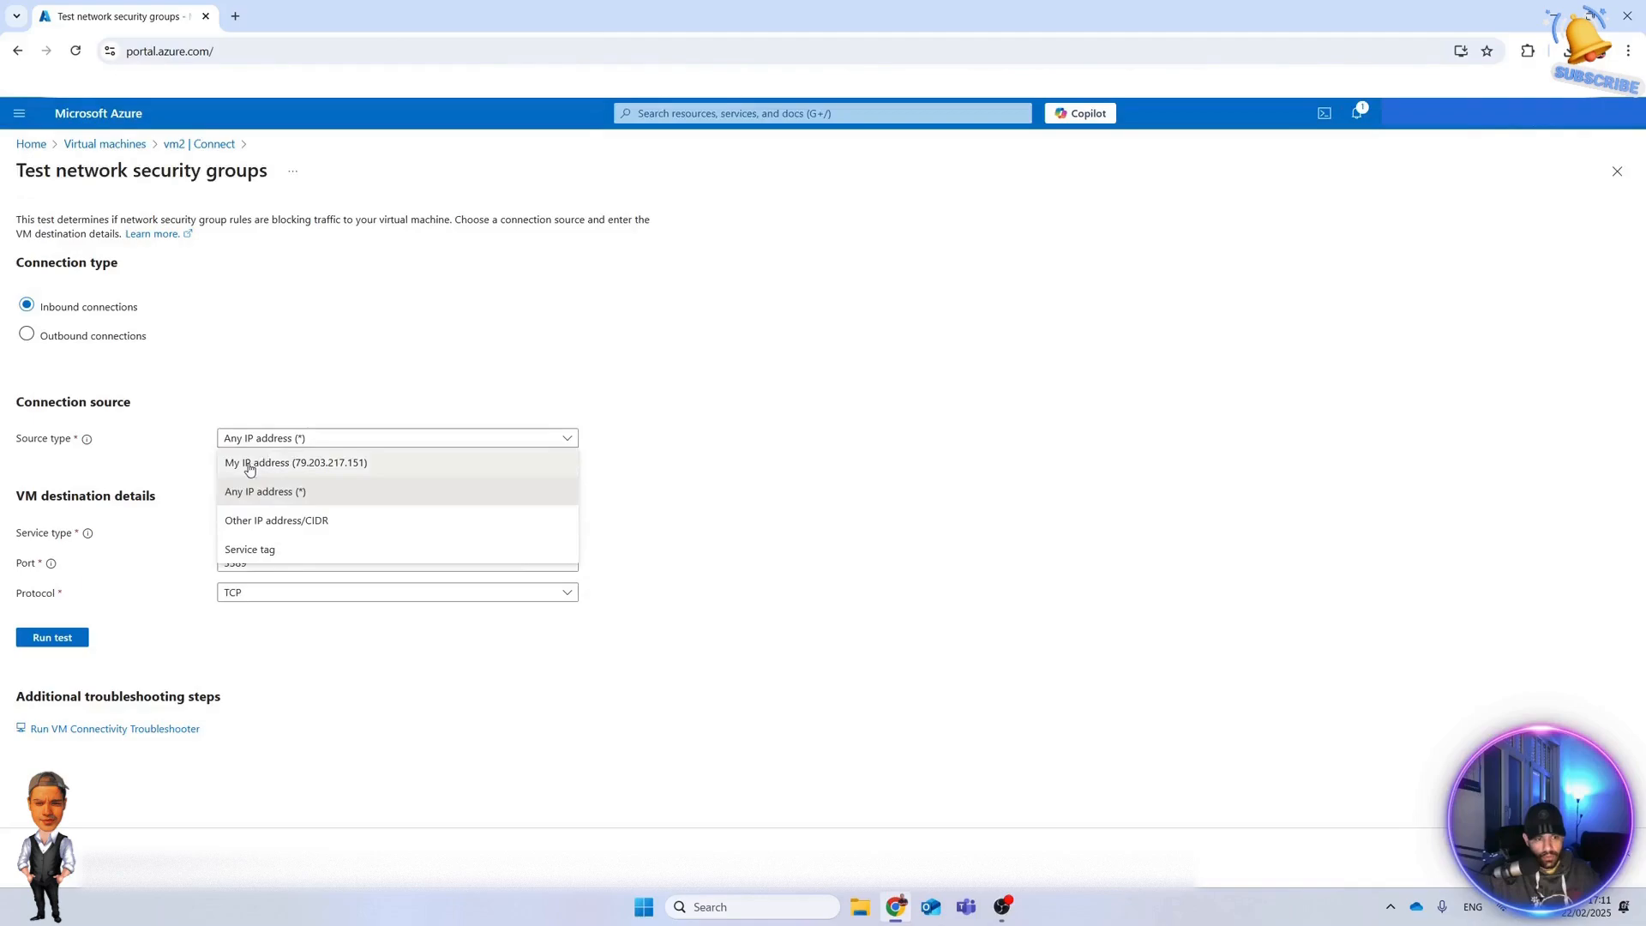
pyautogui.click(295, 462)
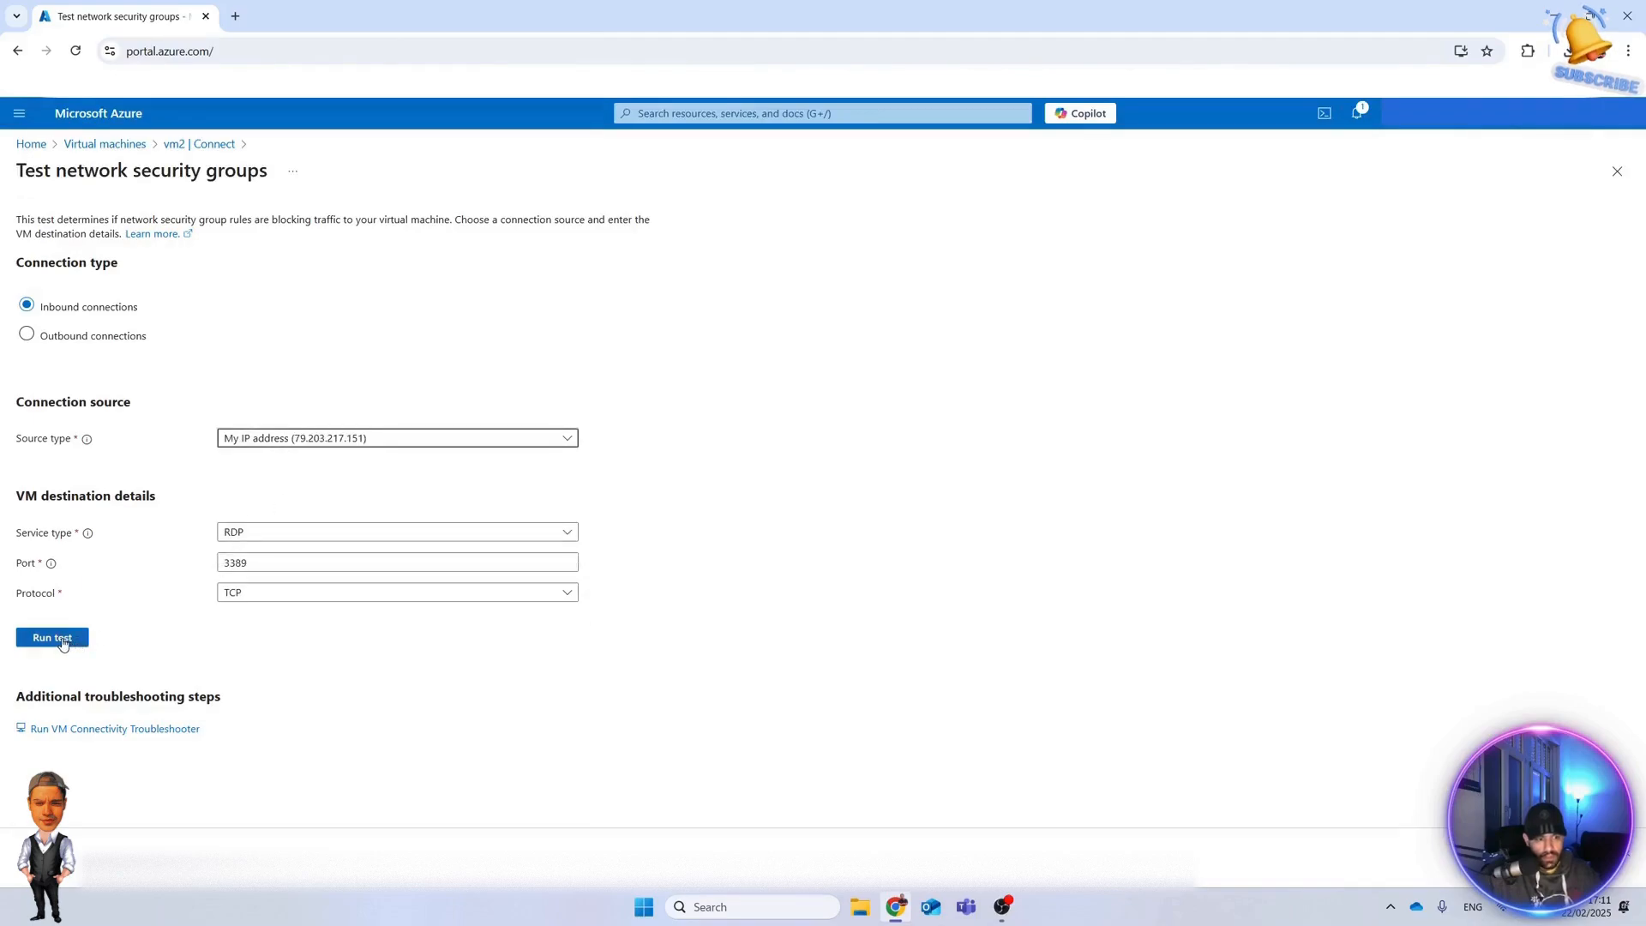
pyautogui.click(51, 638)
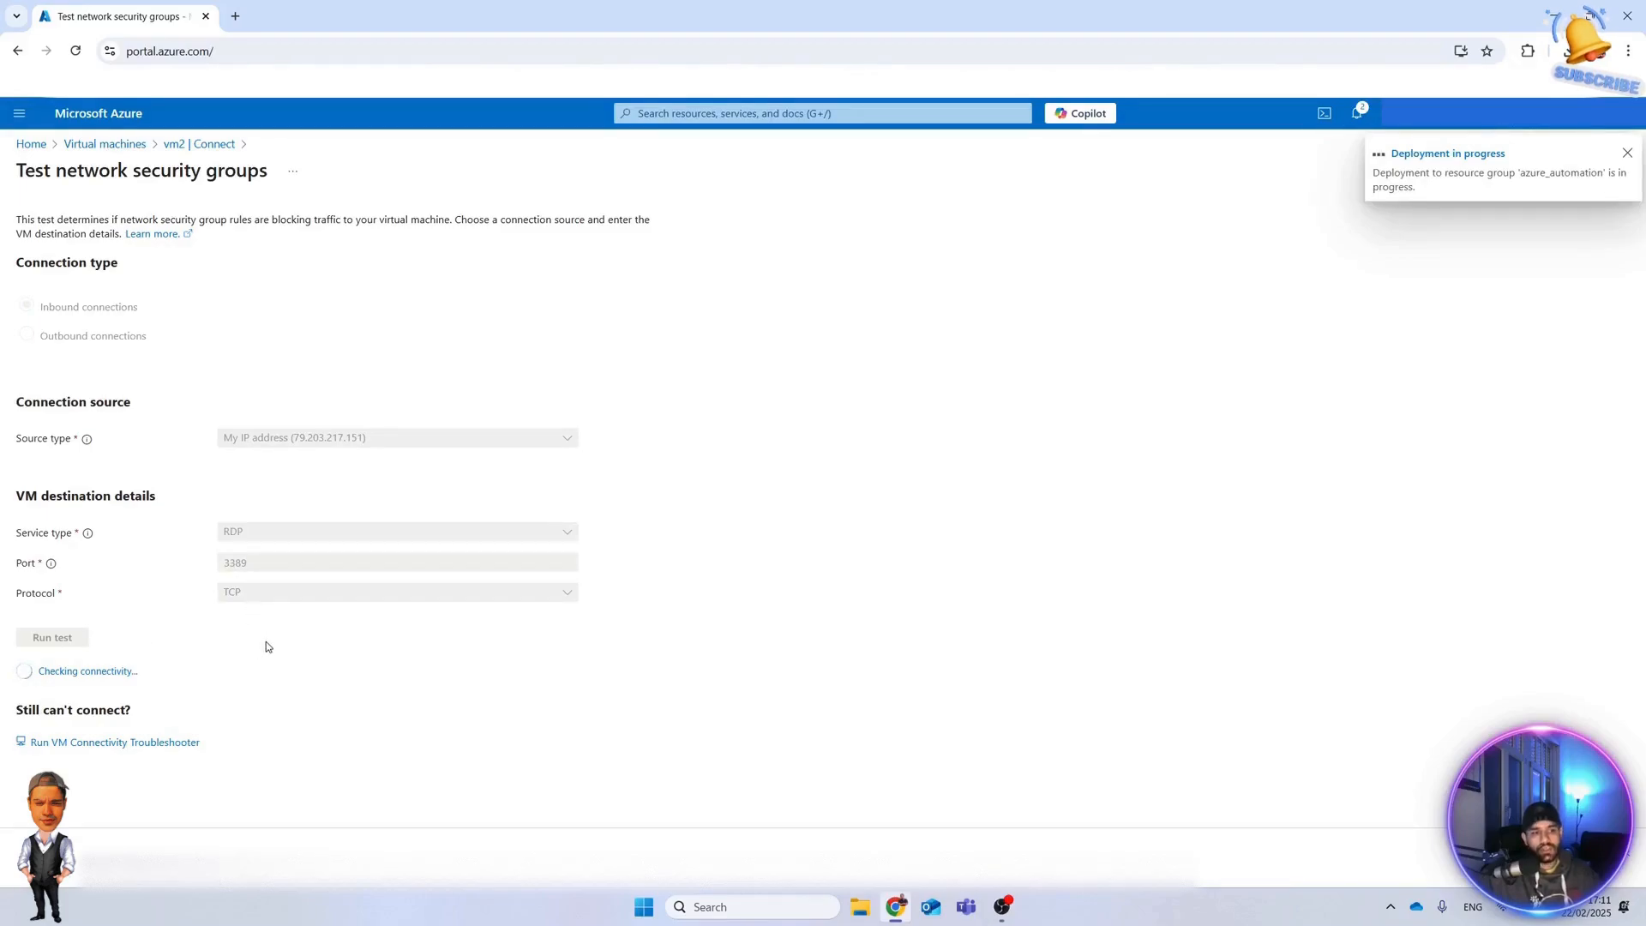
# Review the diagnostic details showing port 3389 denied and select the blocking JIT rule name.
pyautogui.click(1627, 153)
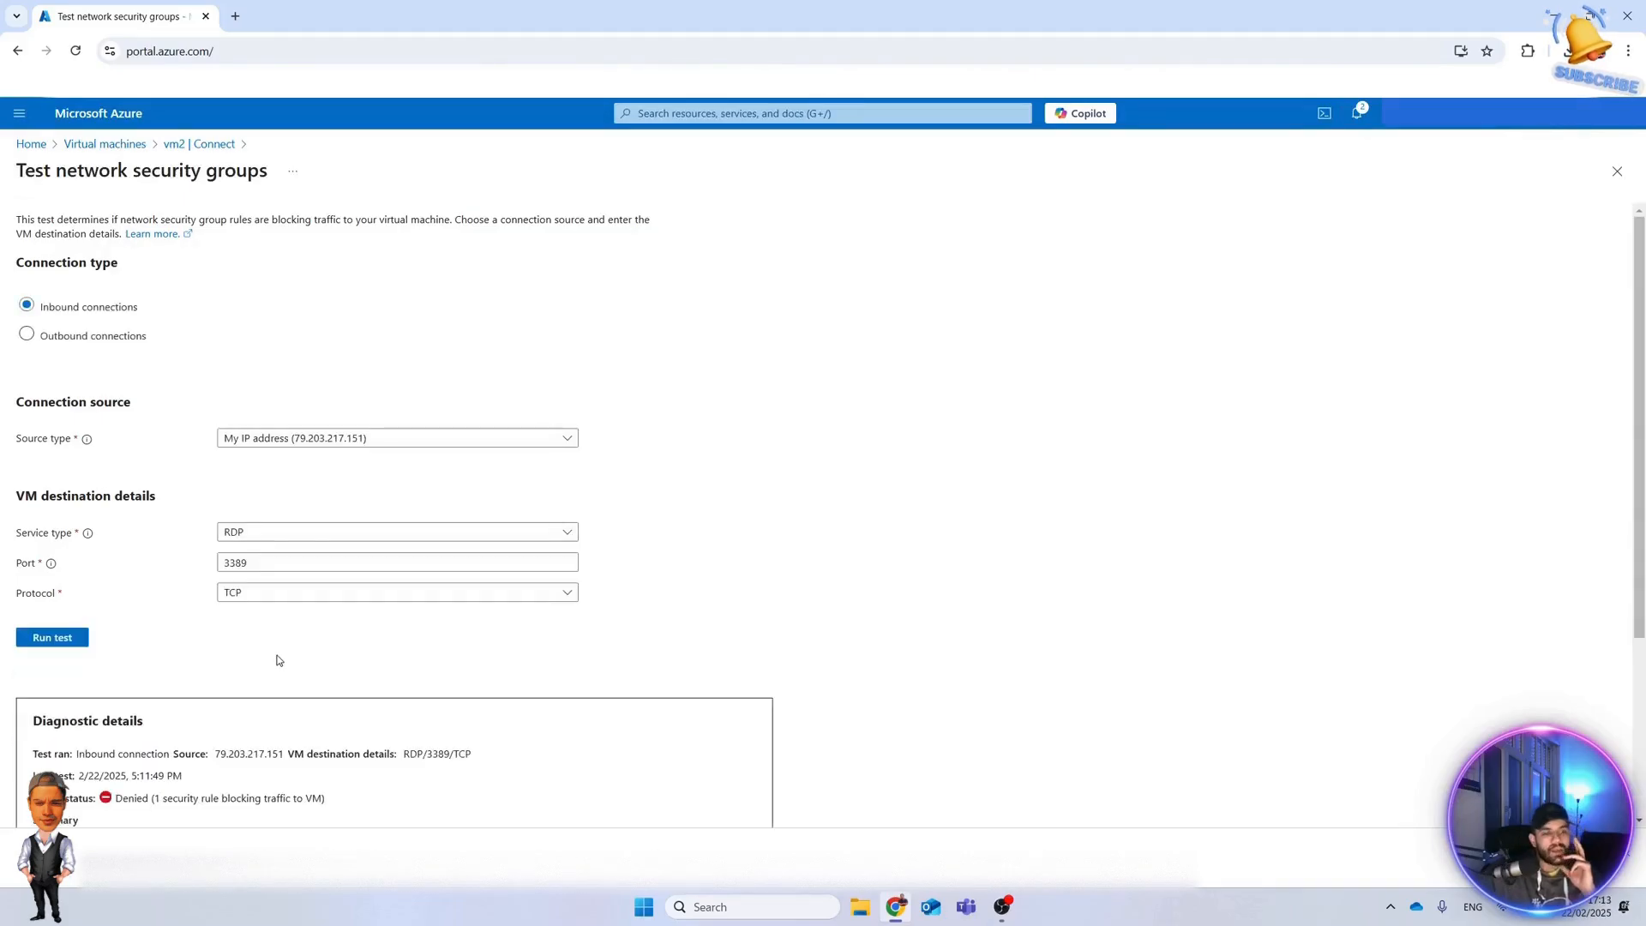
pyautogui.scroll(-3)
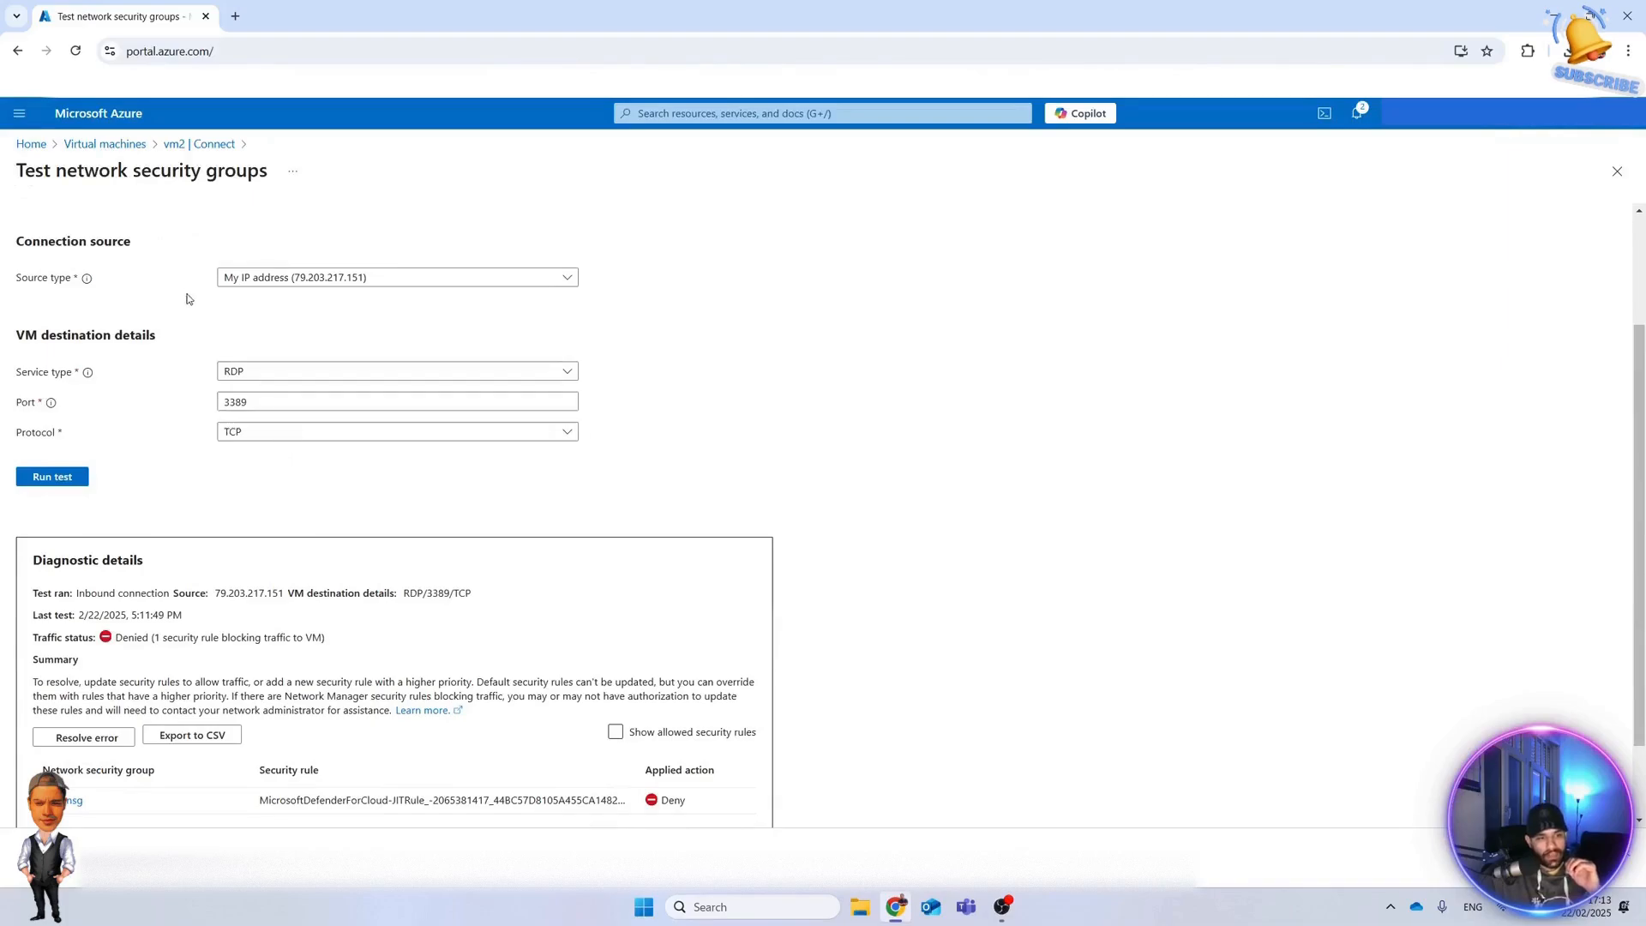
pyautogui.scroll(-3)
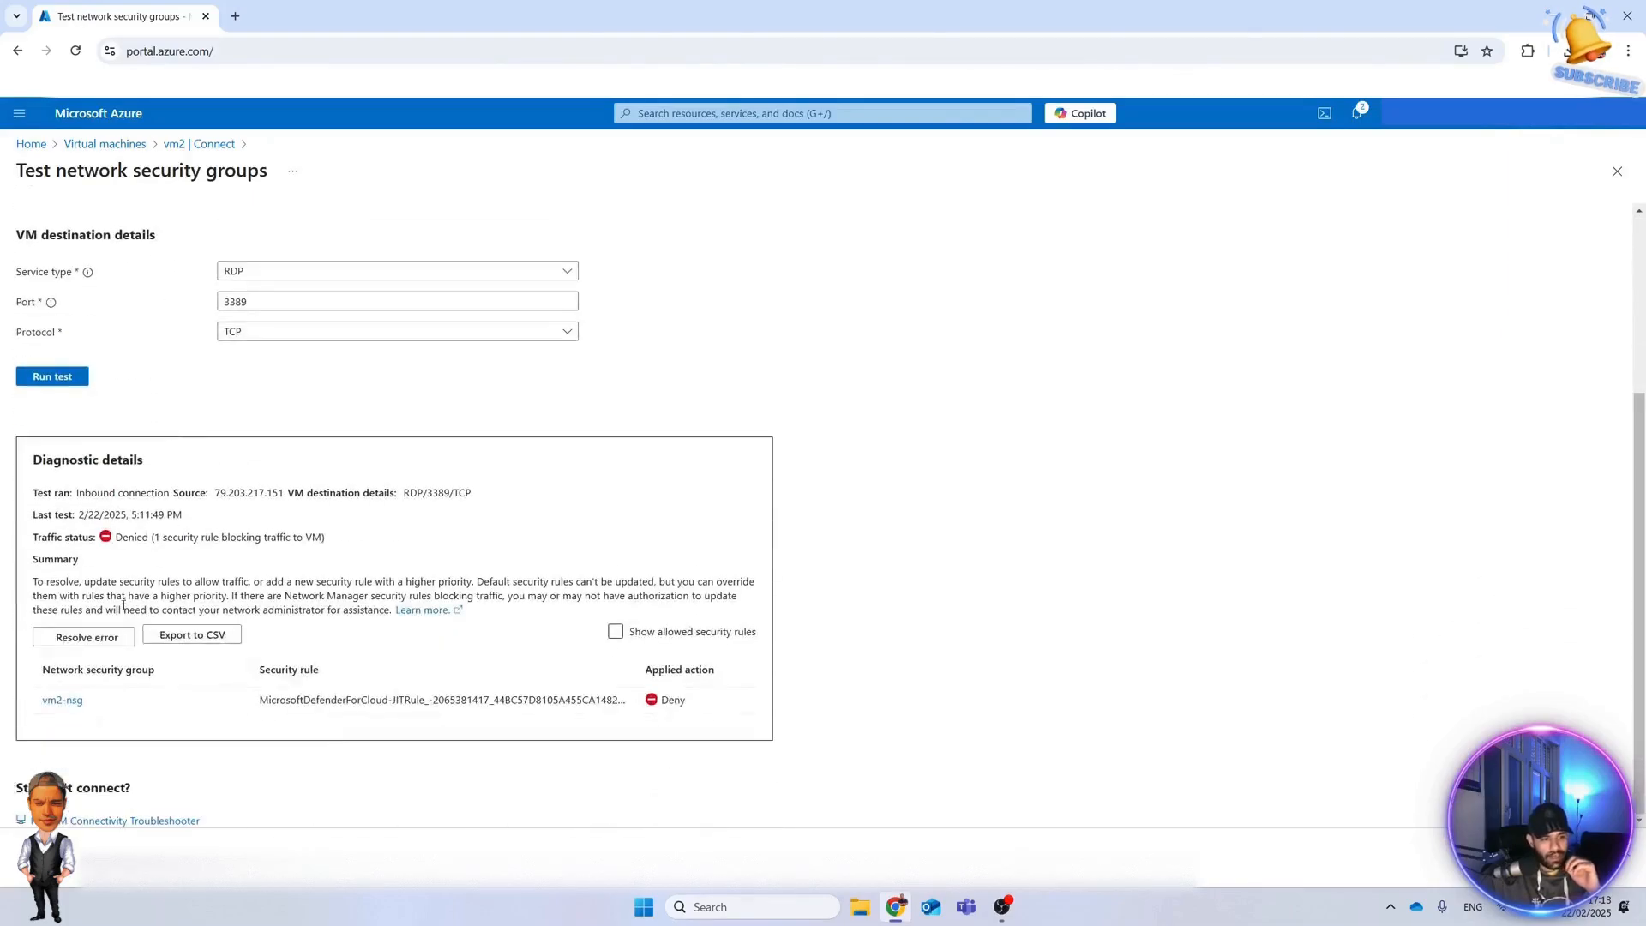
pyautogui.doubleClick(316, 699)
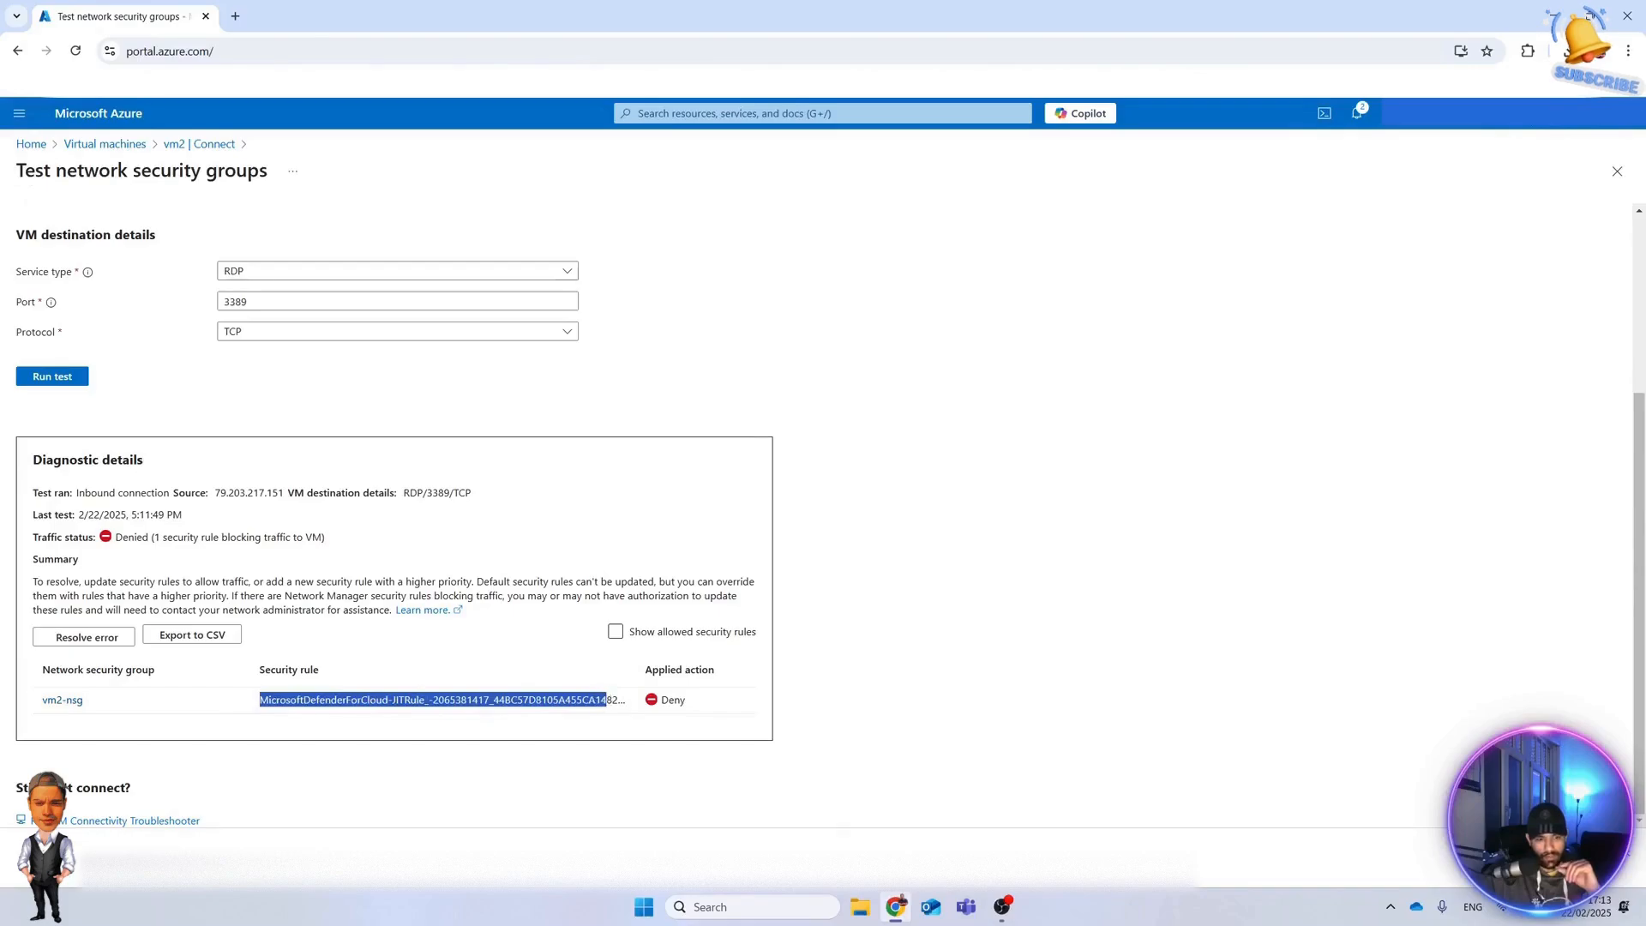
pyautogui.scroll(3)
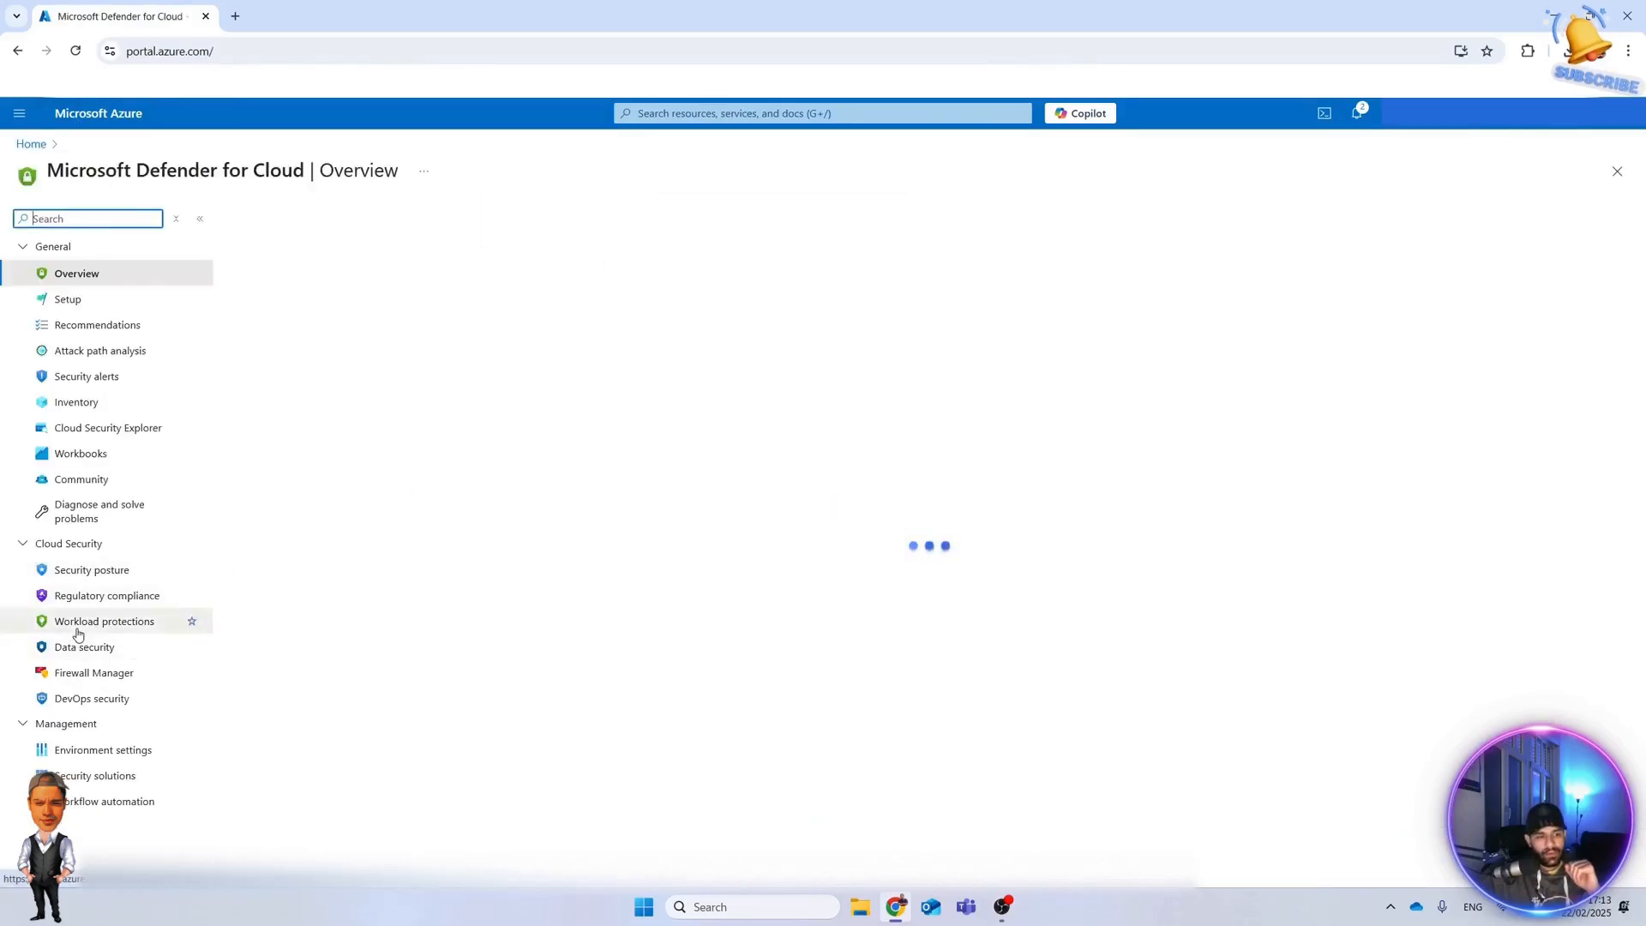
# Open Just-in-time VM access under Workload protections and tick vm2.
pyautogui.click(105, 621)
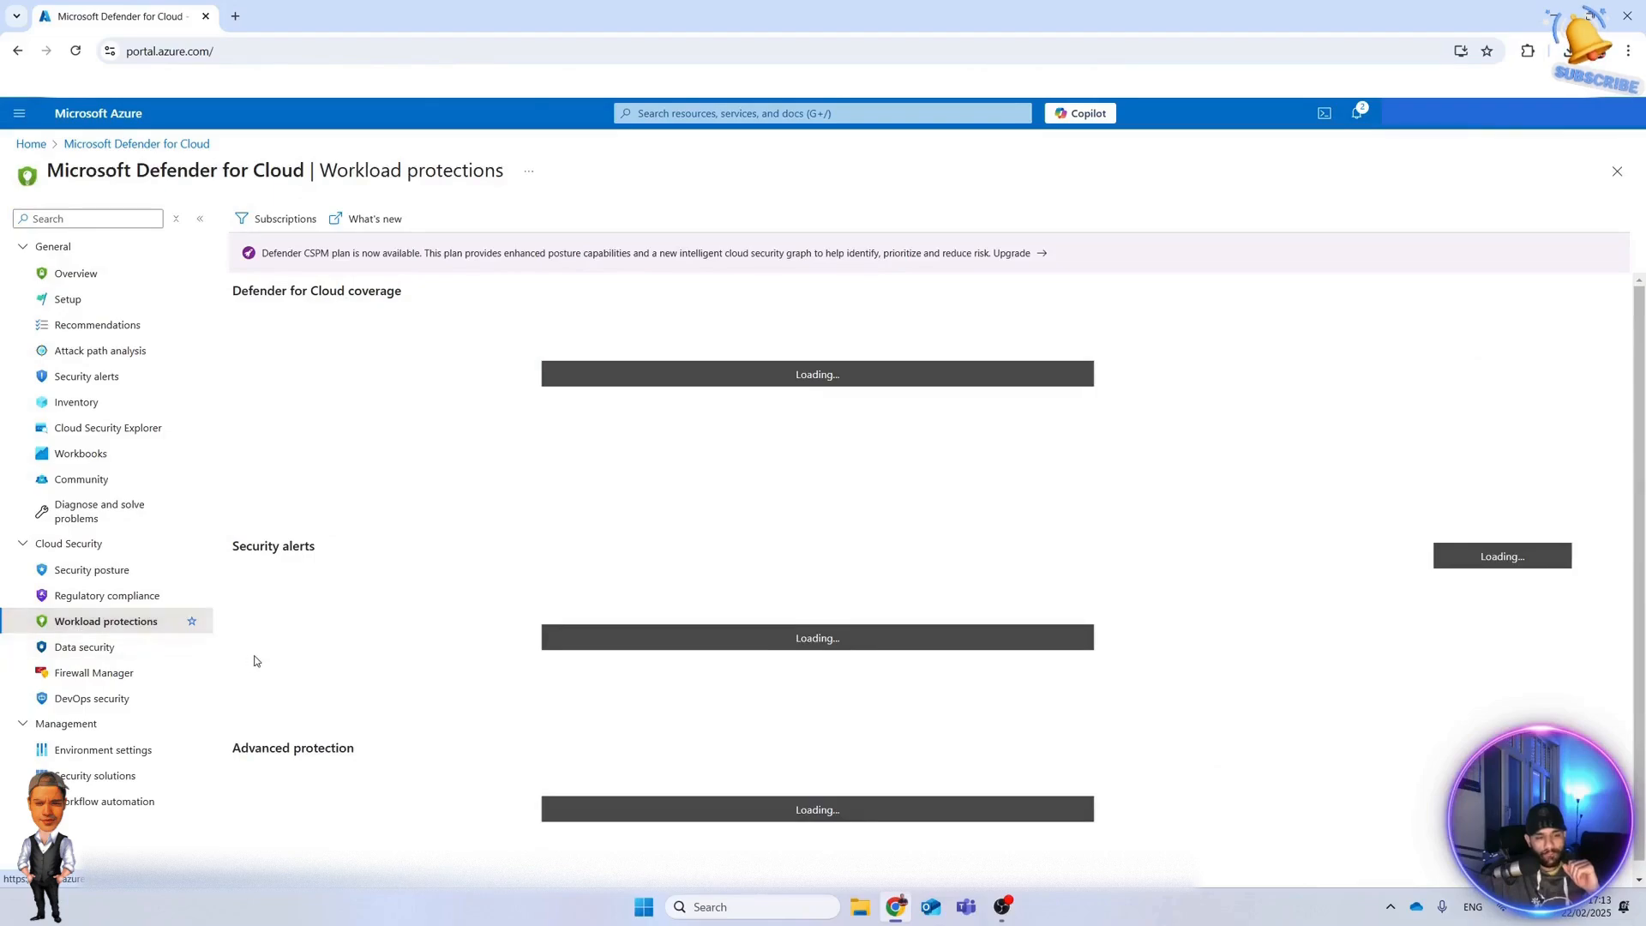
pyautogui.moveTo(259, 660)
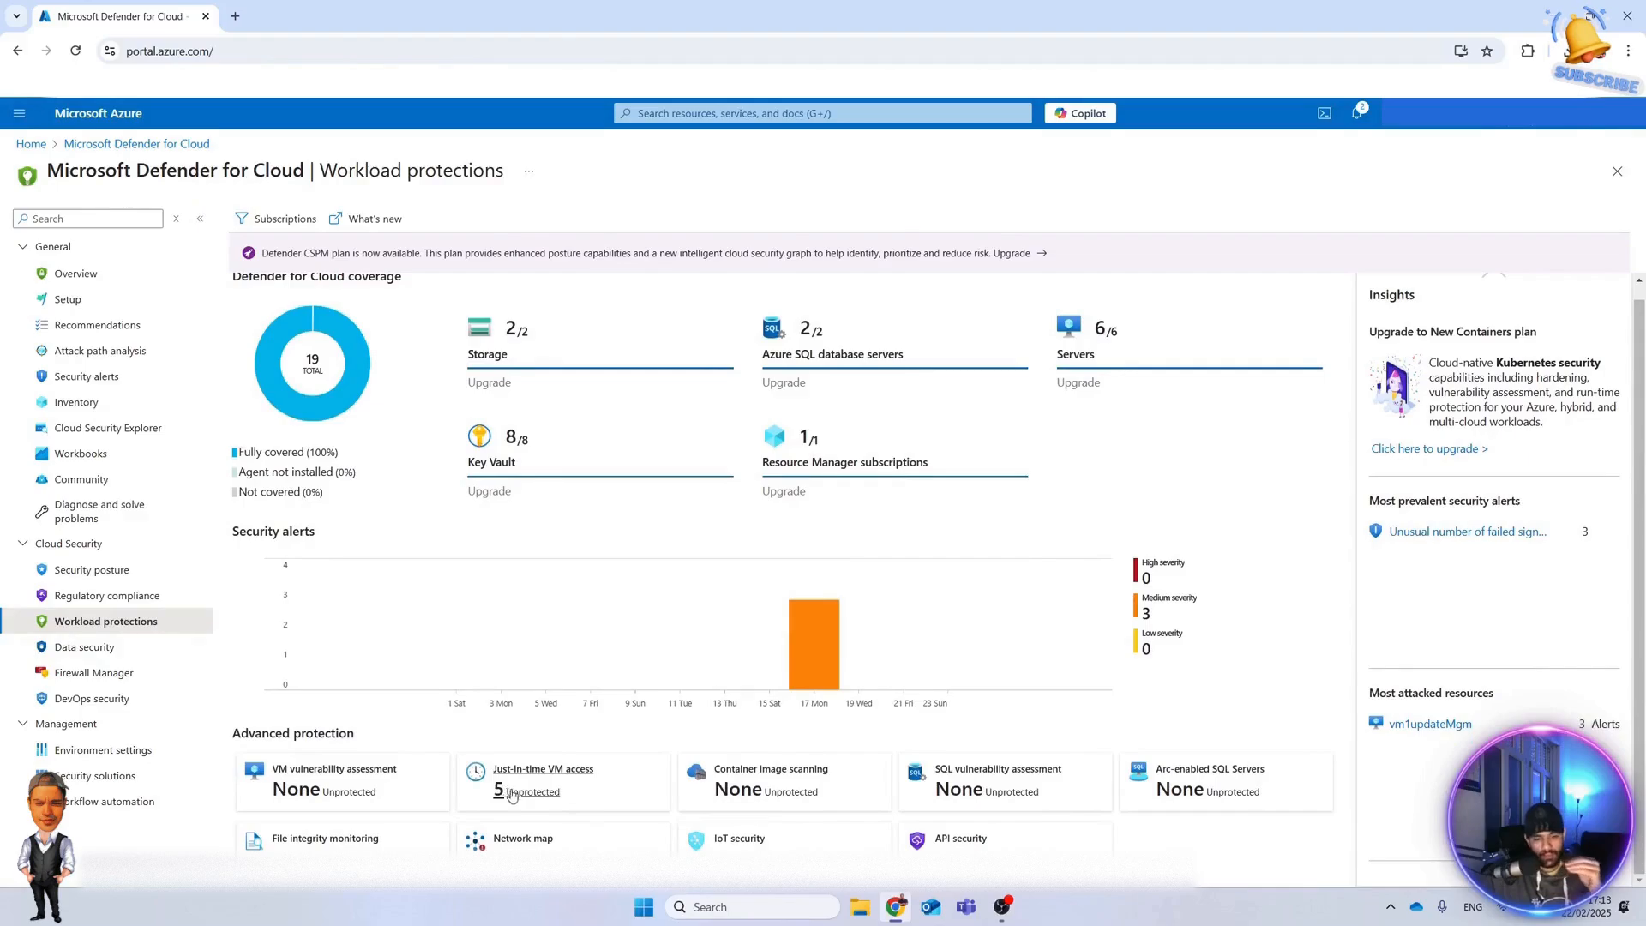
pyautogui.click(544, 769)
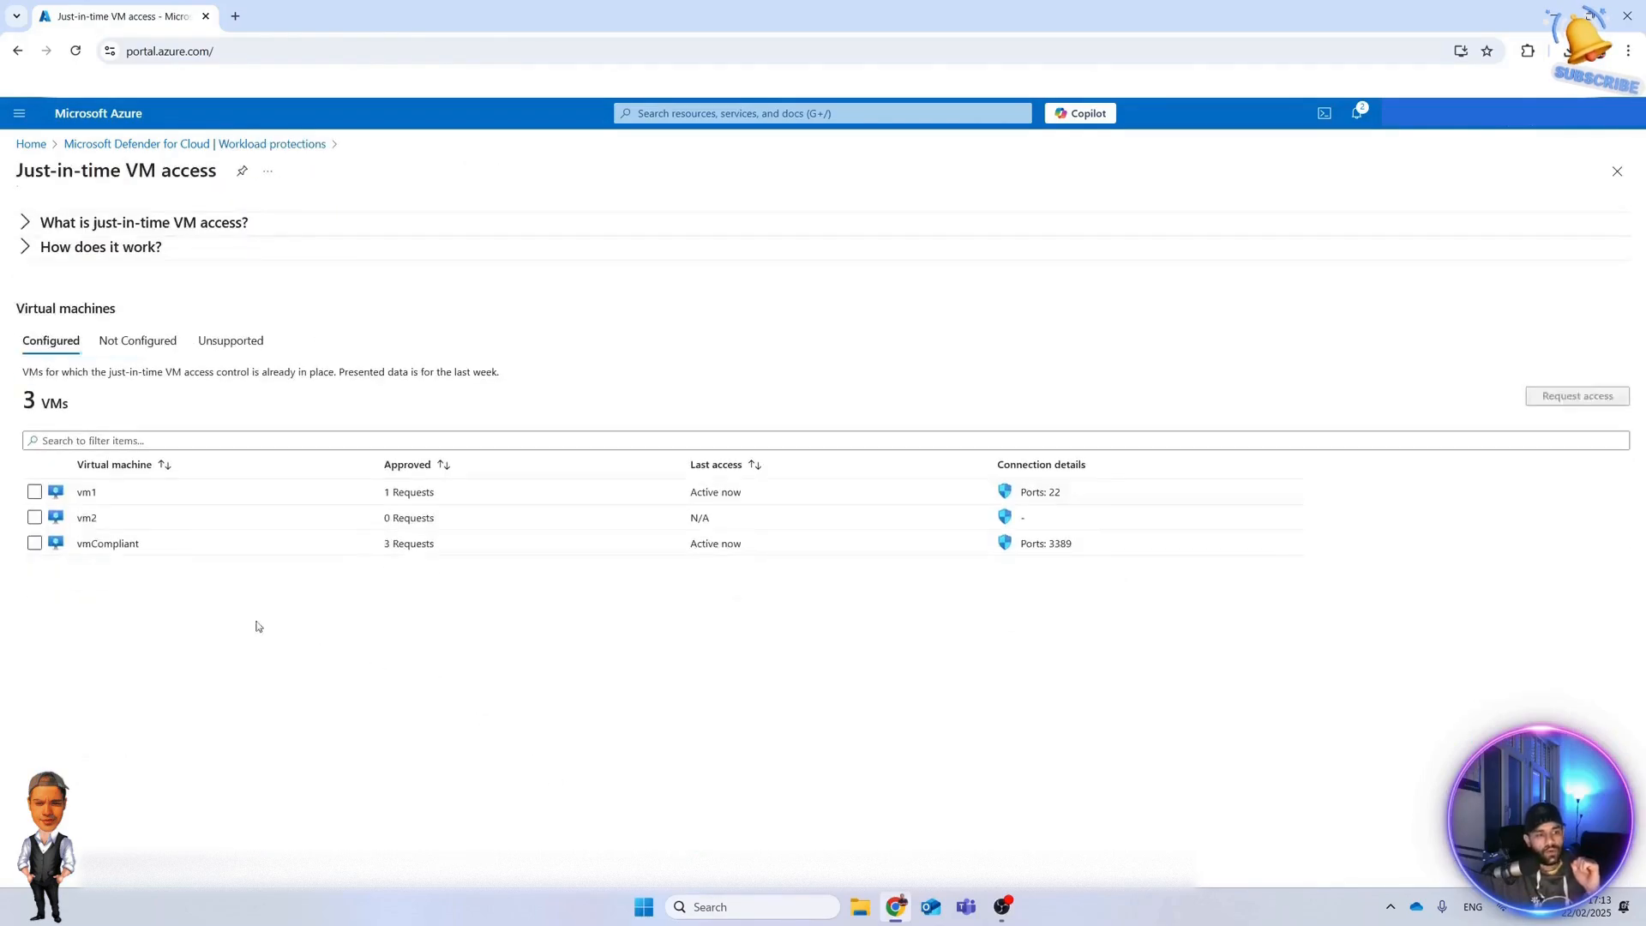
pyautogui.click(34, 518)
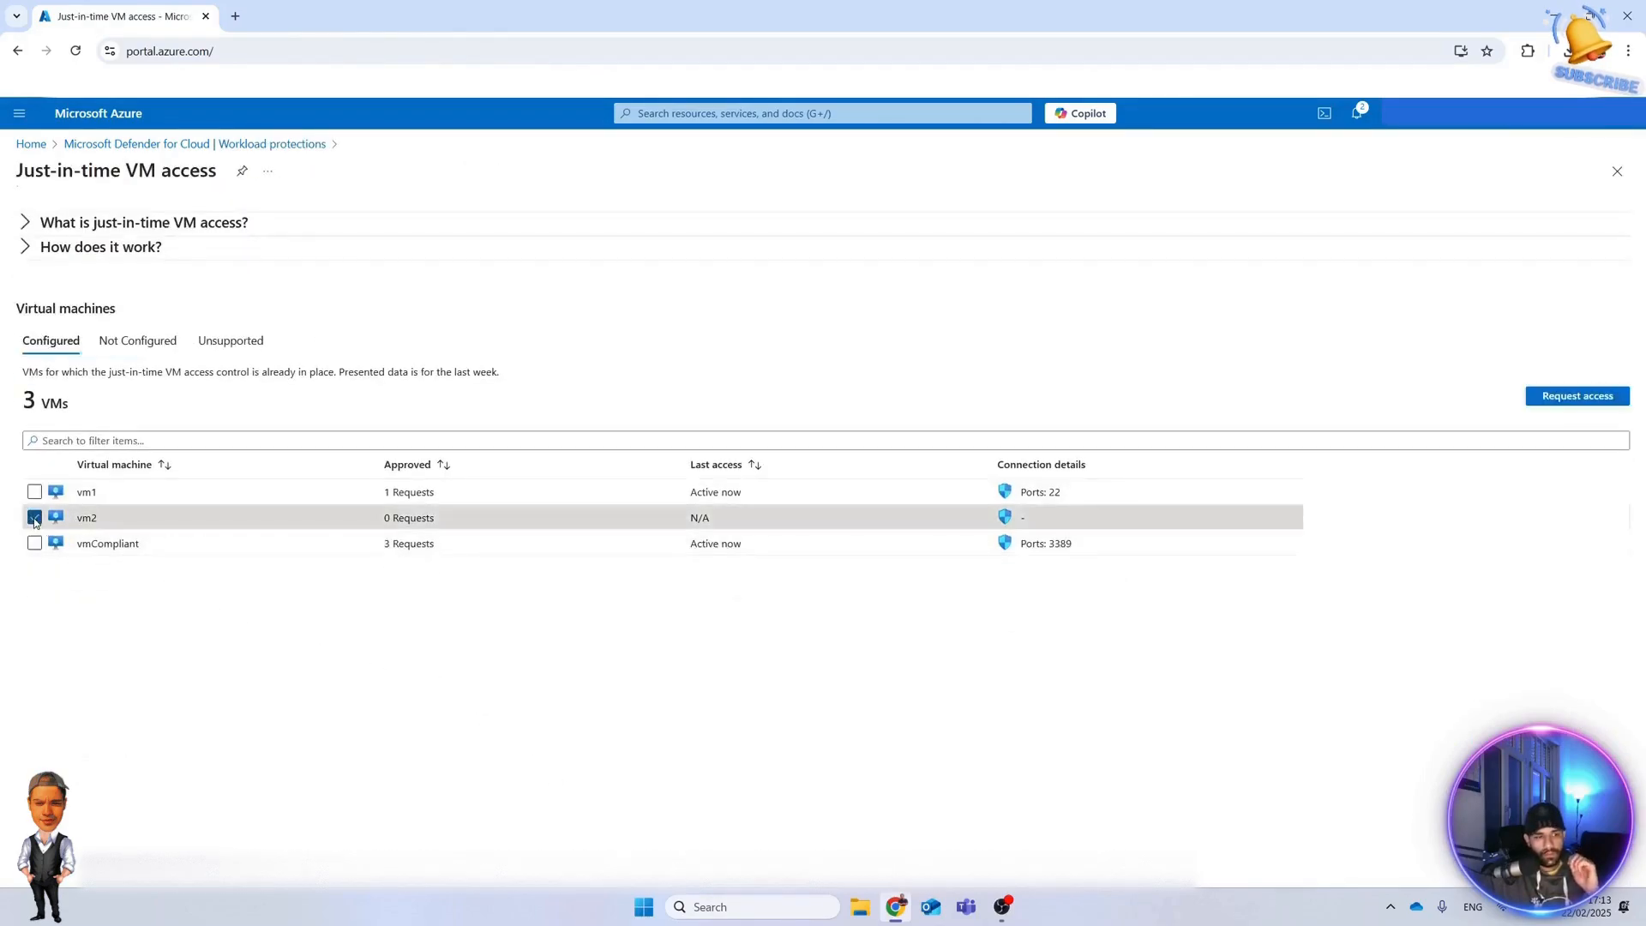
pyautogui.click(35, 518)
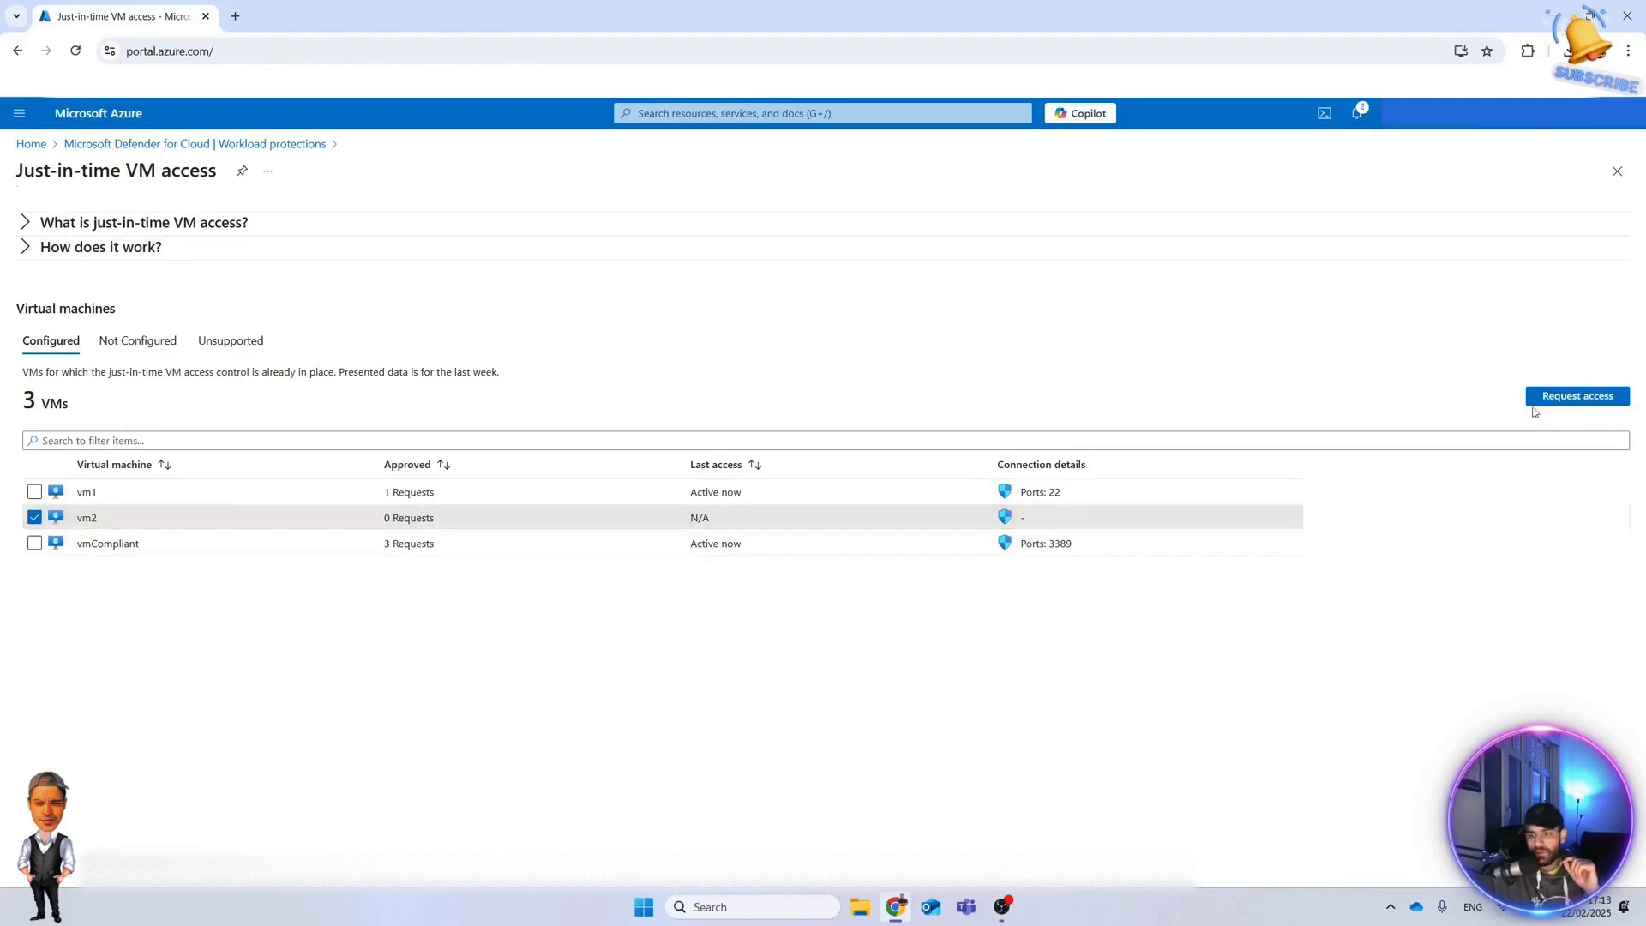
# Request access for vm2 with port 3389 toggled On from own IP and submit Open ports.
pyautogui.click(1577, 396)
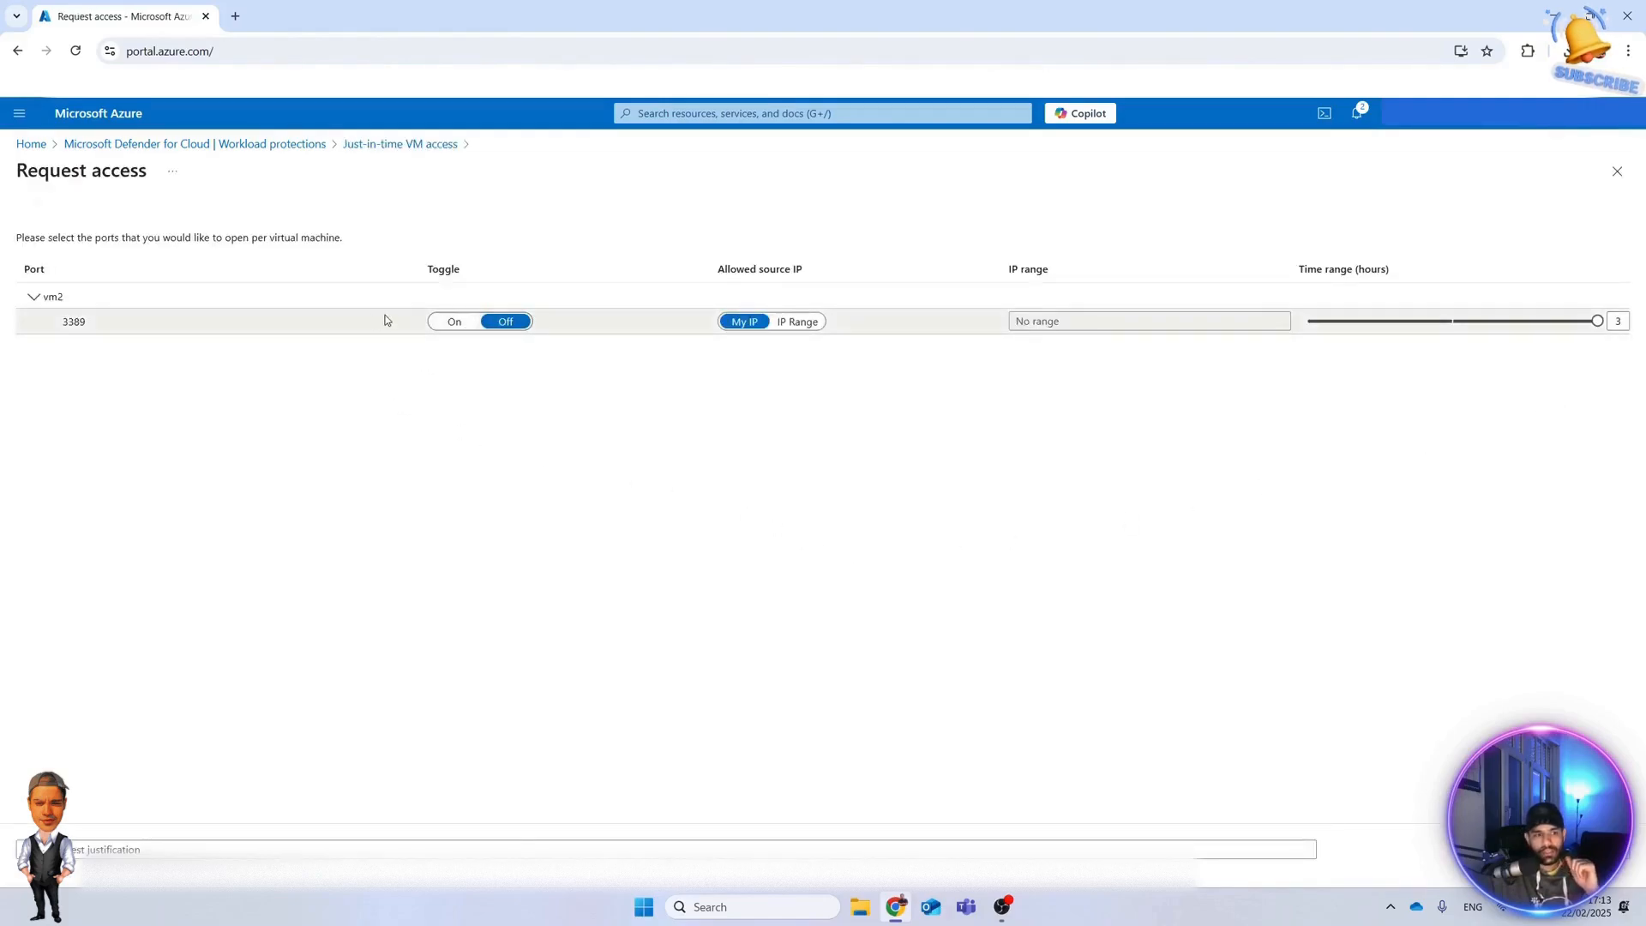
pyautogui.click(453, 321)
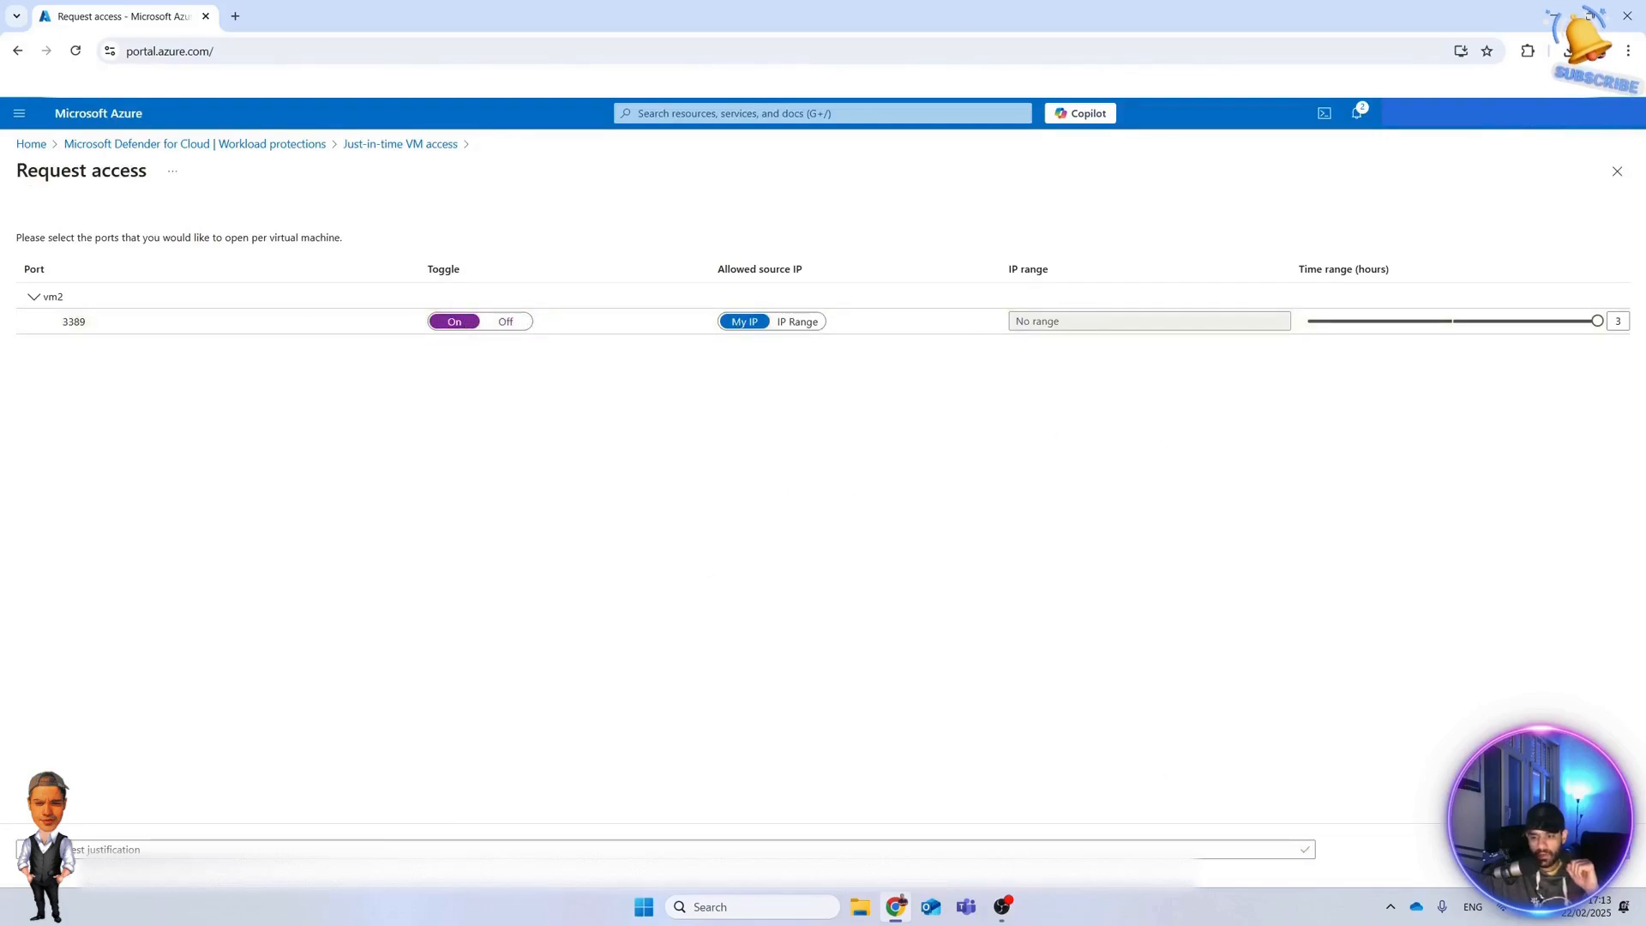
pyautogui.click(1305, 849)
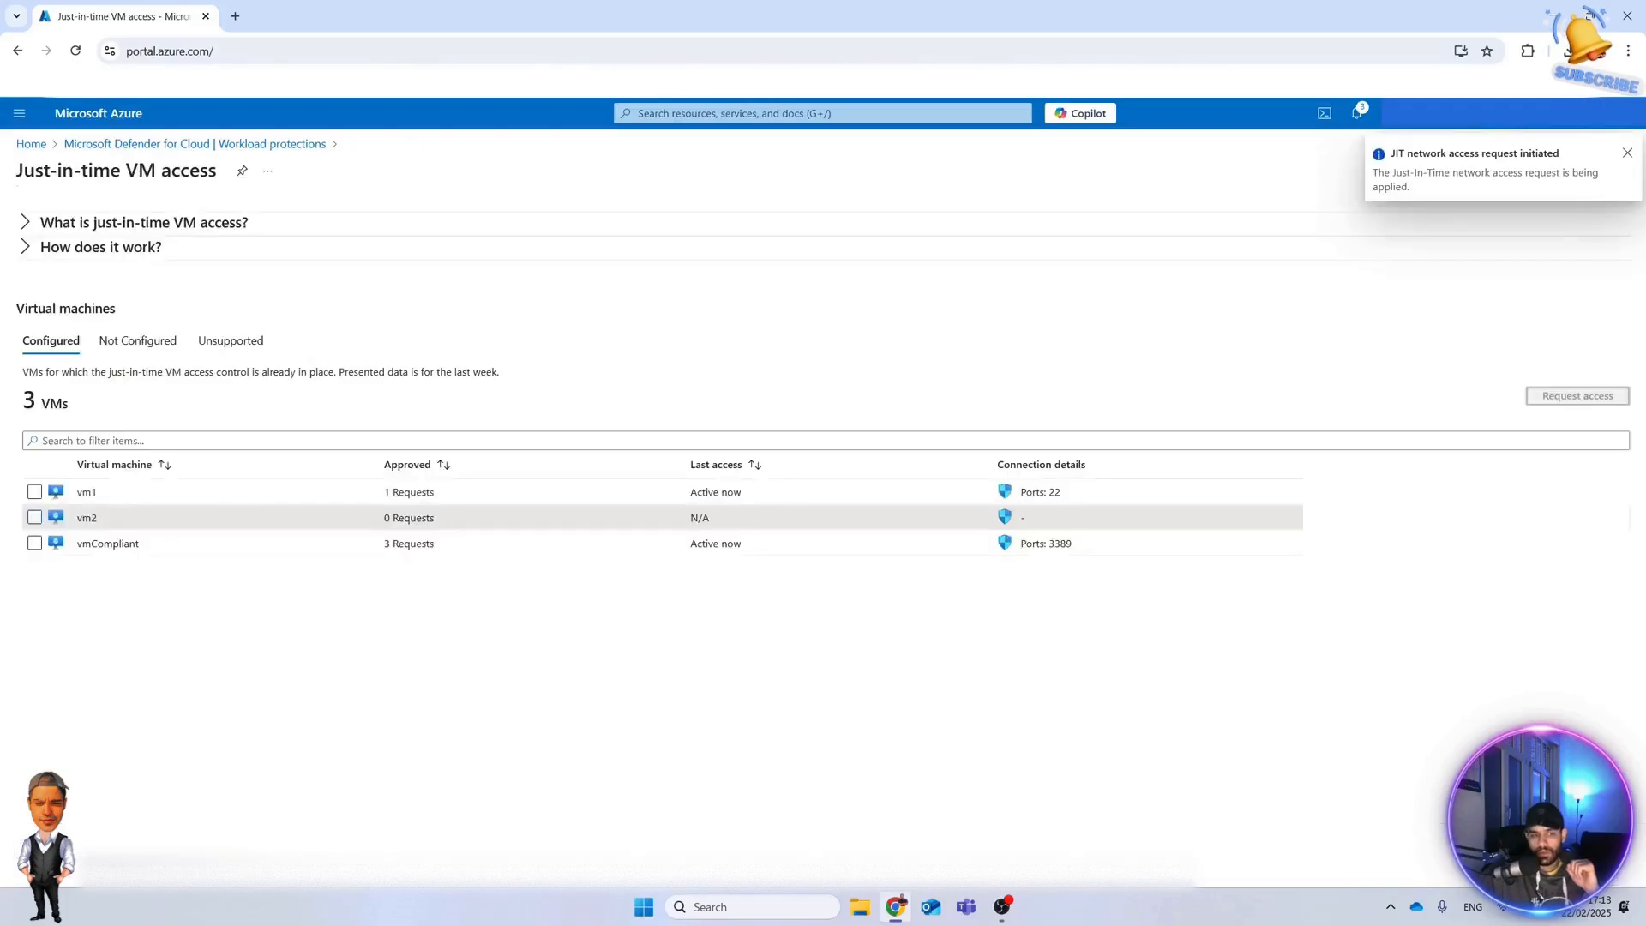
pyautogui.moveTo(1477, 214)
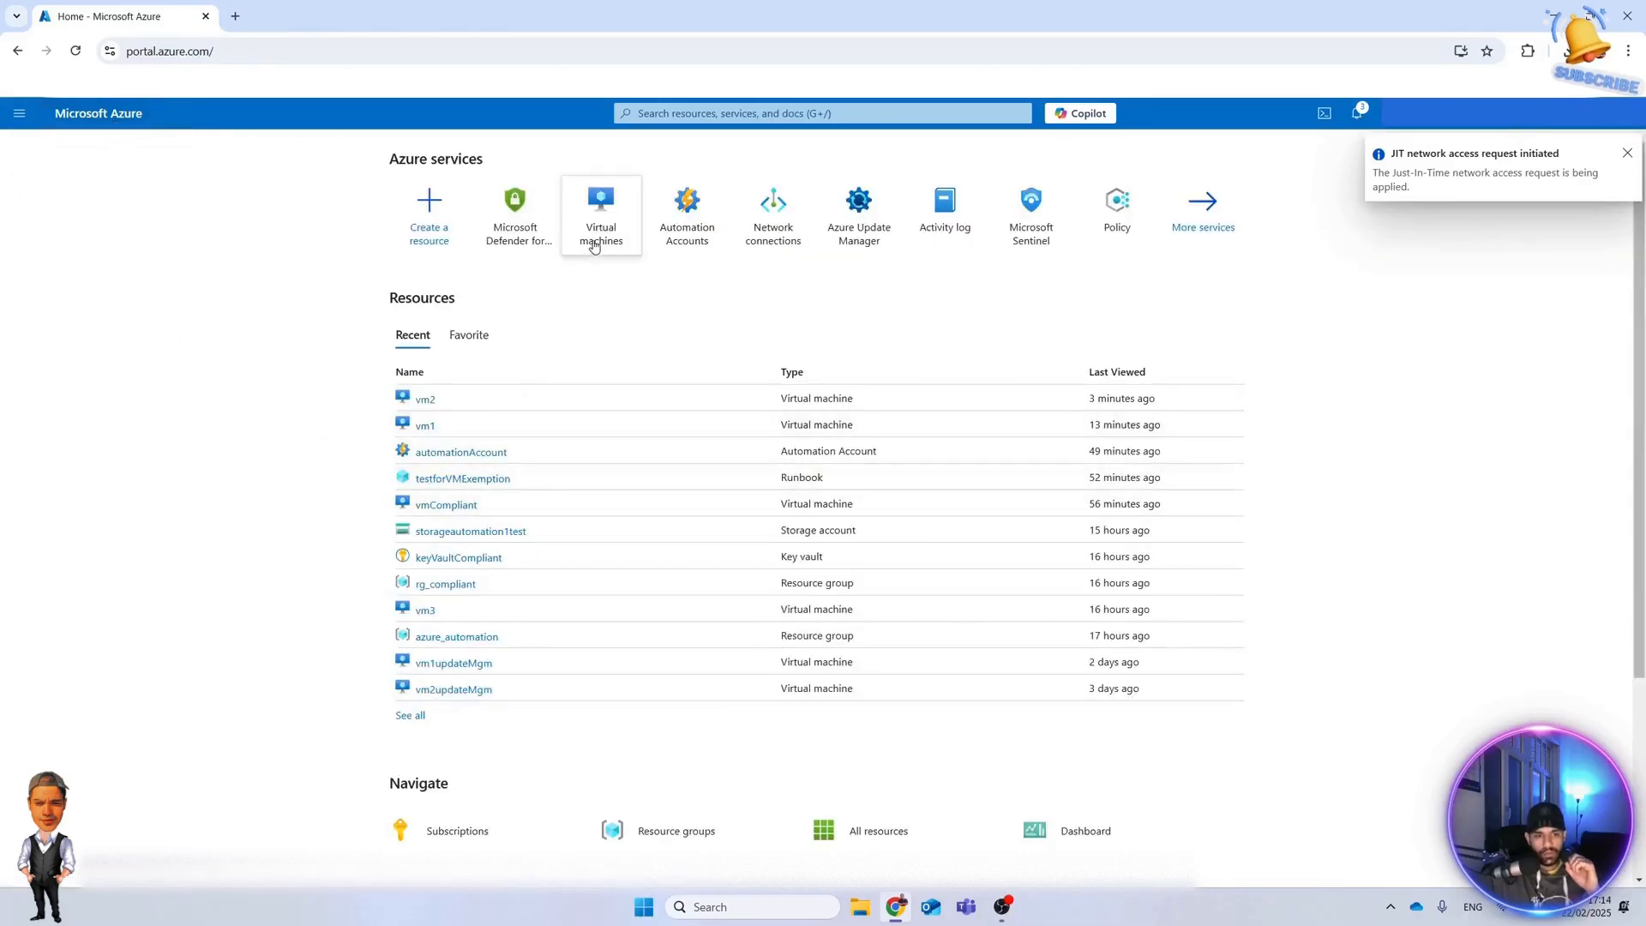
# Navigate to Virtual machines, vm2 and its Connect page.
pyautogui.click(600, 215)
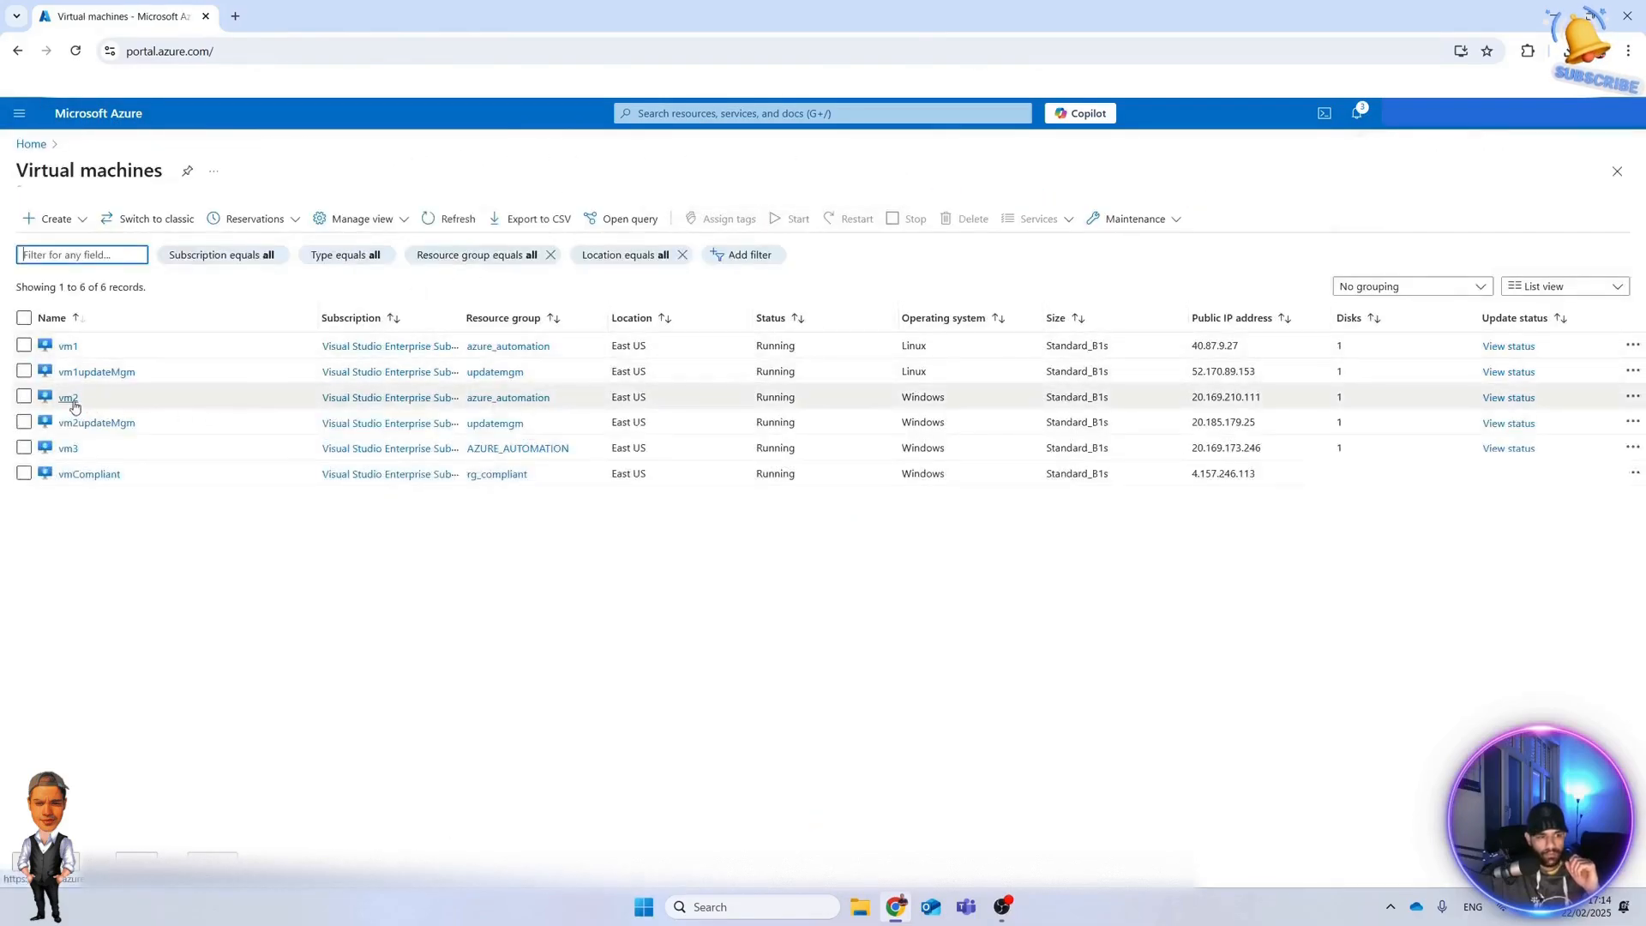
pyautogui.click(67, 396)
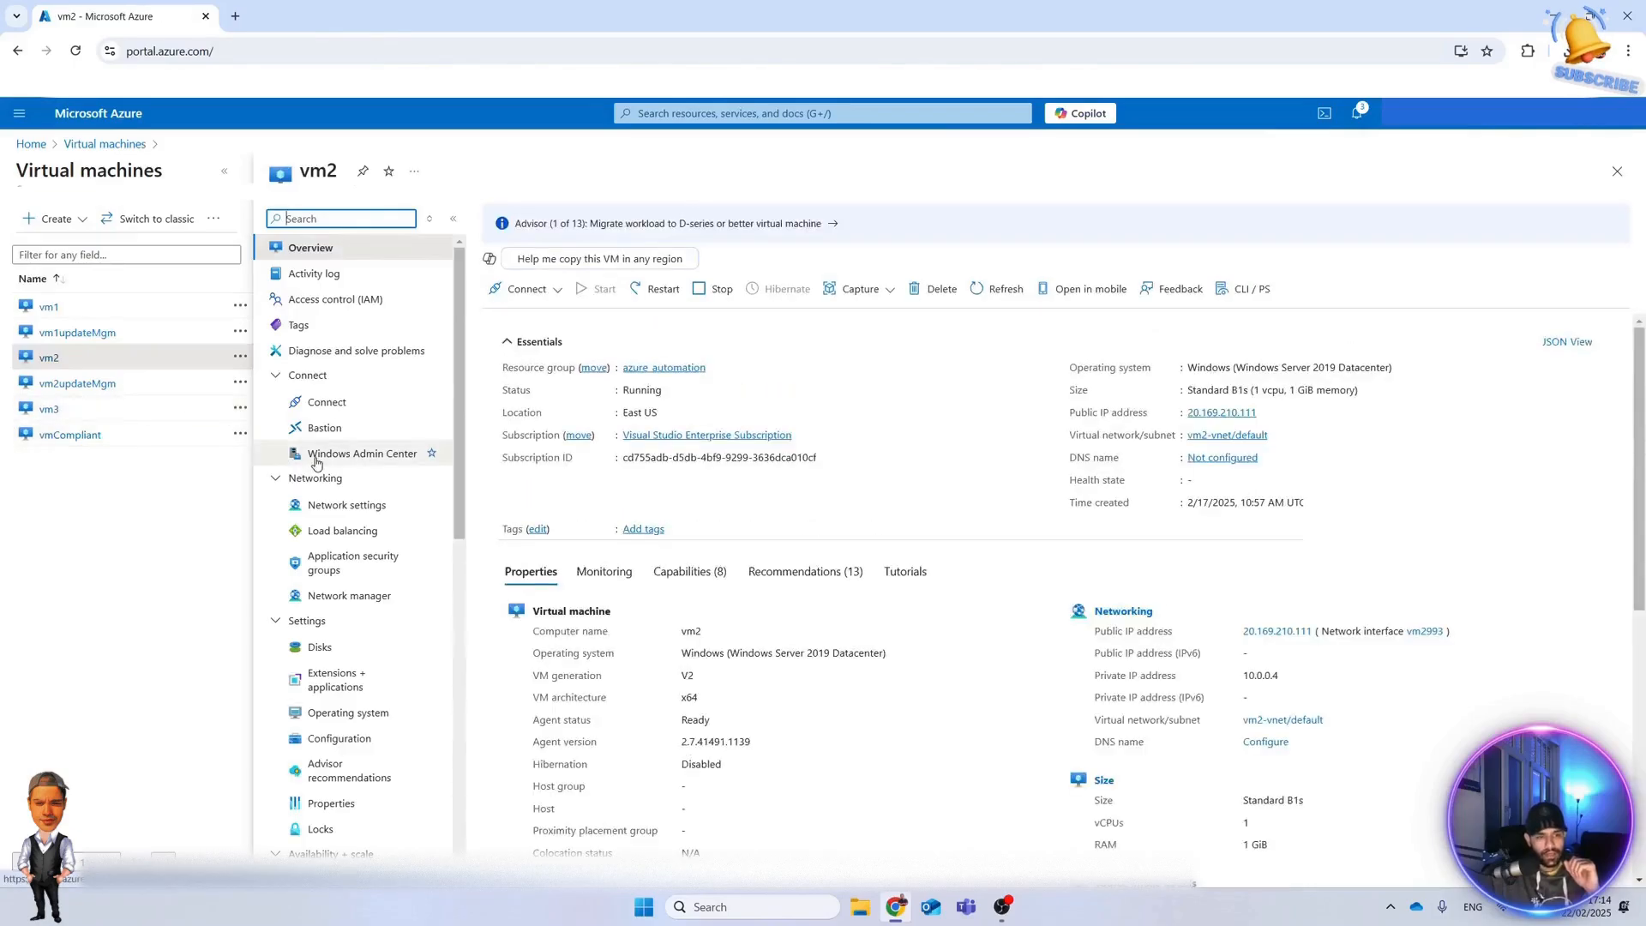
pyautogui.click(326, 401)
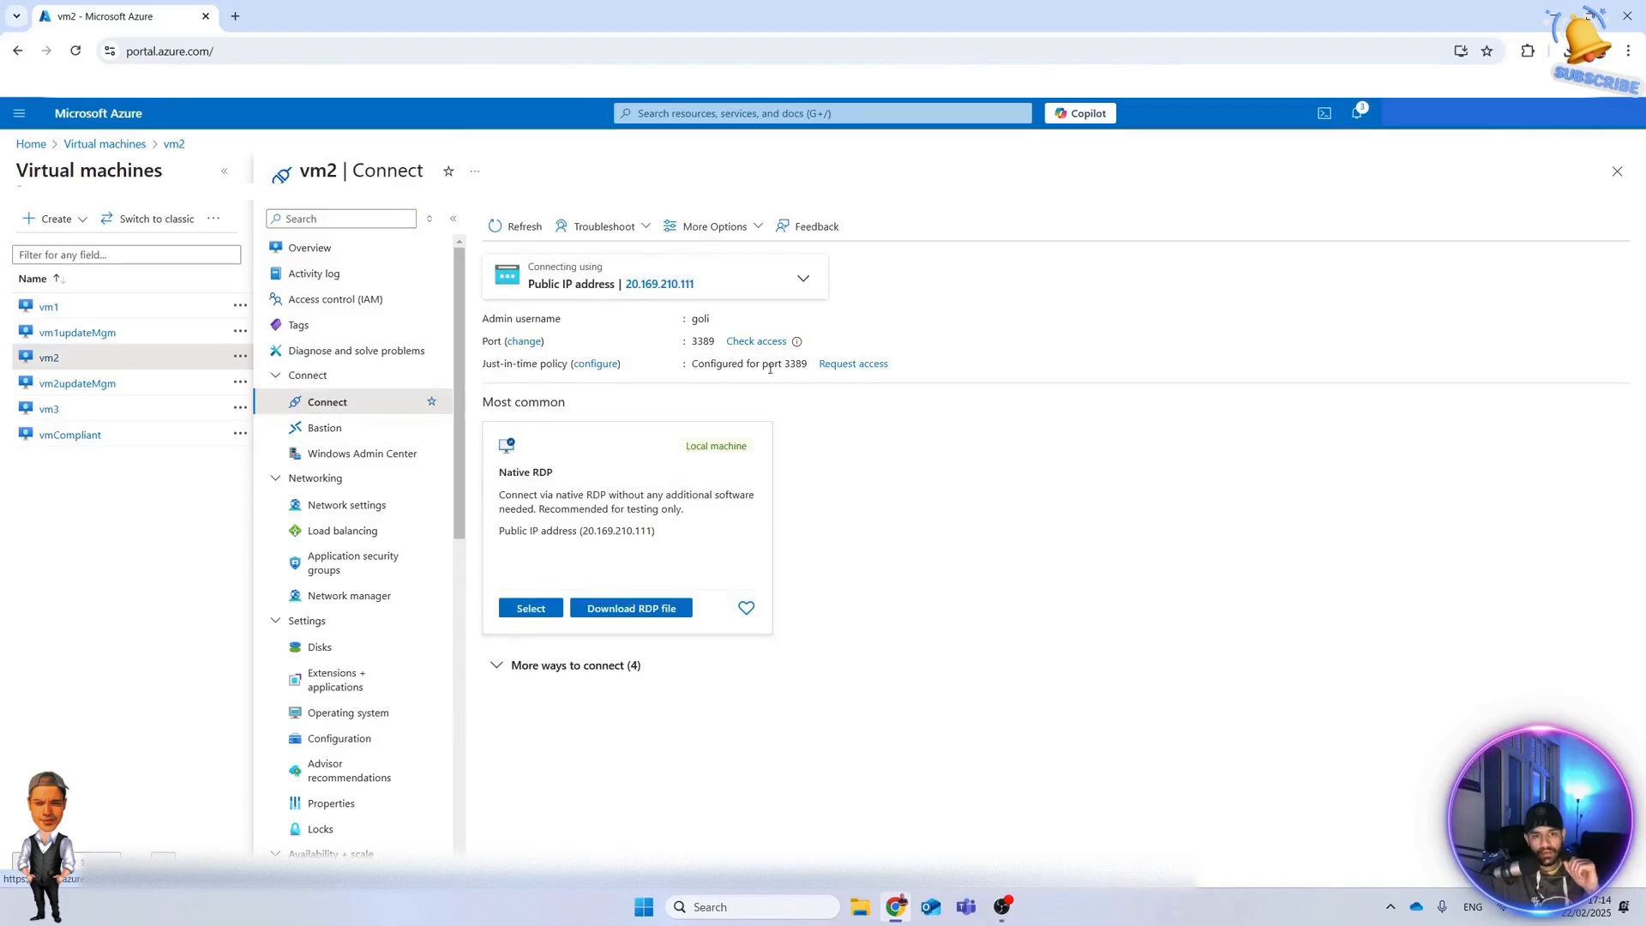
pyautogui.moveTo(847, 557)
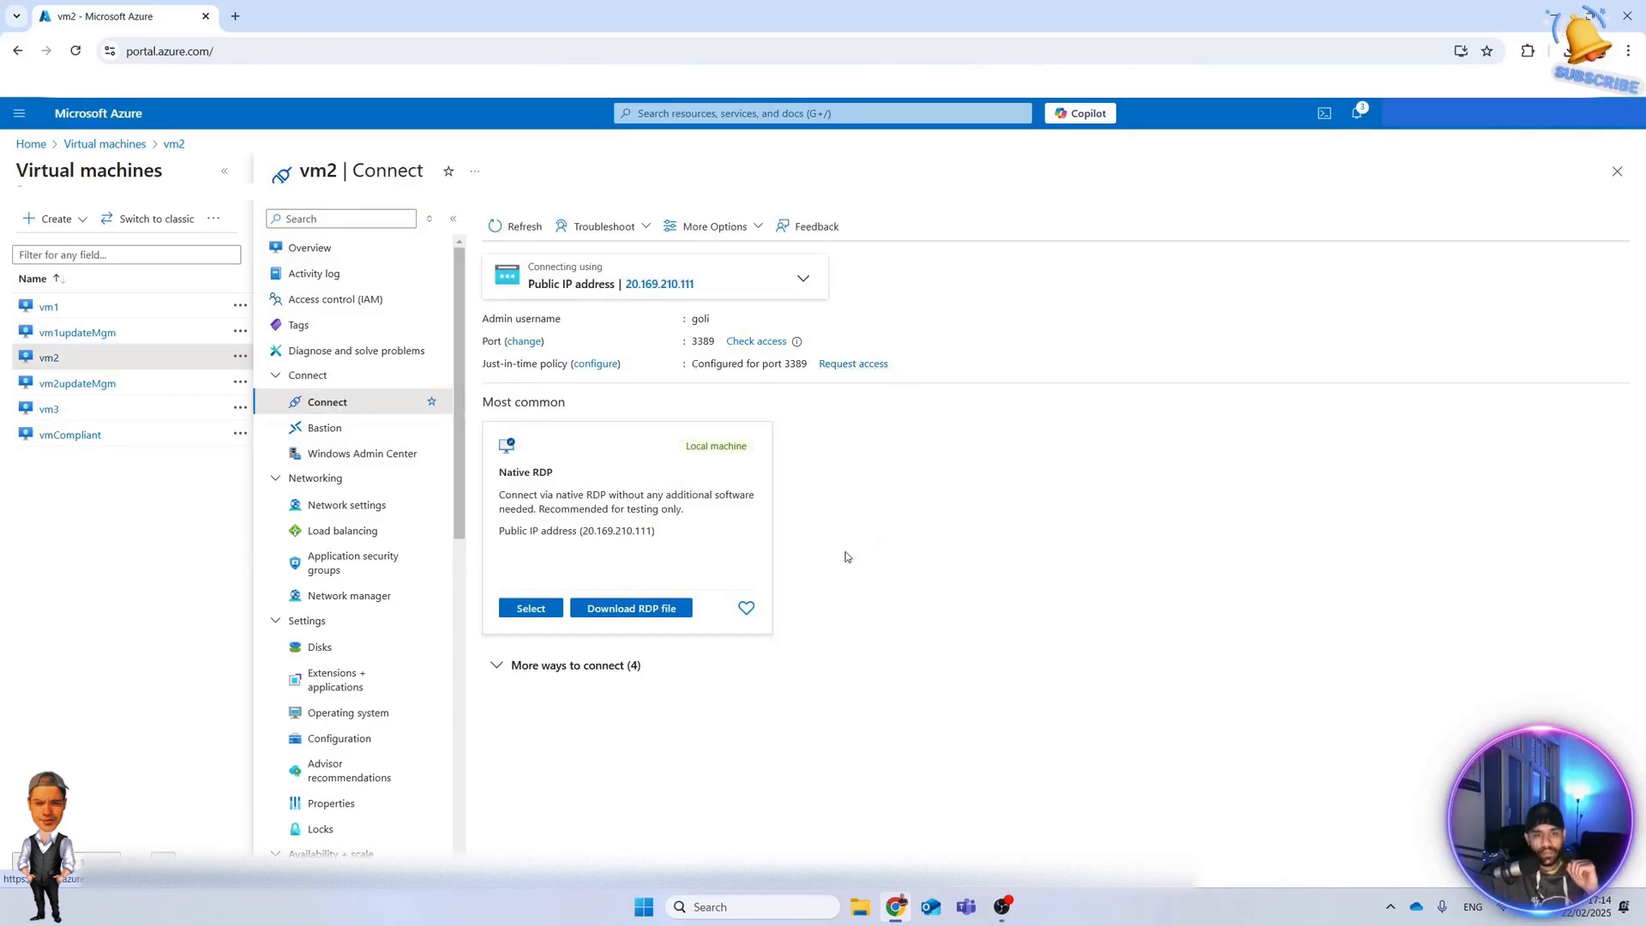
# Check the notifications, then download vm2's RDP file to launch the connection.
pyautogui.click(1355, 113)
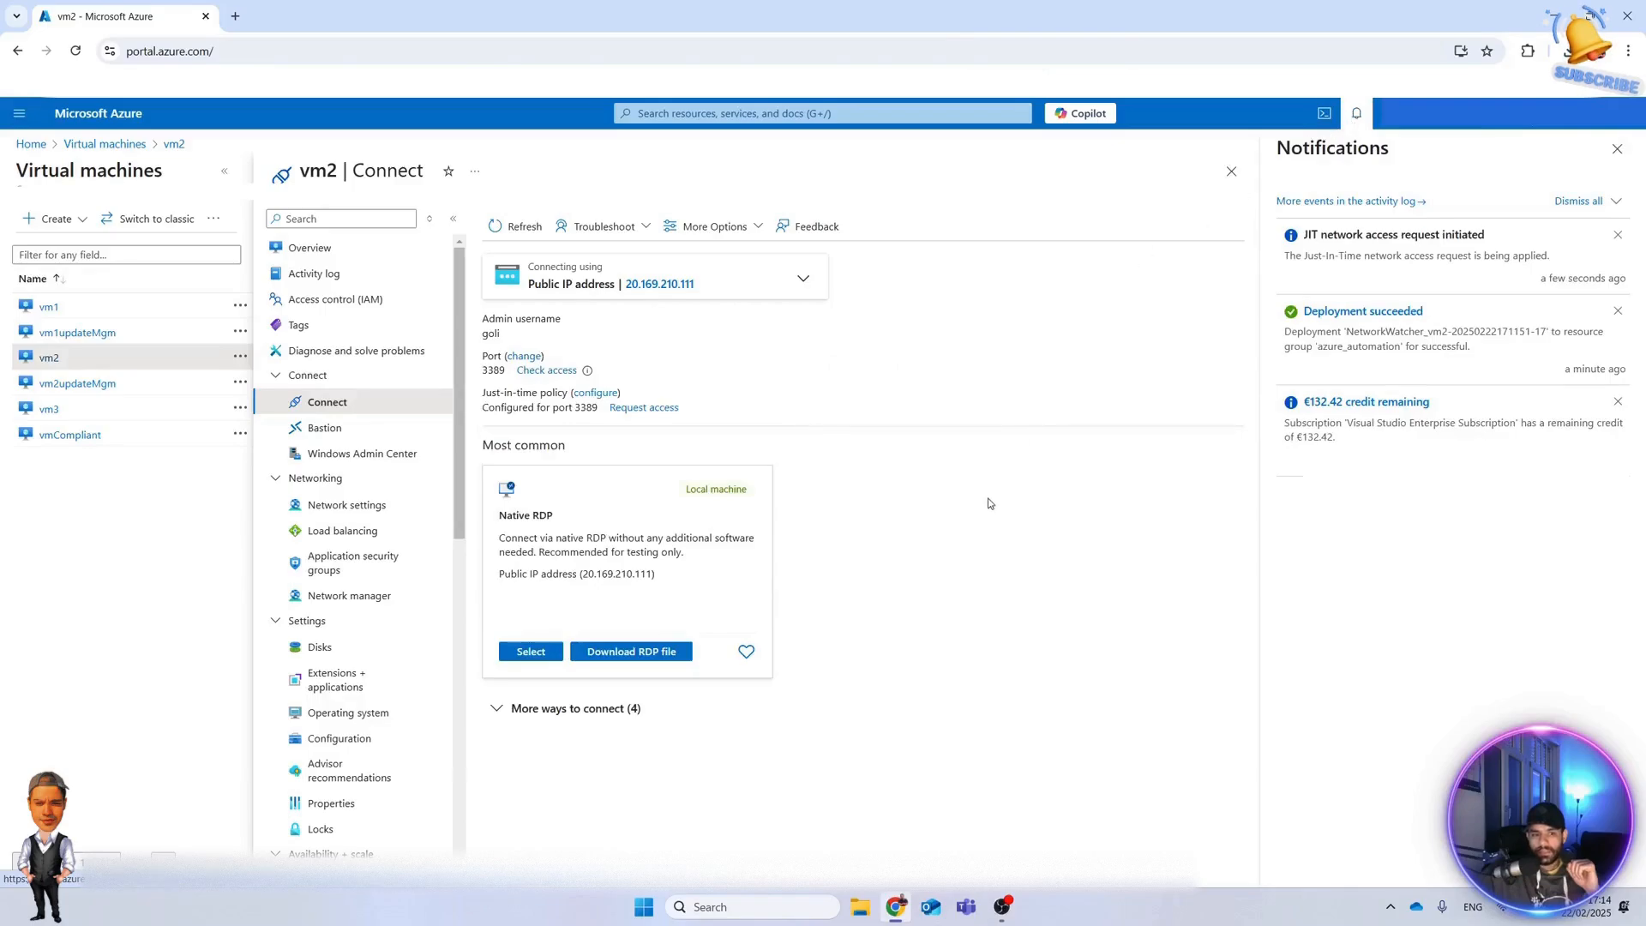
pyautogui.click(1617, 147)
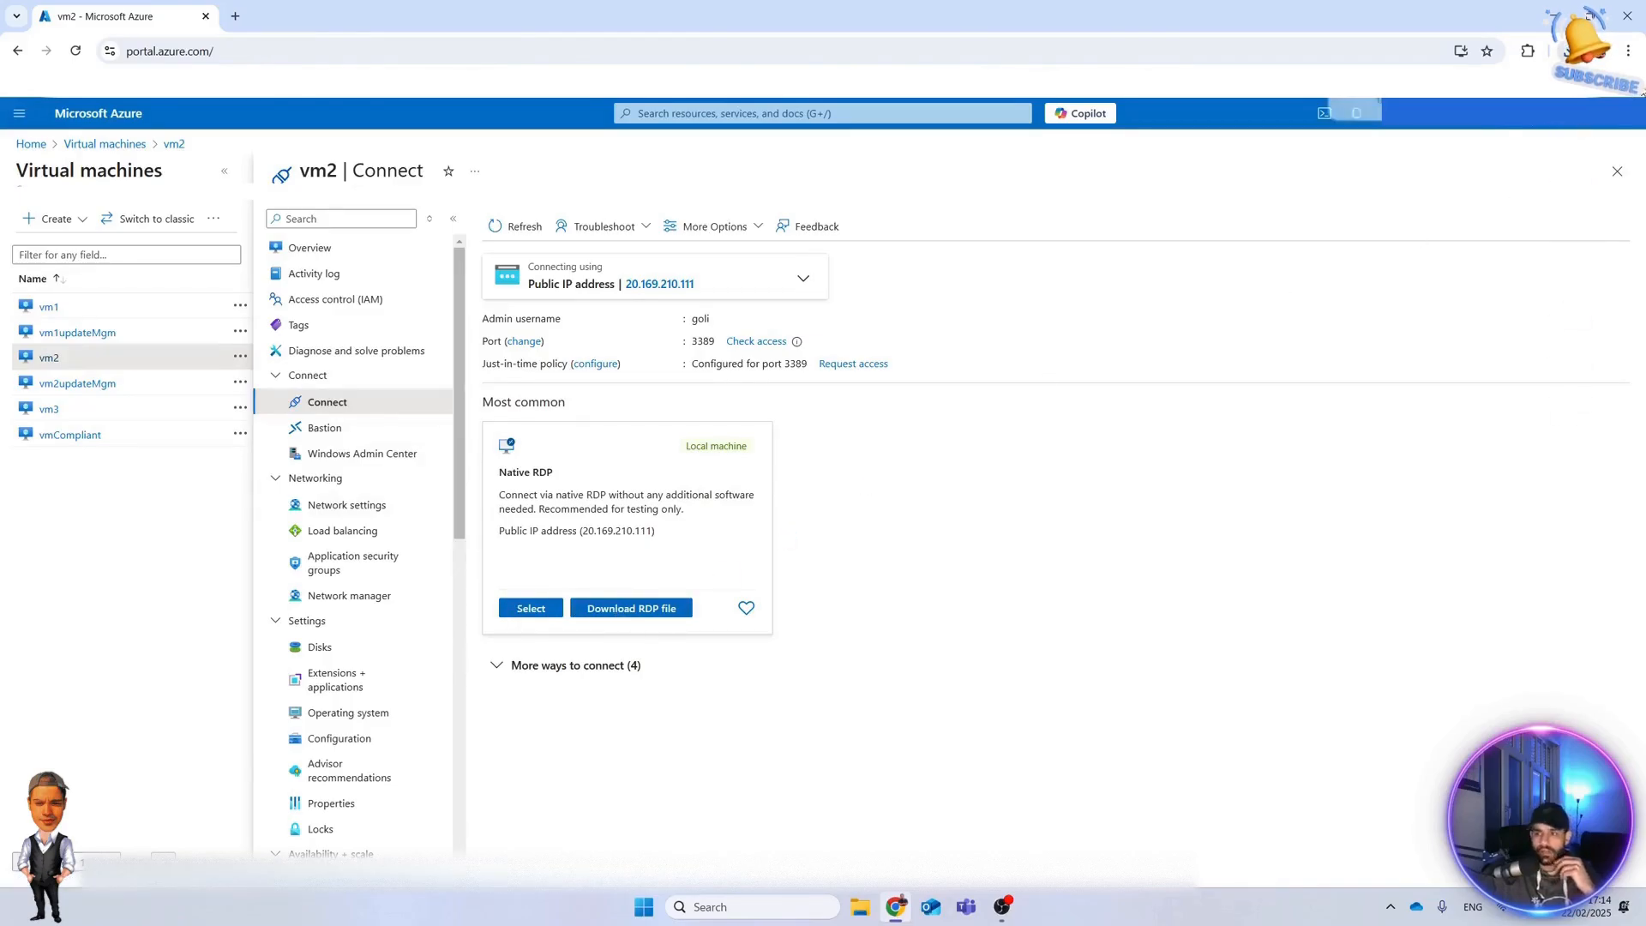
pyautogui.click(530, 607)
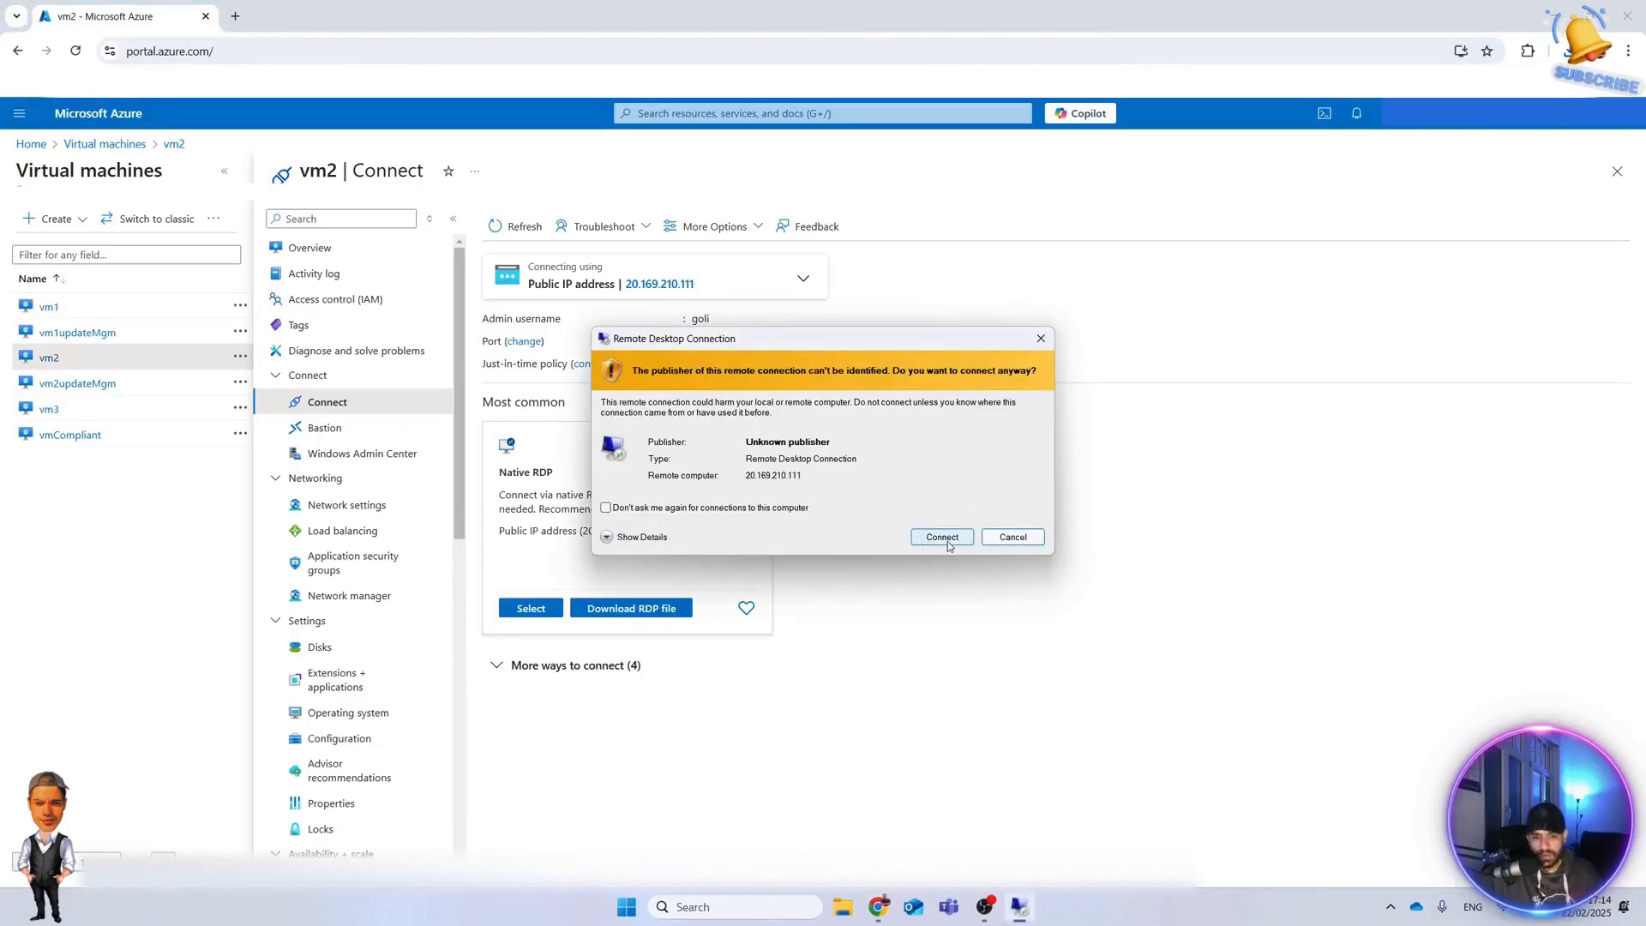
# Accept the warning to connect to vm2, then cancel the stalled Connecting dialog.
pyautogui.click(940, 537)
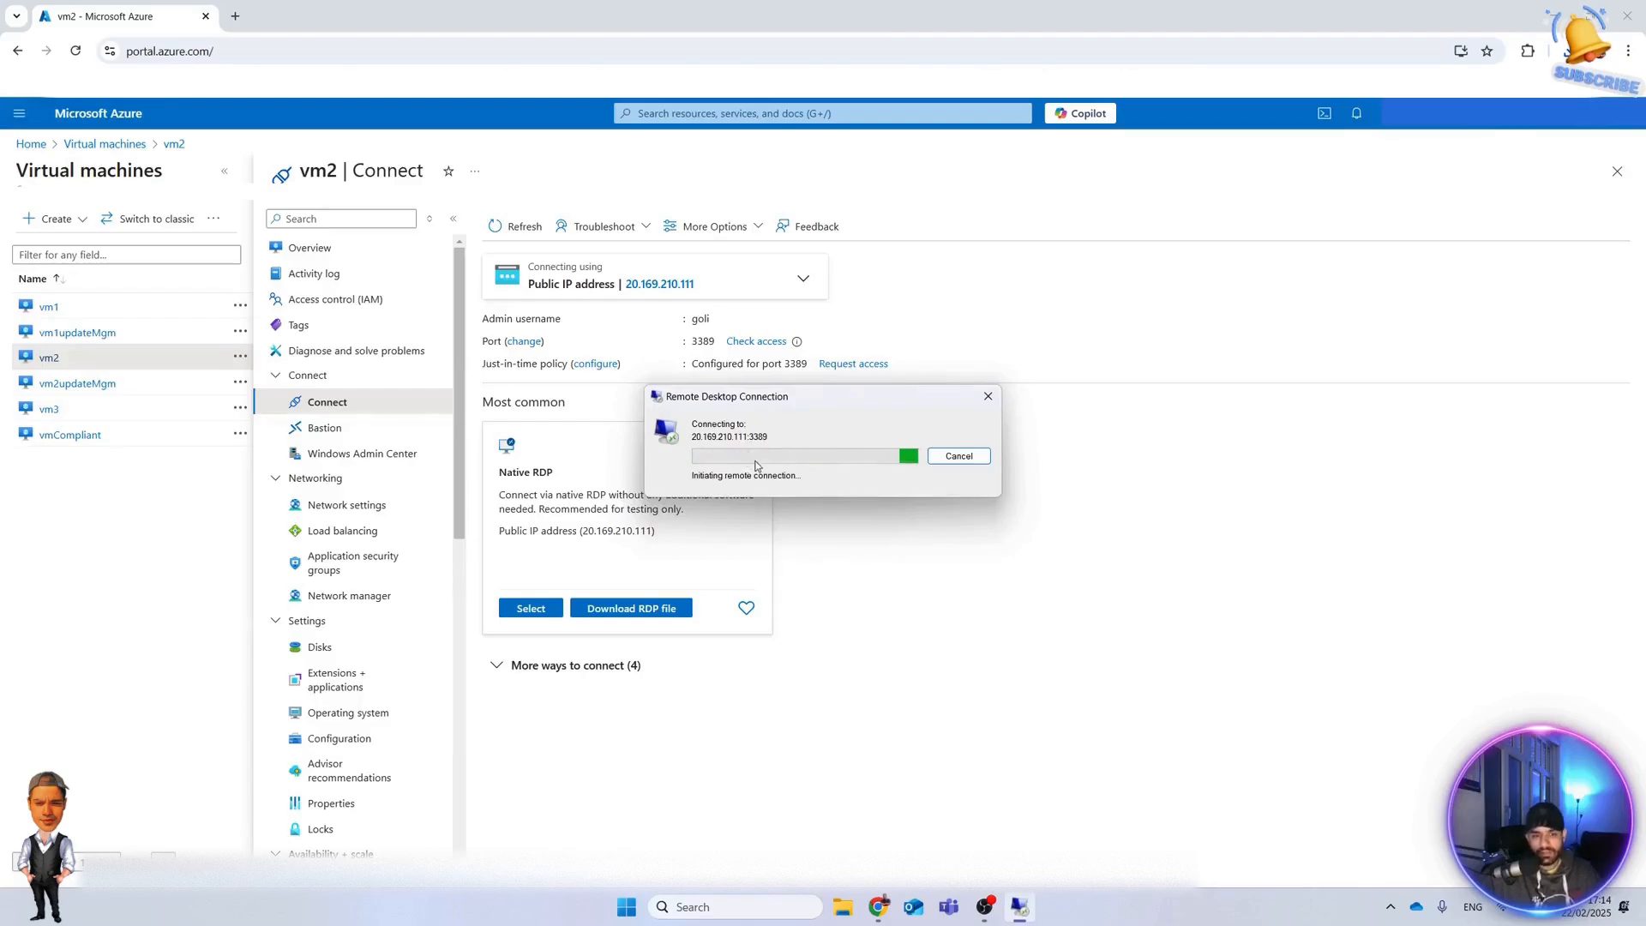
pyautogui.moveTo(869, 465)
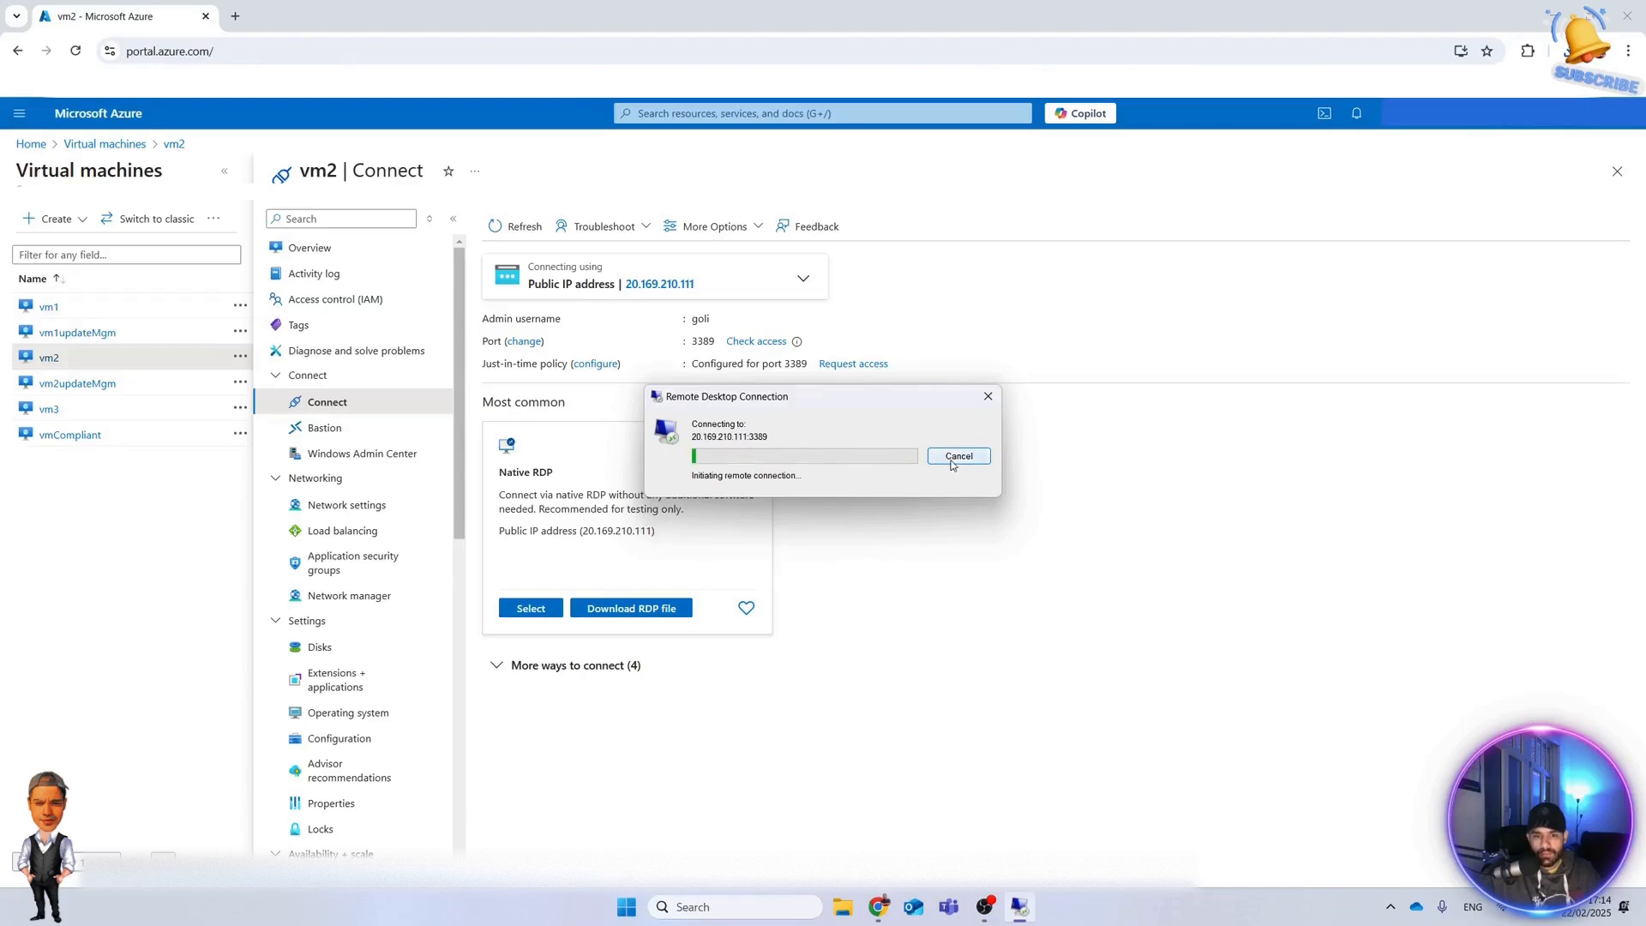
pyautogui.click(957, 454)
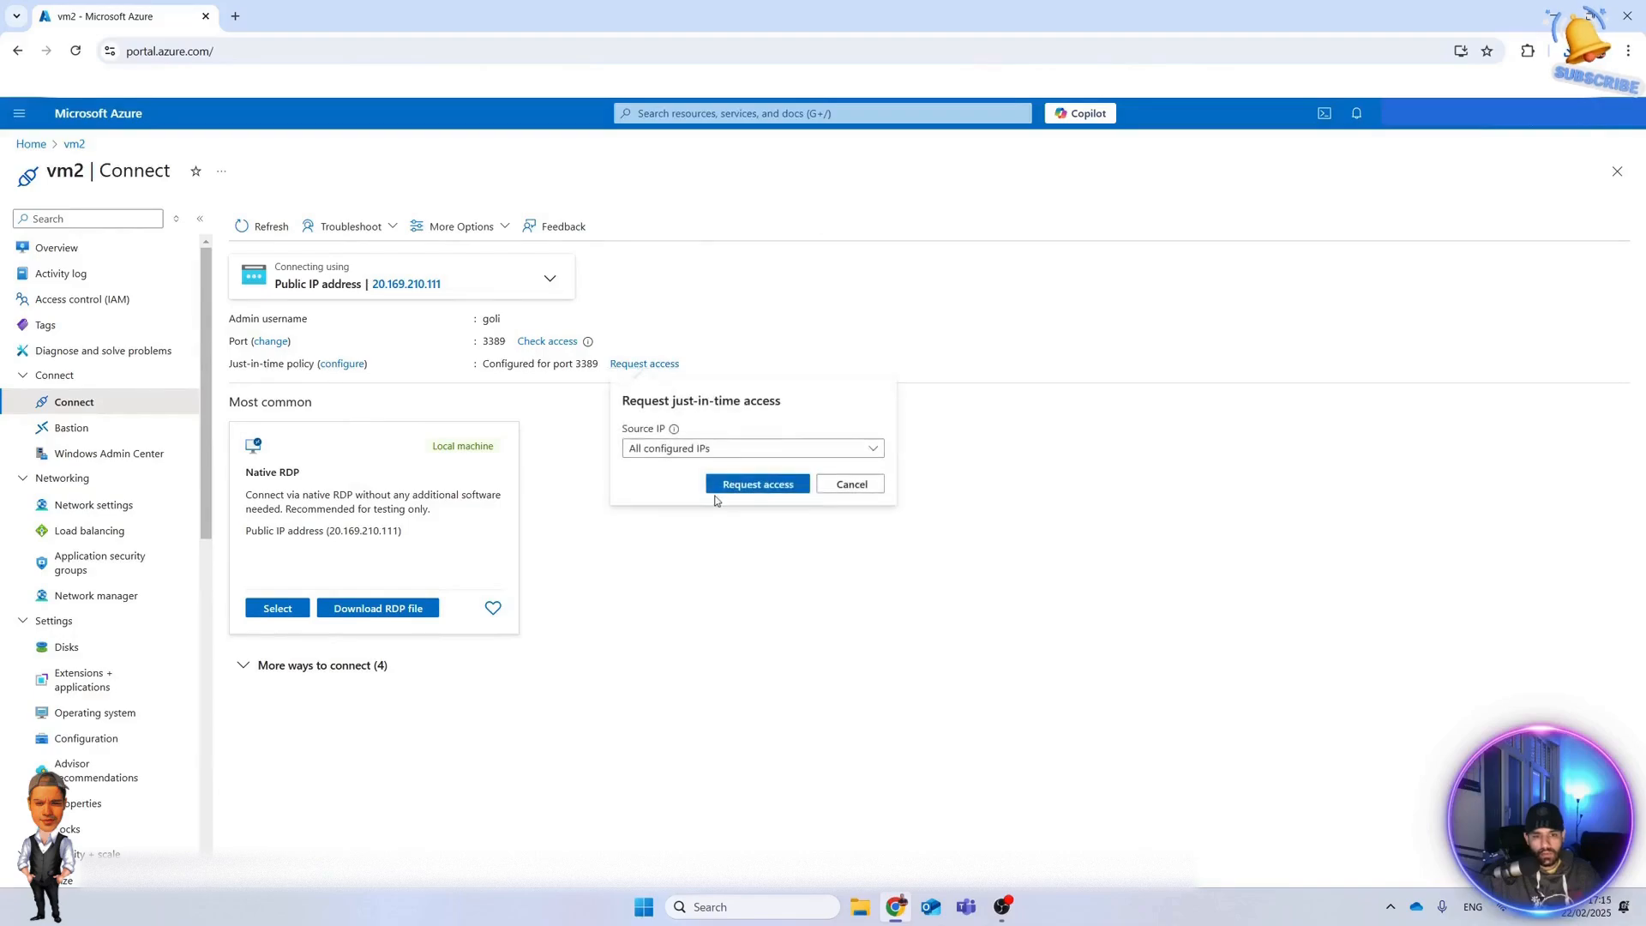
# Request and receive approval for just-in-time access to vm2 on port 3389 for all configured IPs.
pyautogui.click(757, 484)
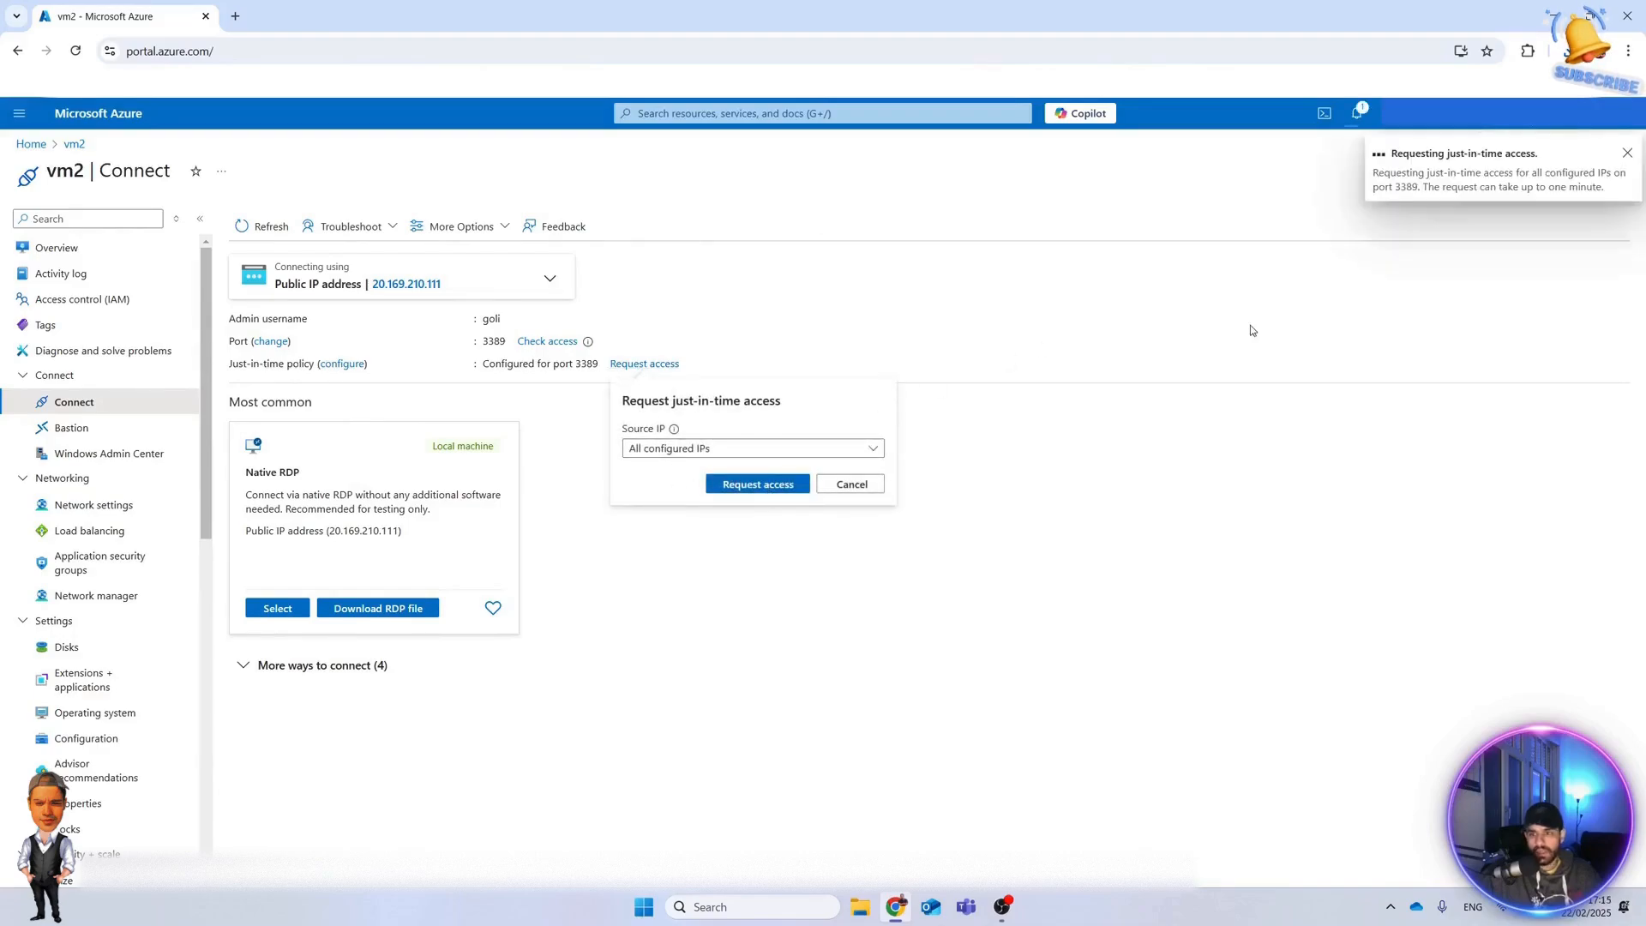
pyautogui.moveTo(1267, 334)
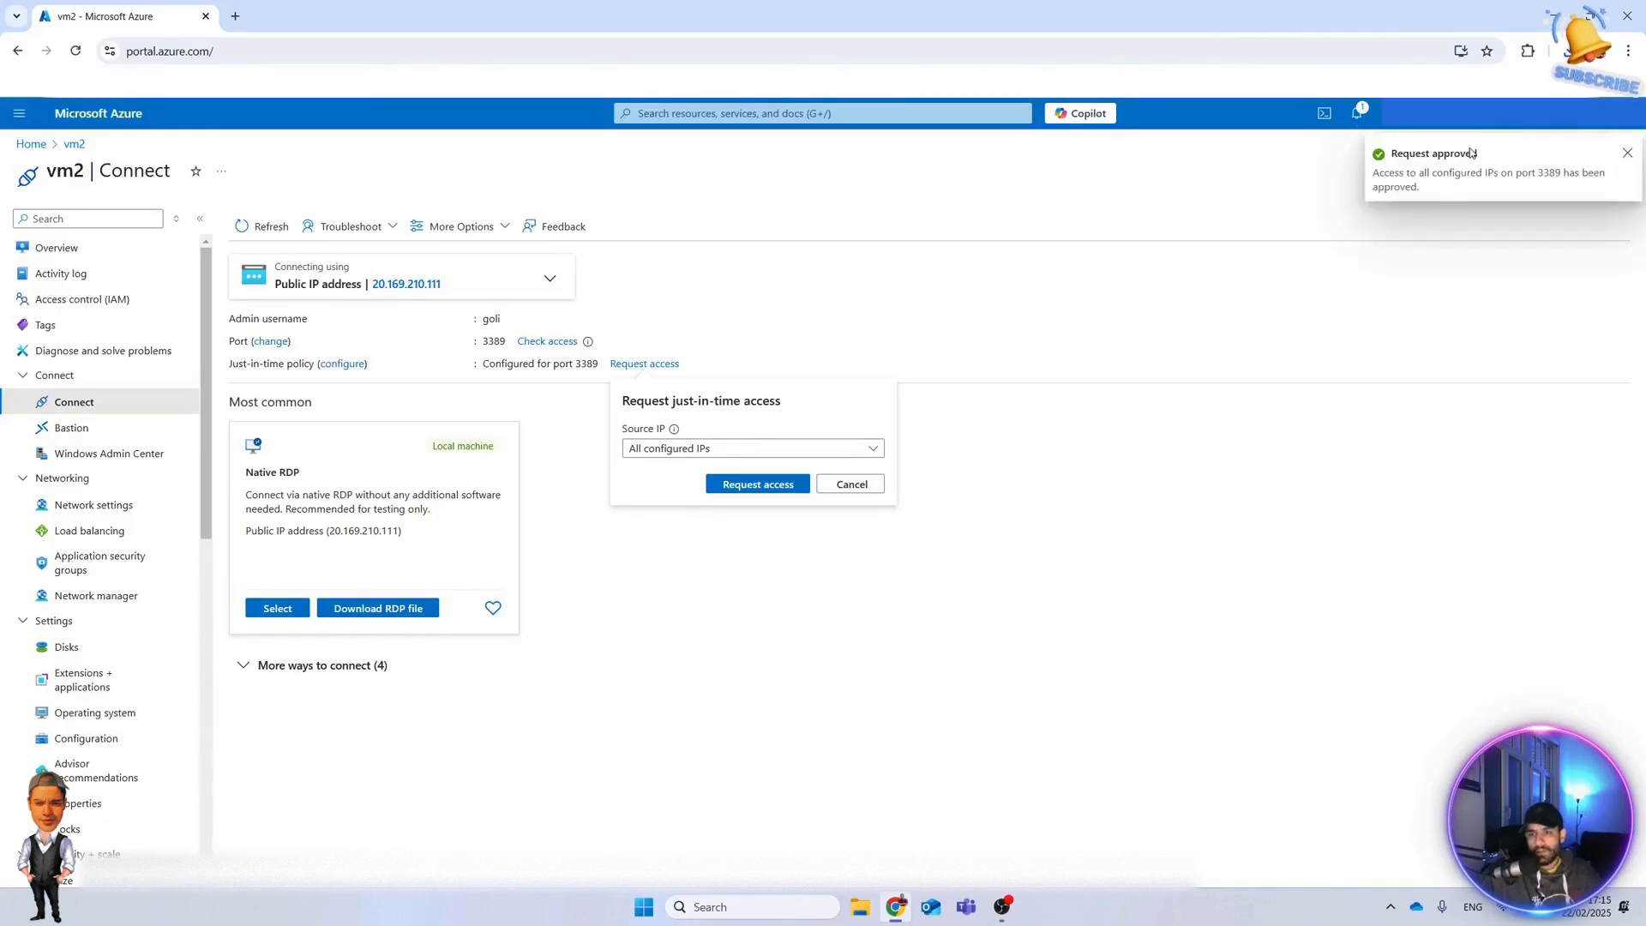
pyautogui.click(757, 483)
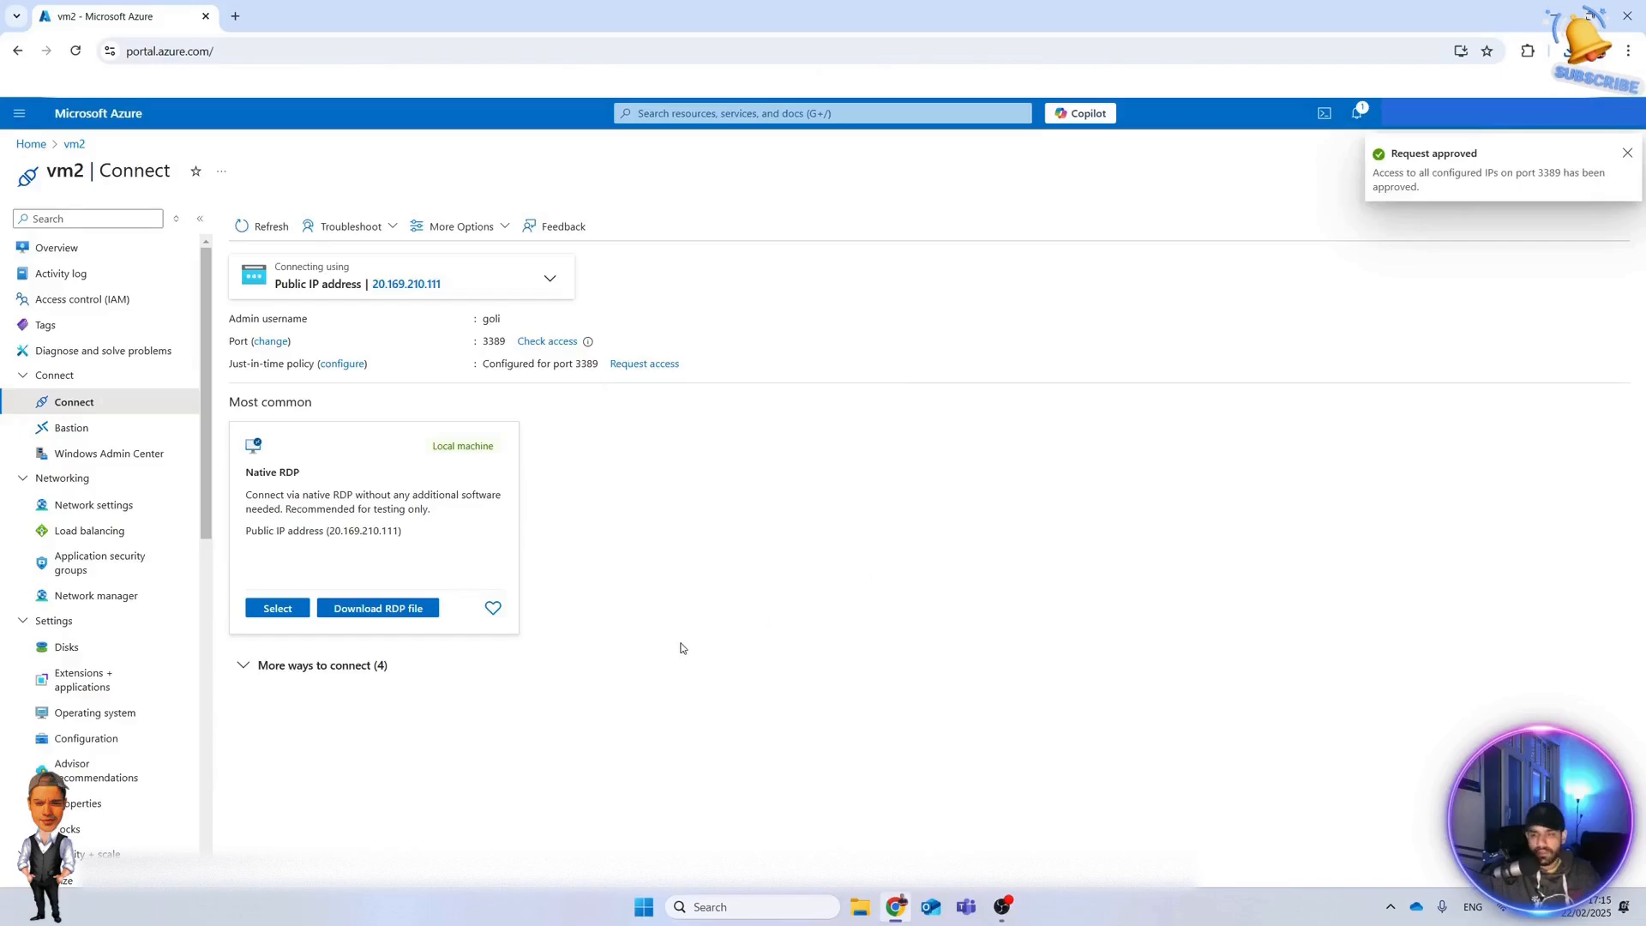
pyautogui.click(1627, 152)
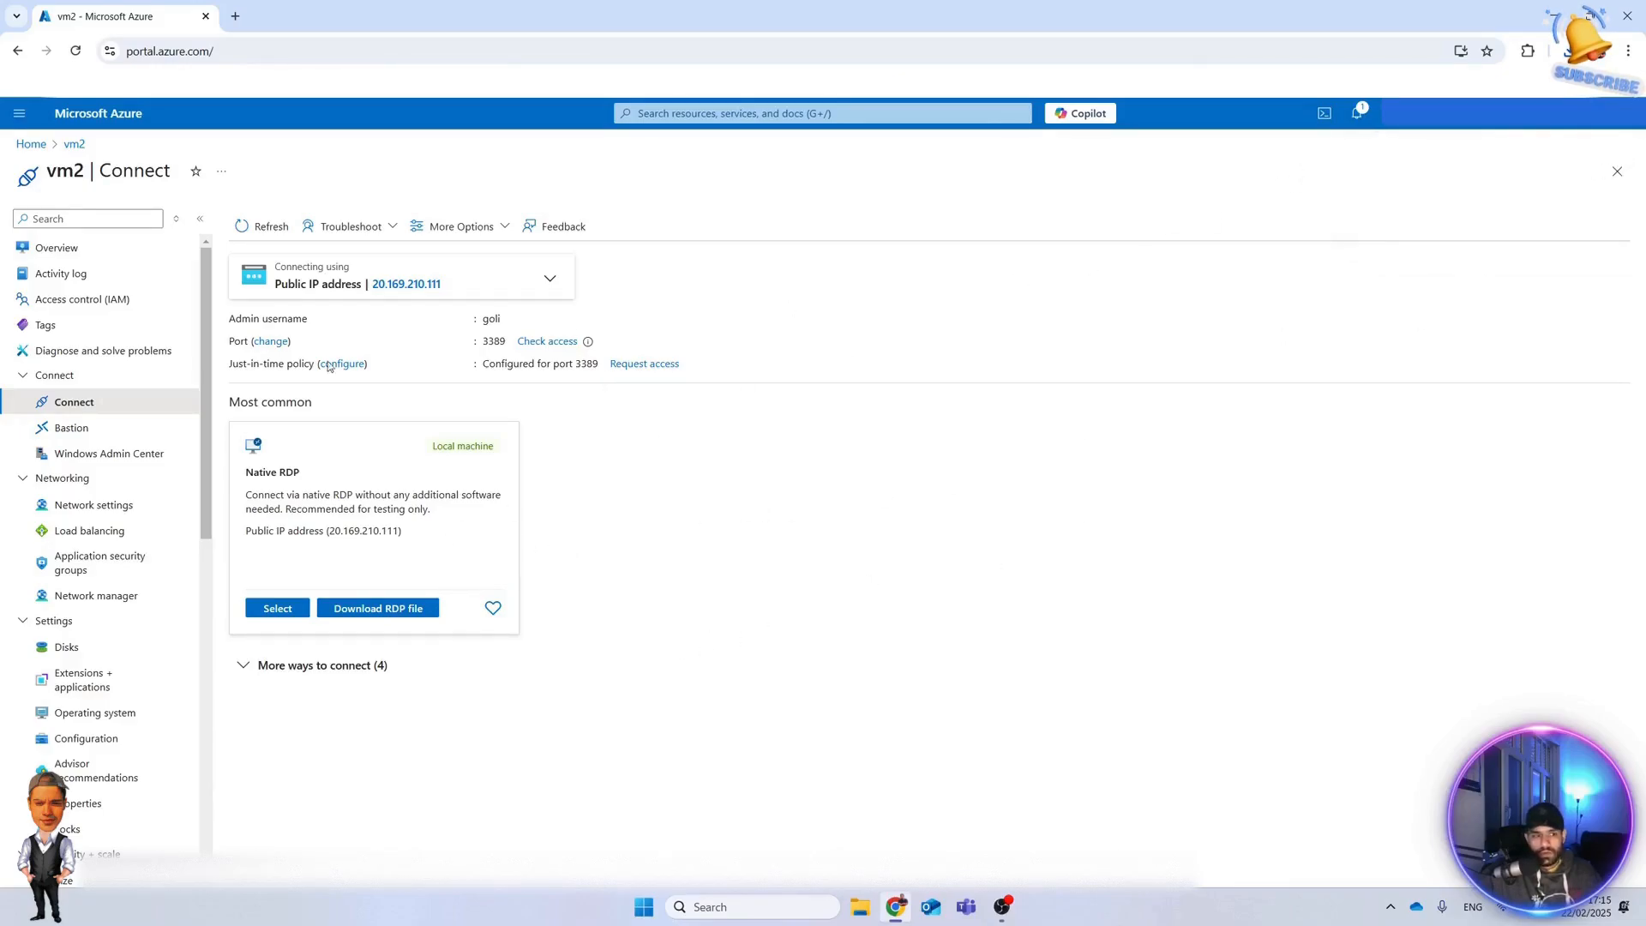
pyautogui.moveTo(89, 530)
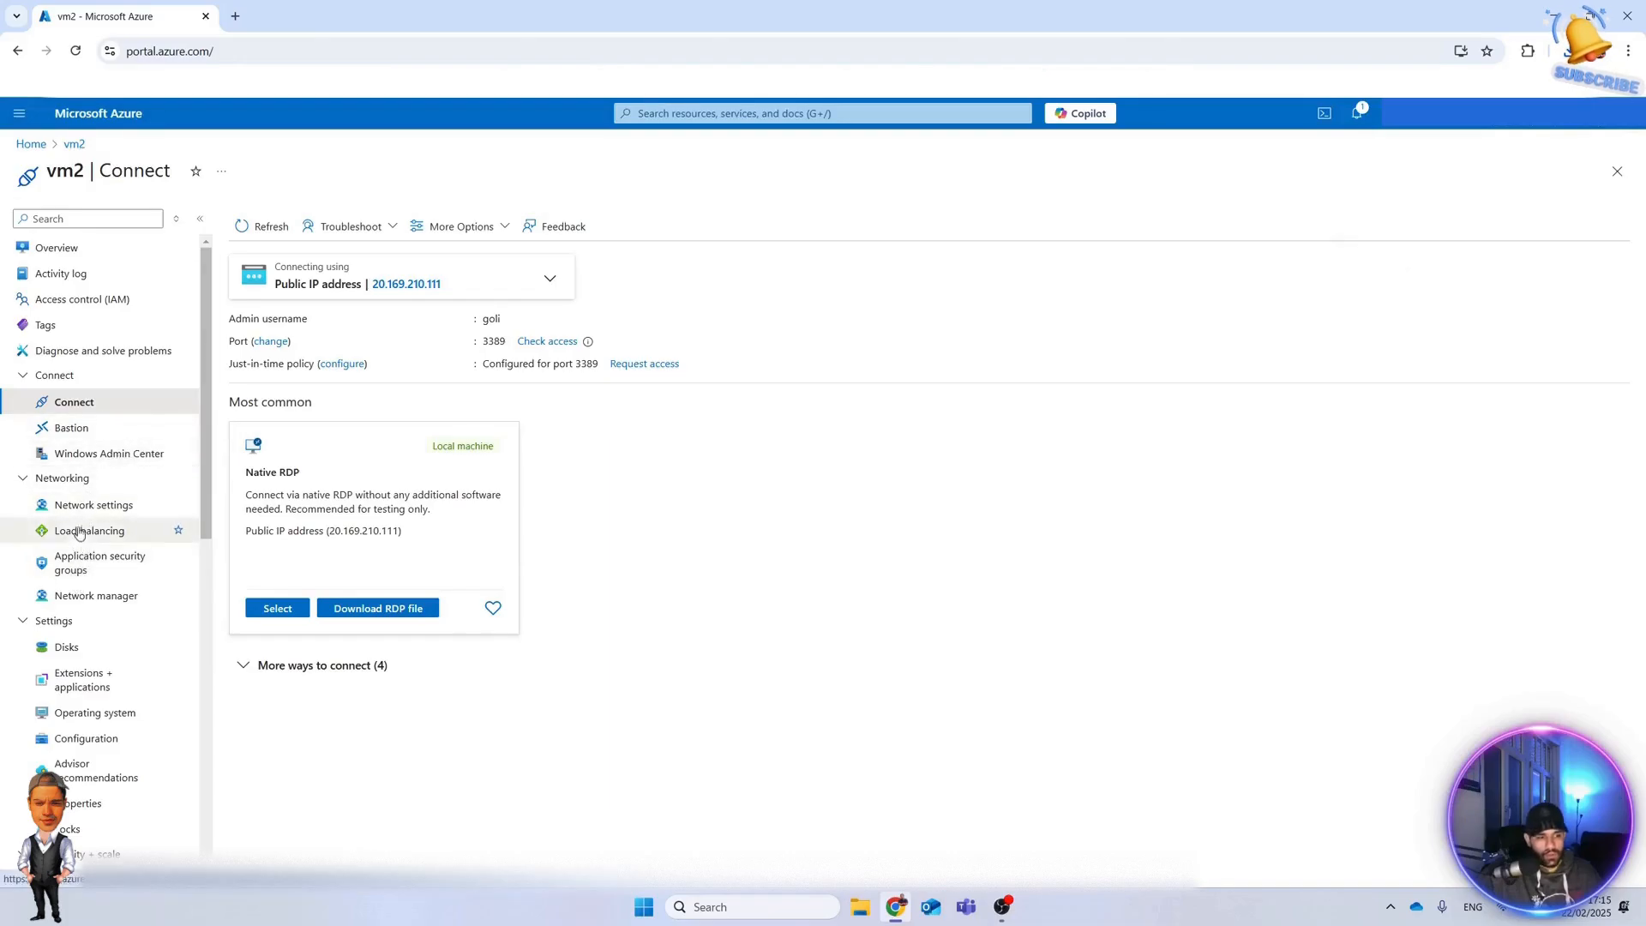
# Review vm2's NSG inbound rules showing the JIT allow rules for port 3389 ahead of the deny, then return to Connect.
pyautogui.click(93, 504)
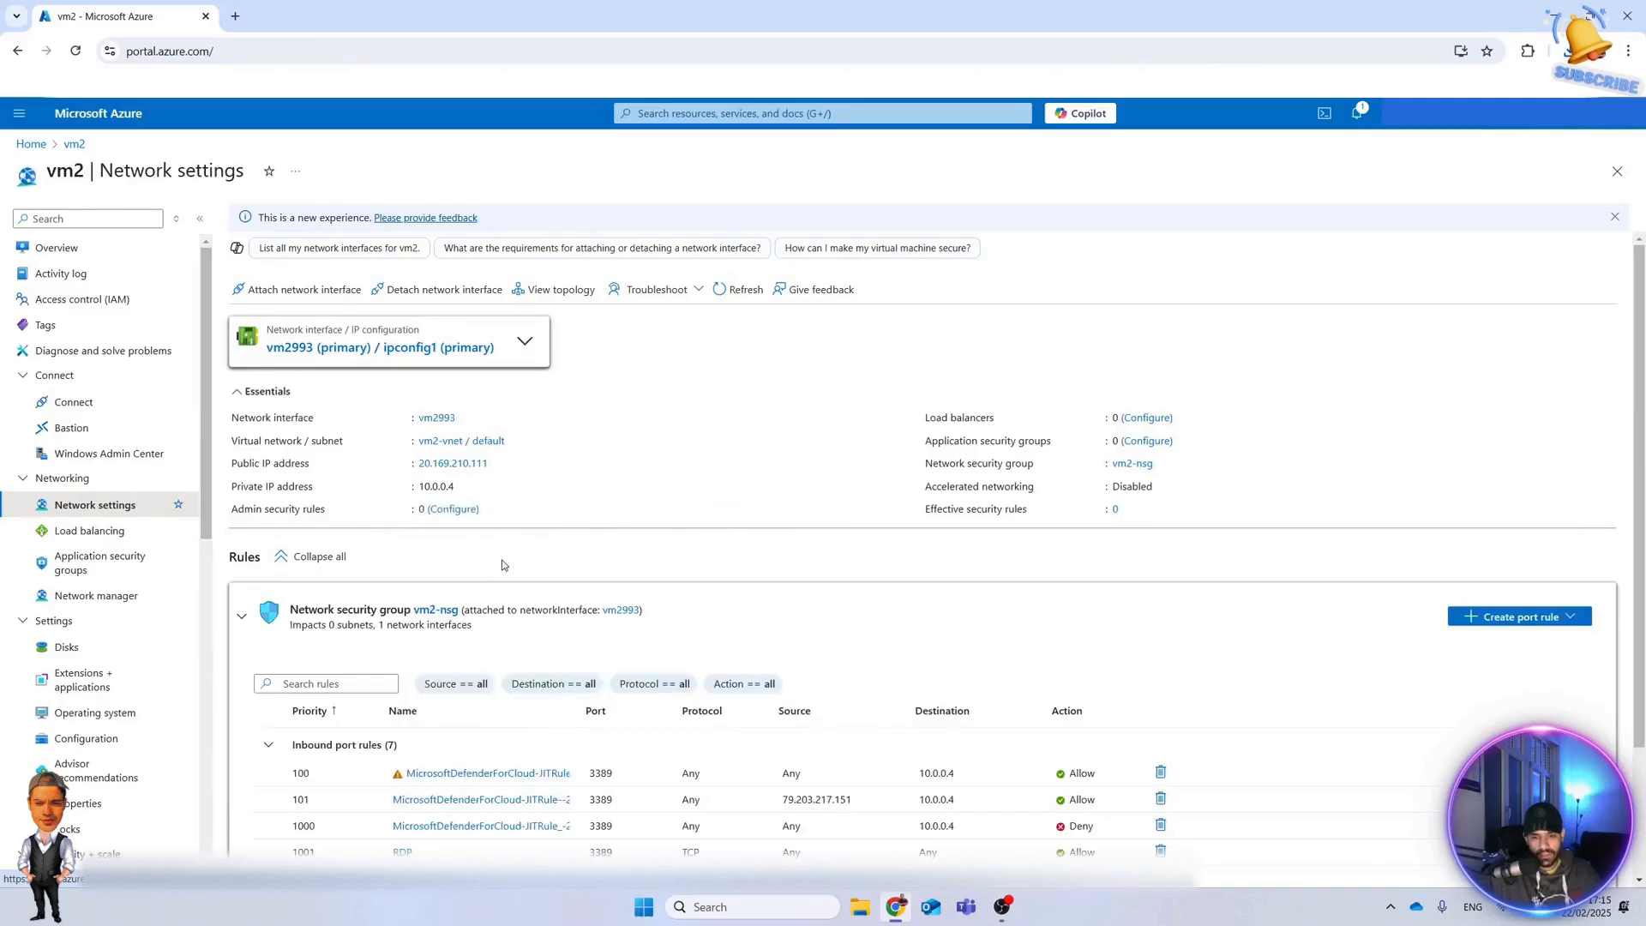
pyautogui.scroll(-3)
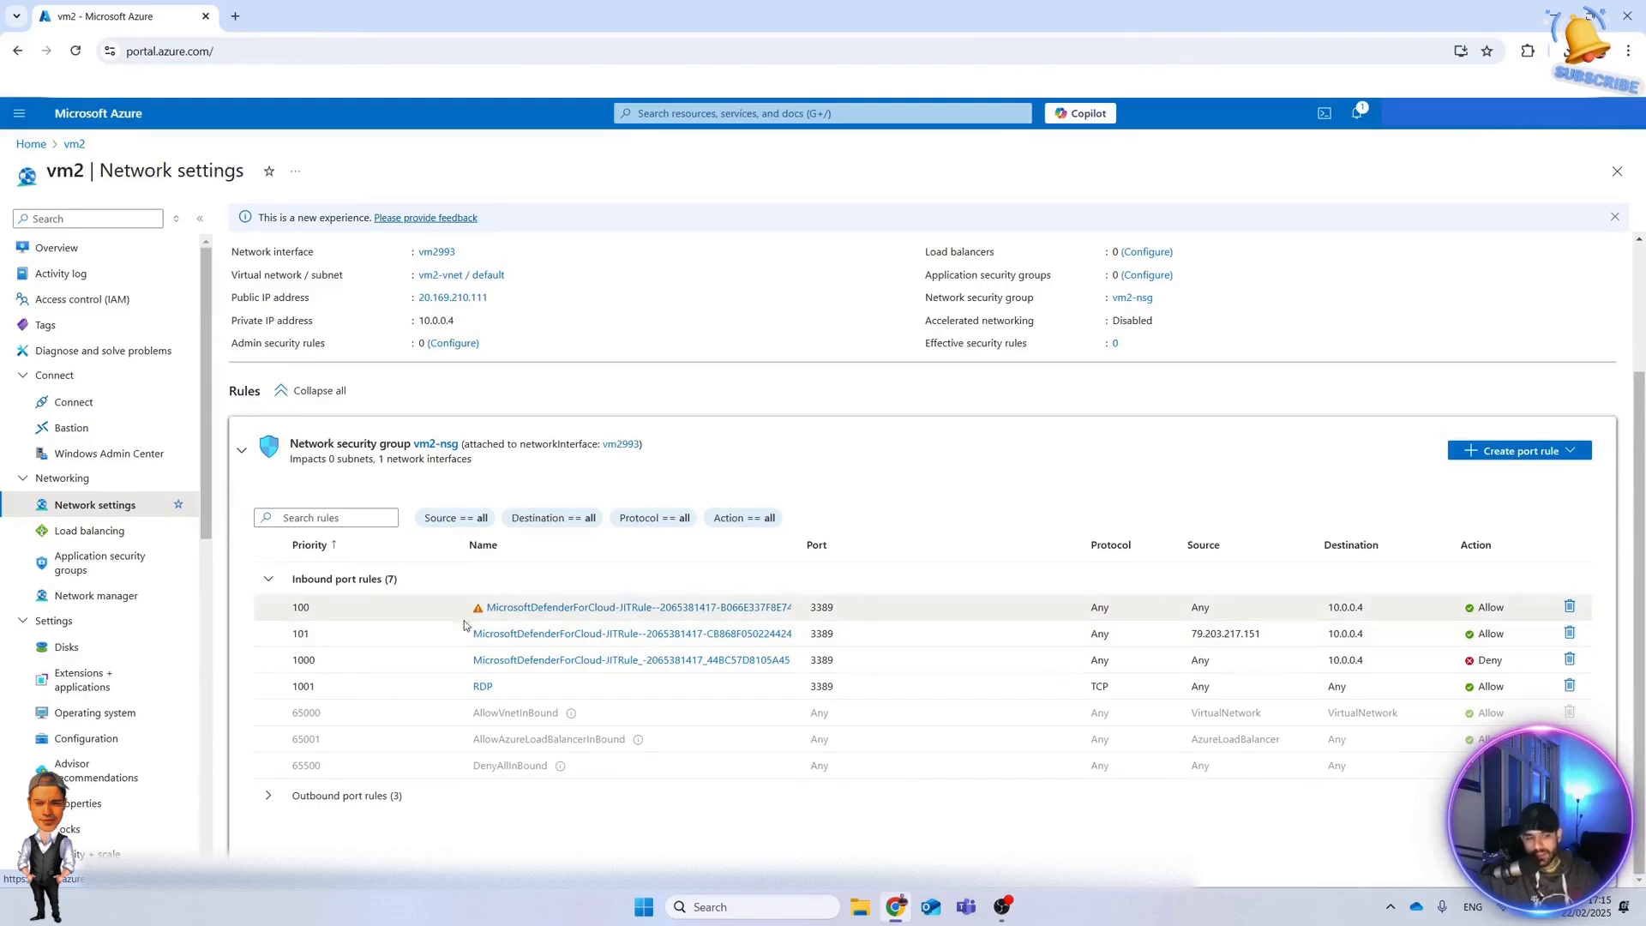
pyautogui.moveTo(860, 629)
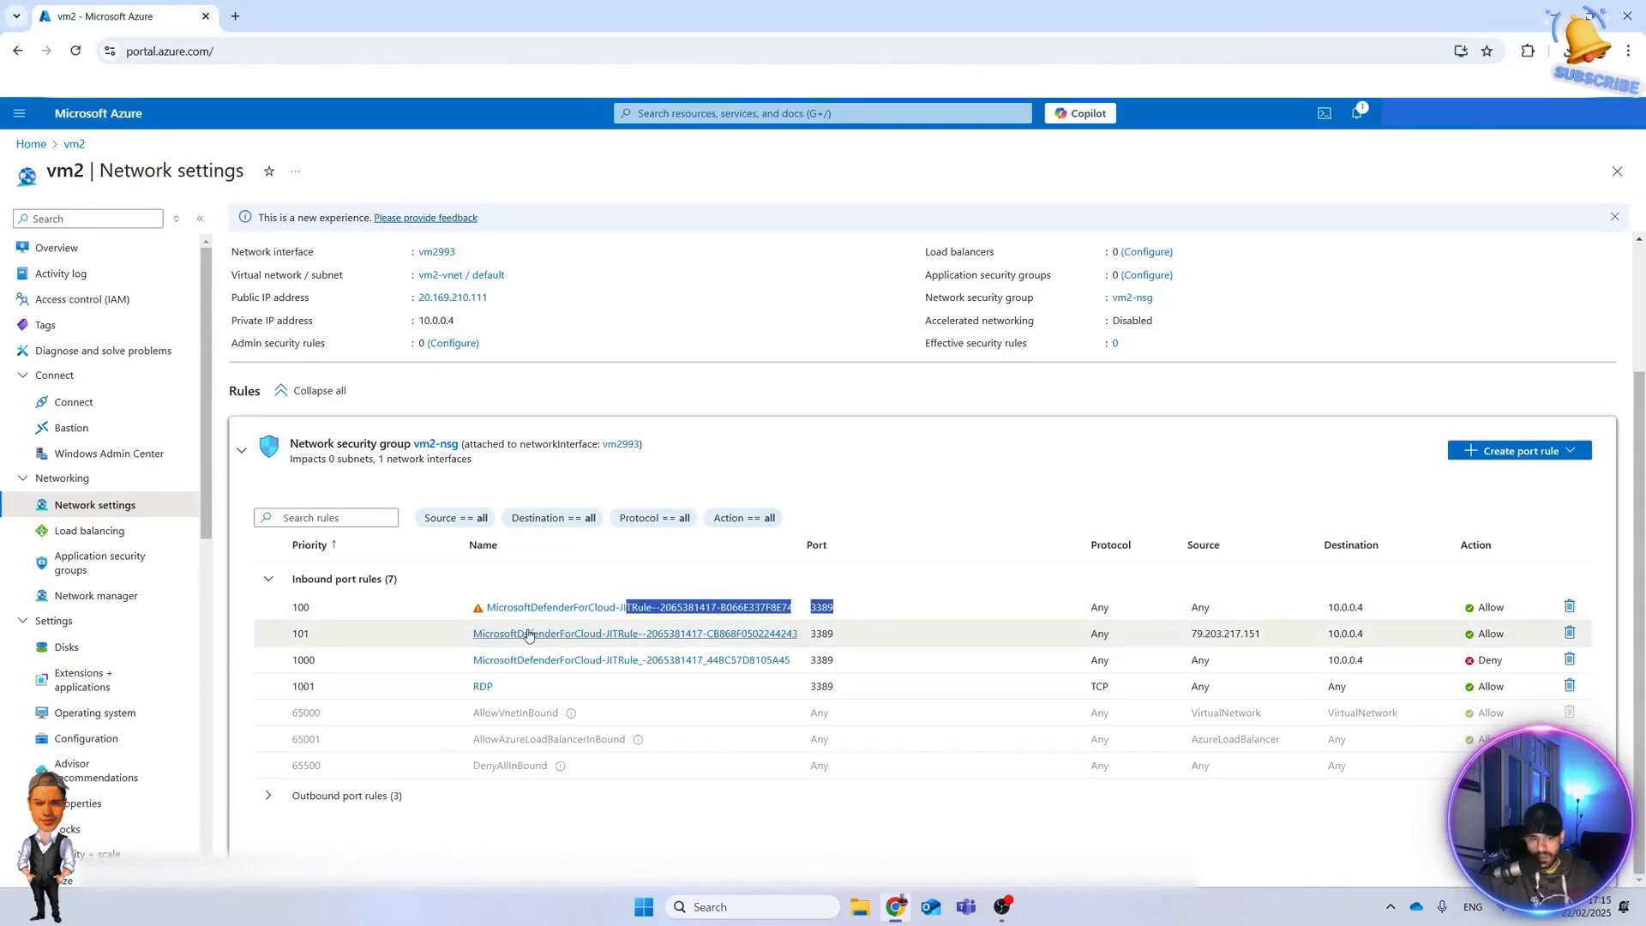
pyautogui.click(612, 633)
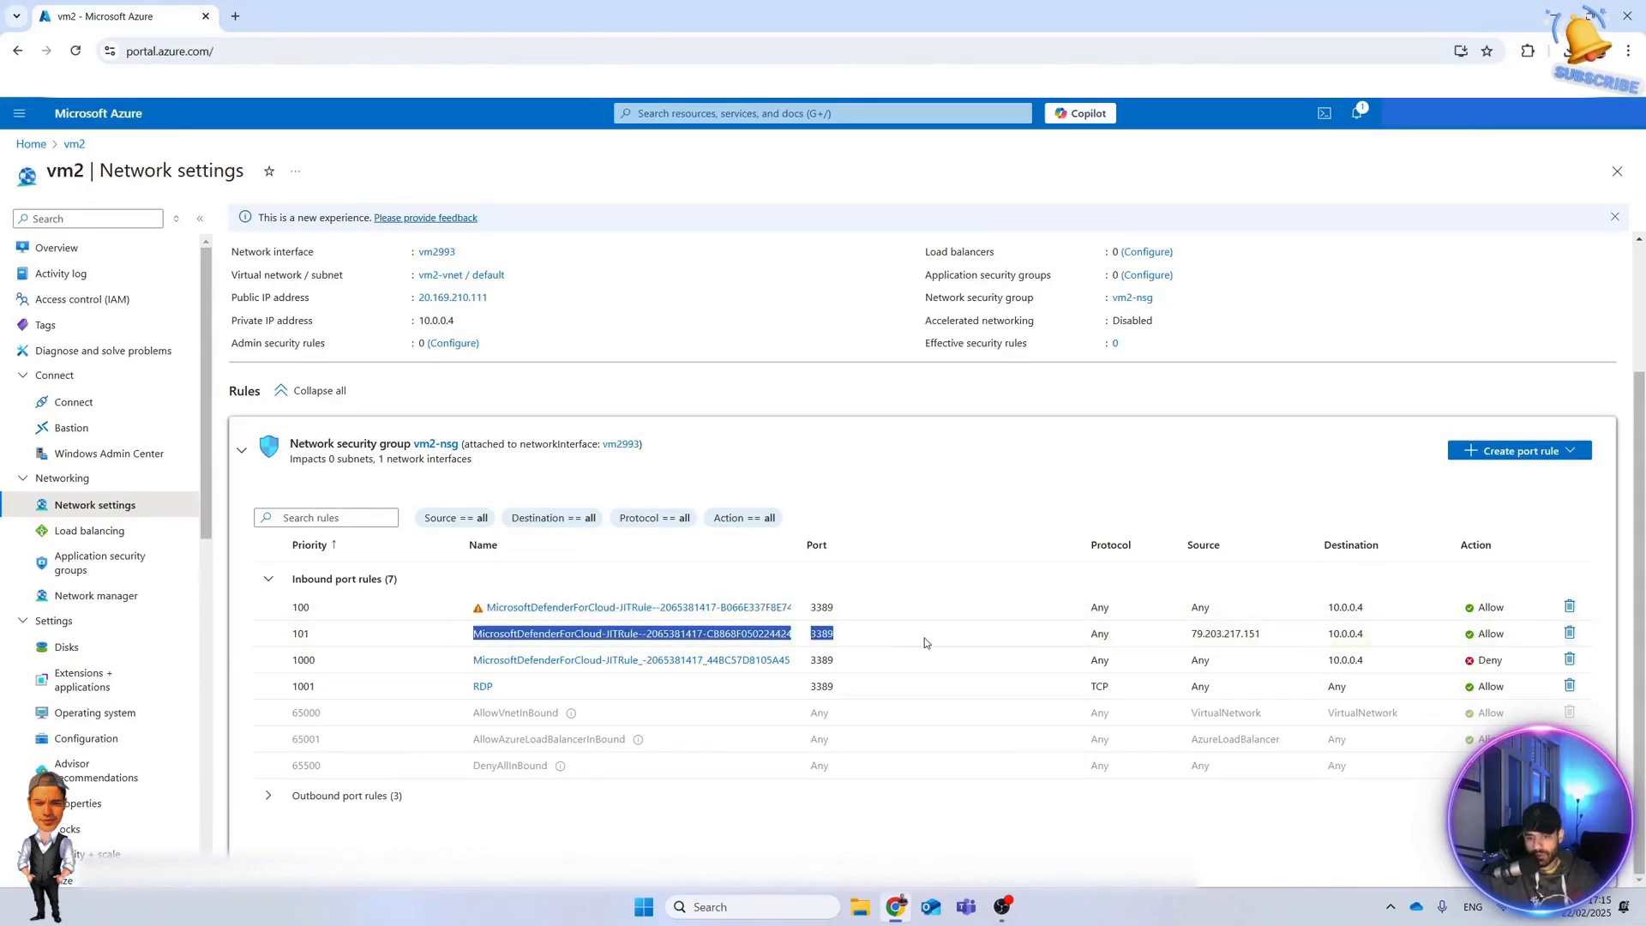
pyautogui.moveTo(1210, 633)
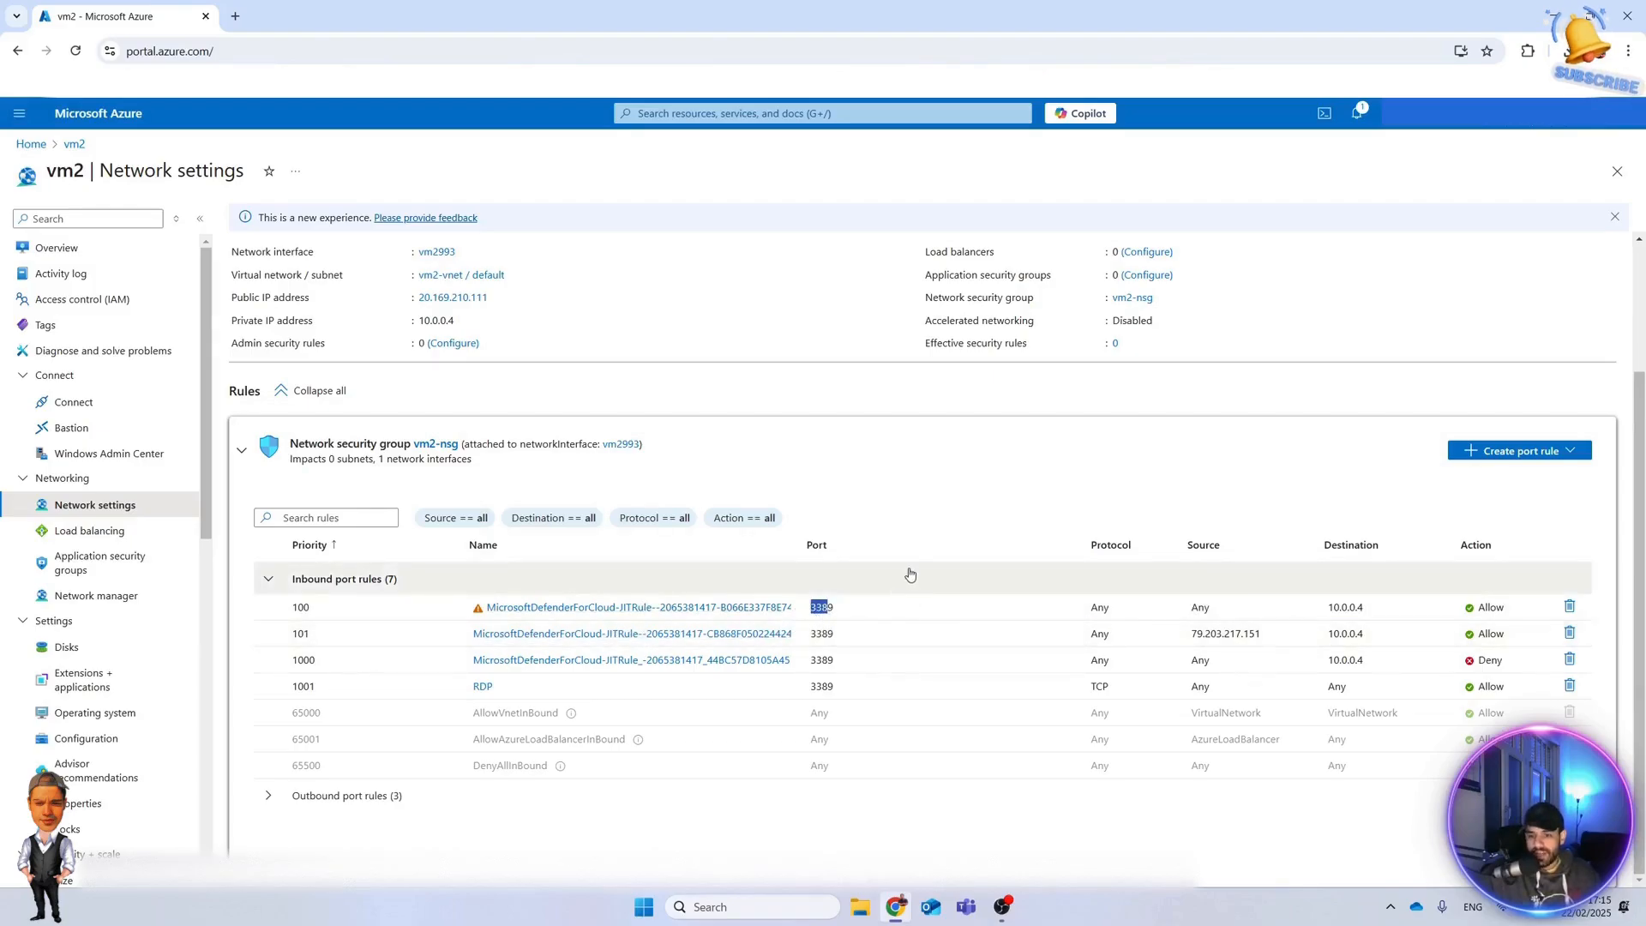
pyautogui.moveTo(897, 525)
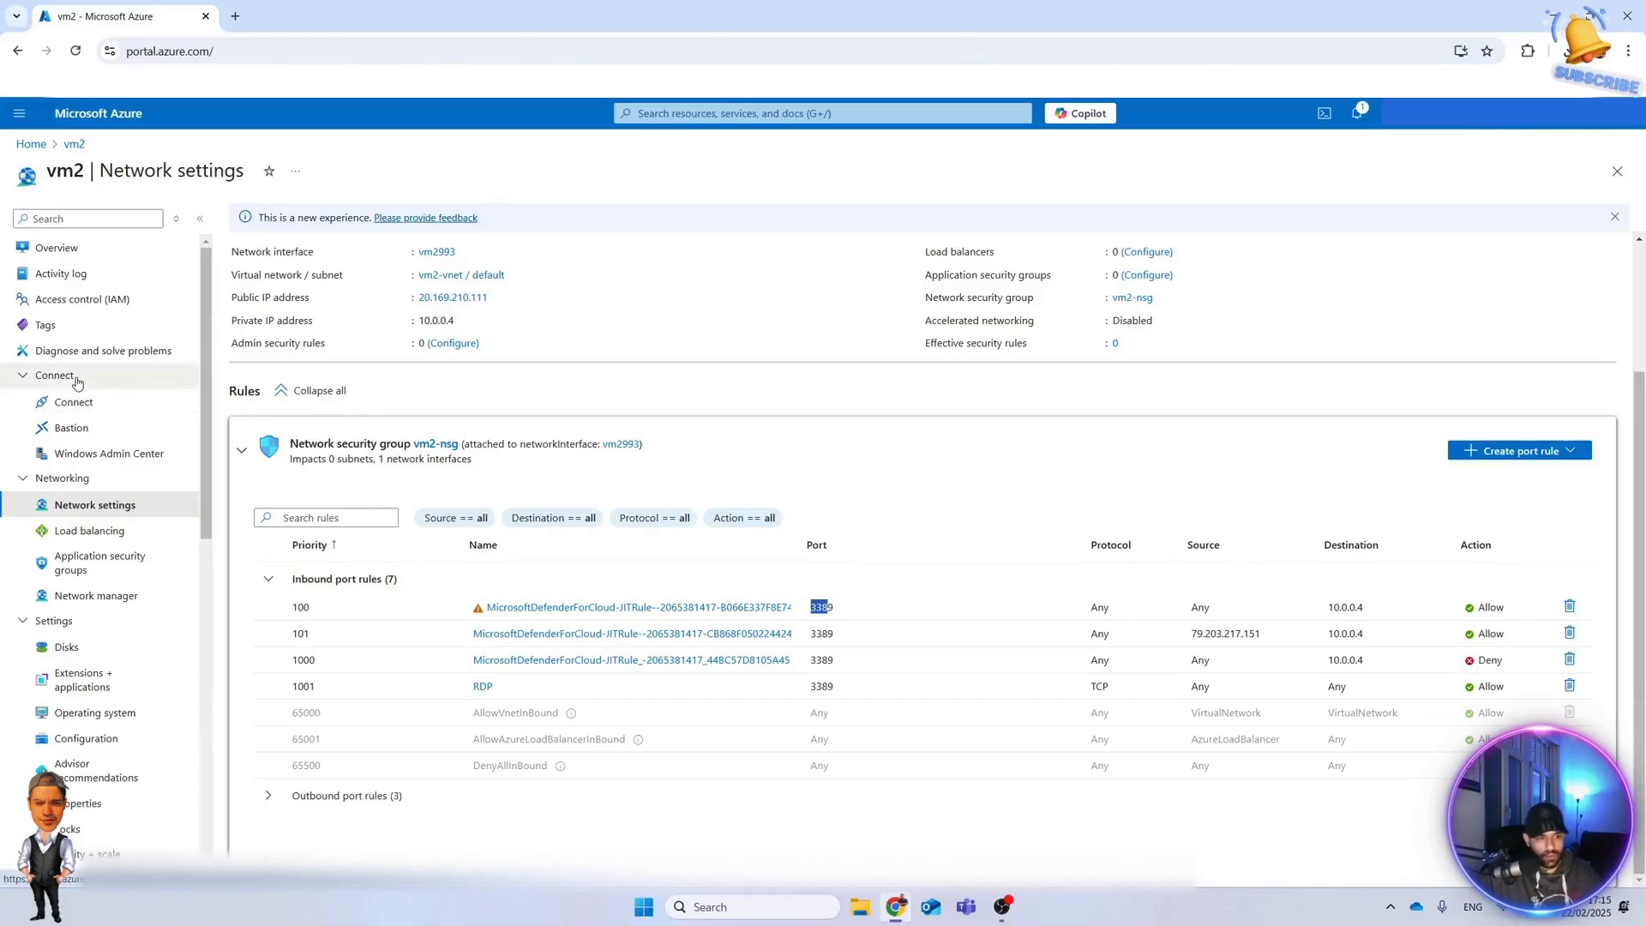
pyautogui.click(74, 401)
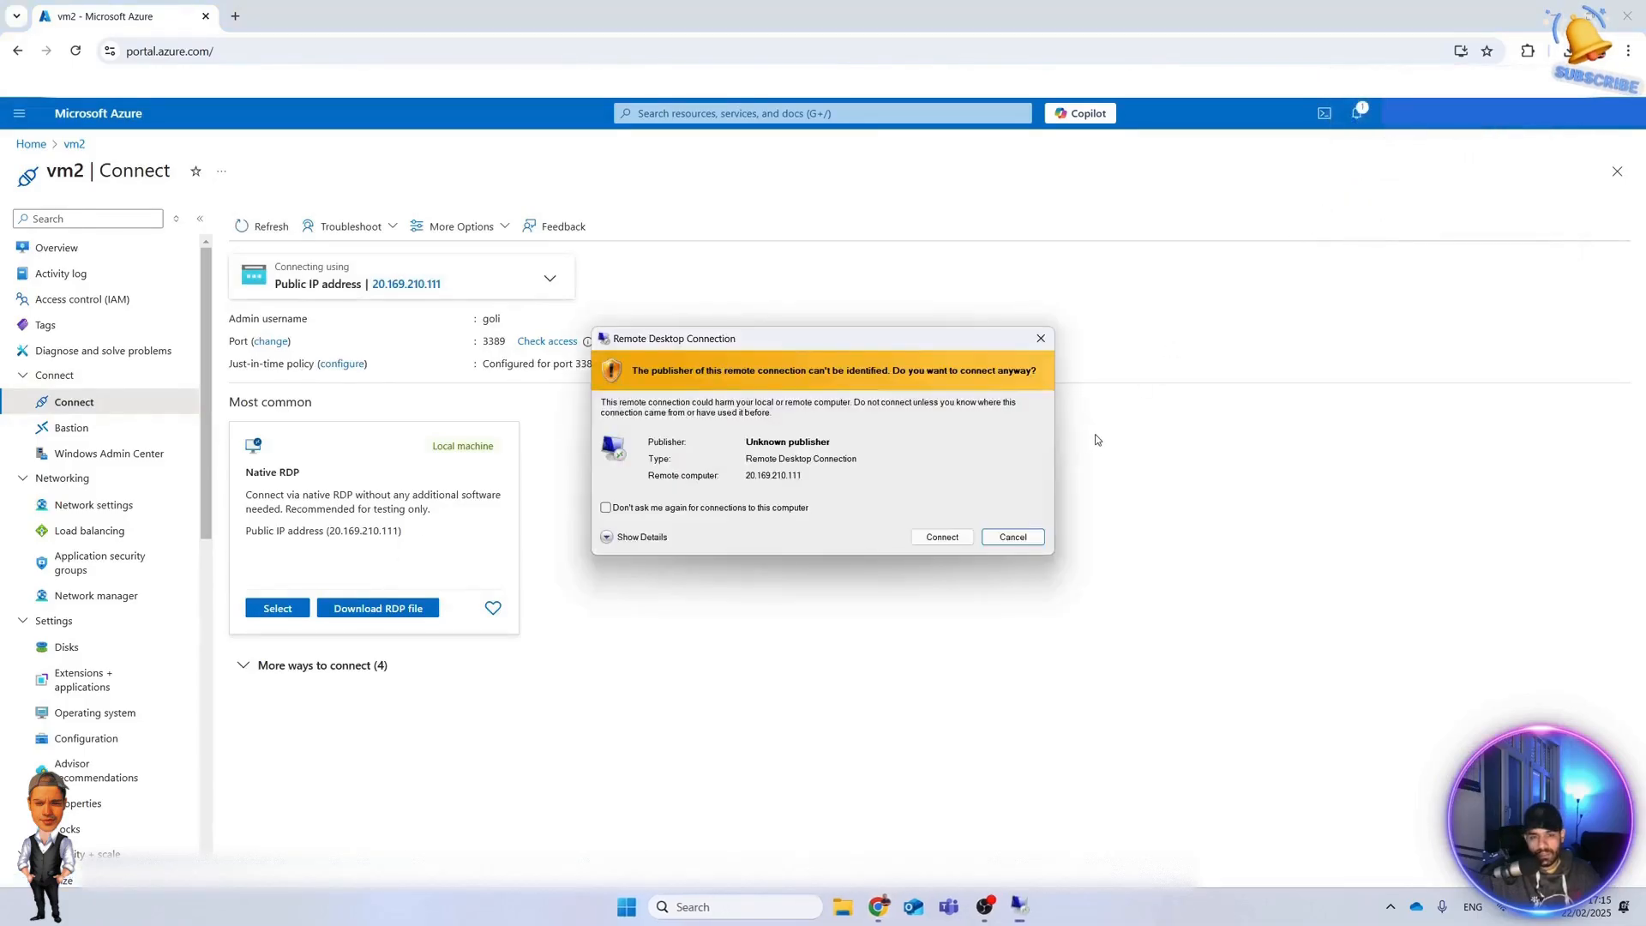
# Connect to vm2 at 20.169.210.111 over RDP with its admin credentials, then close the session.
pyautogui.click(942, 537)
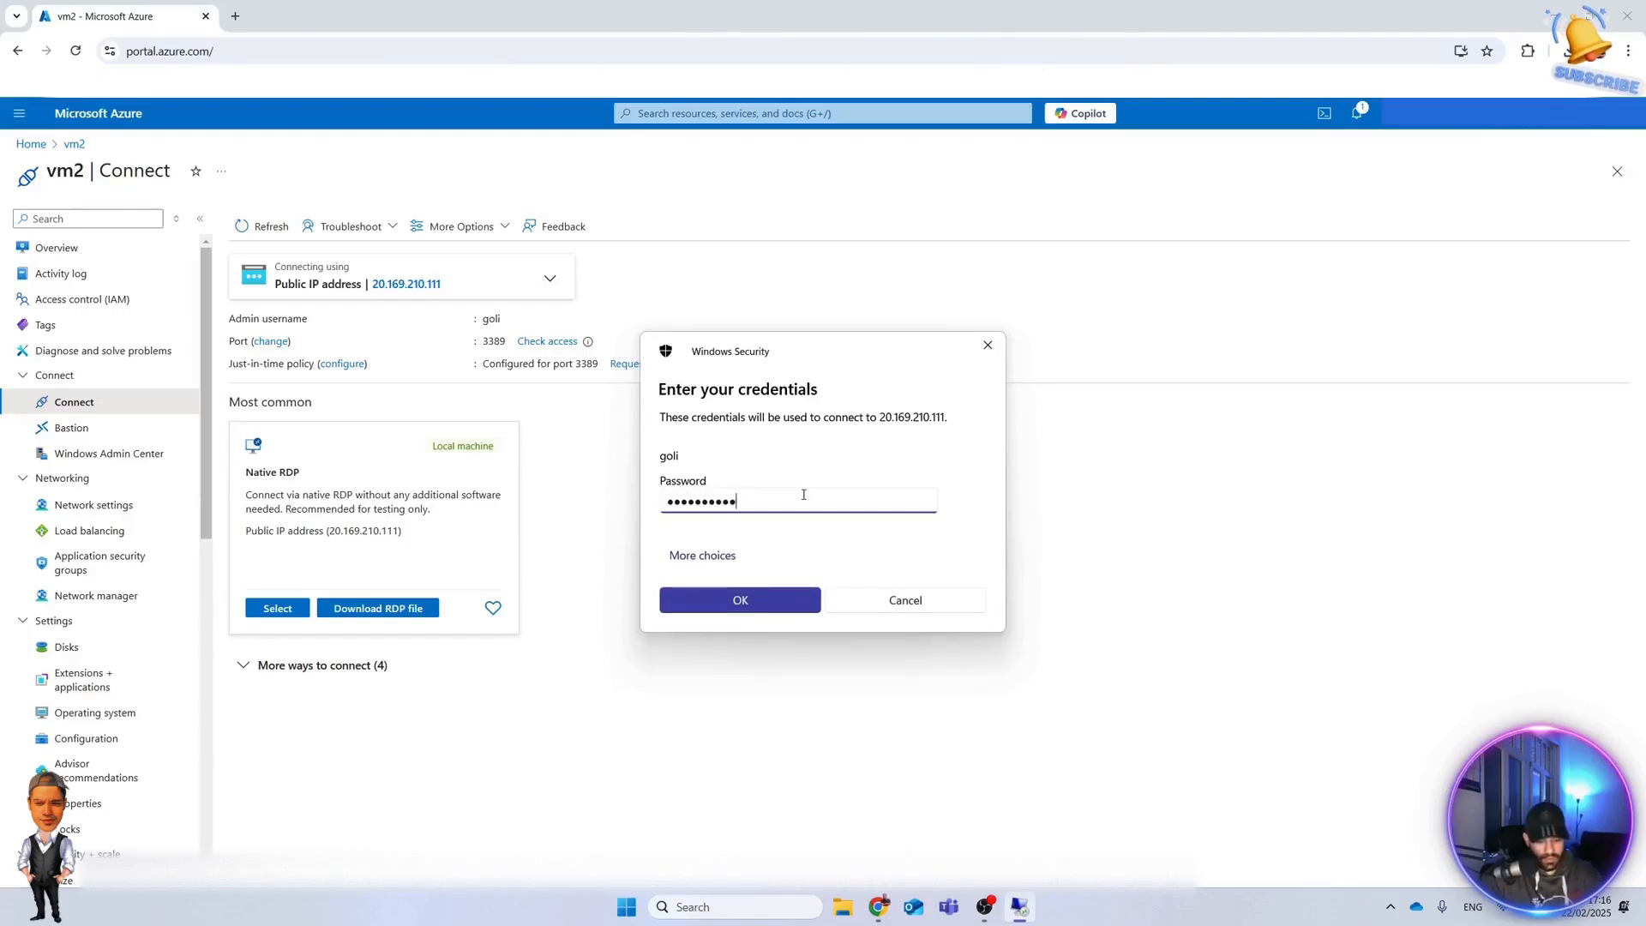
pyautogui.click(739, 600)
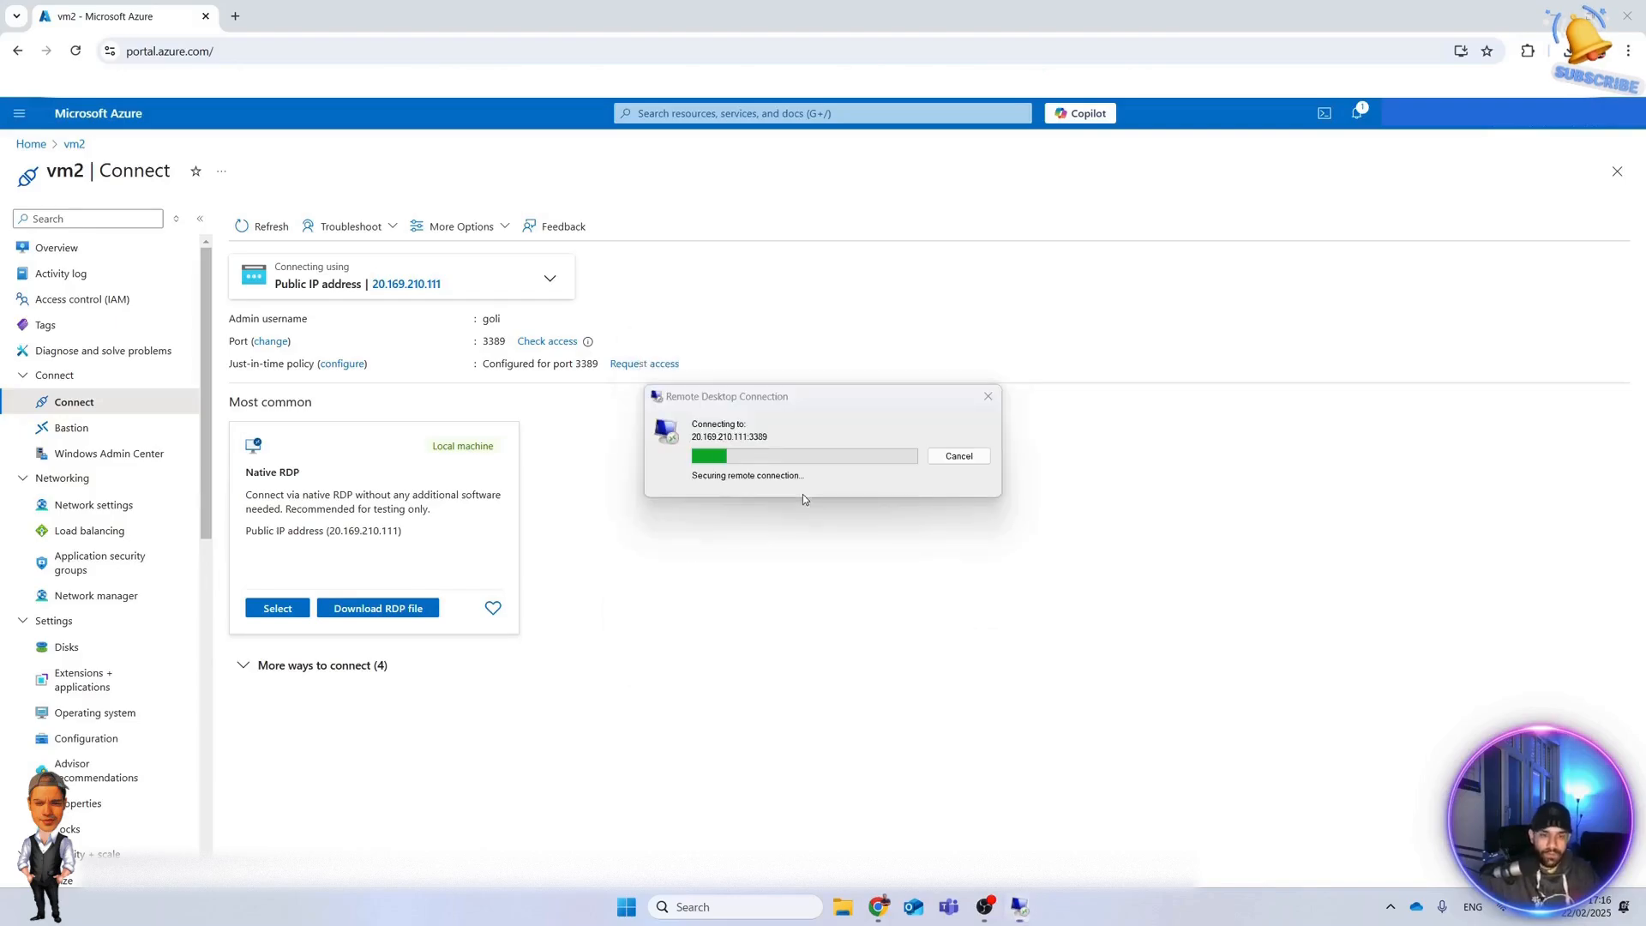
pyautogui.moveTo(878, 584)
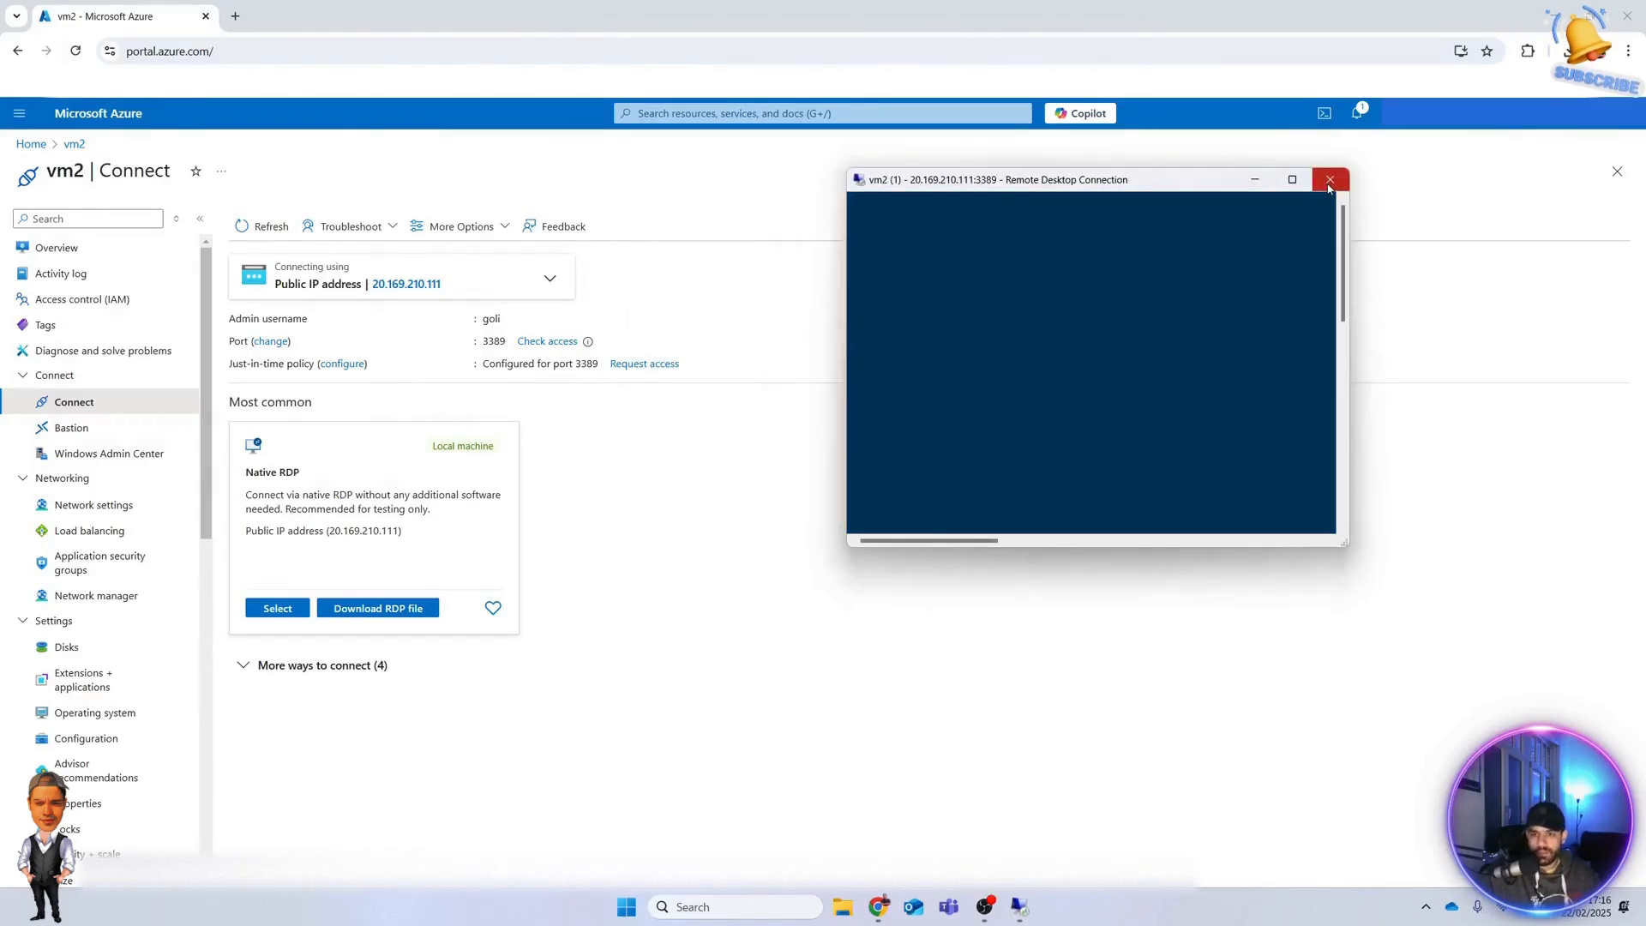
pyautogui.click(1329, 180)
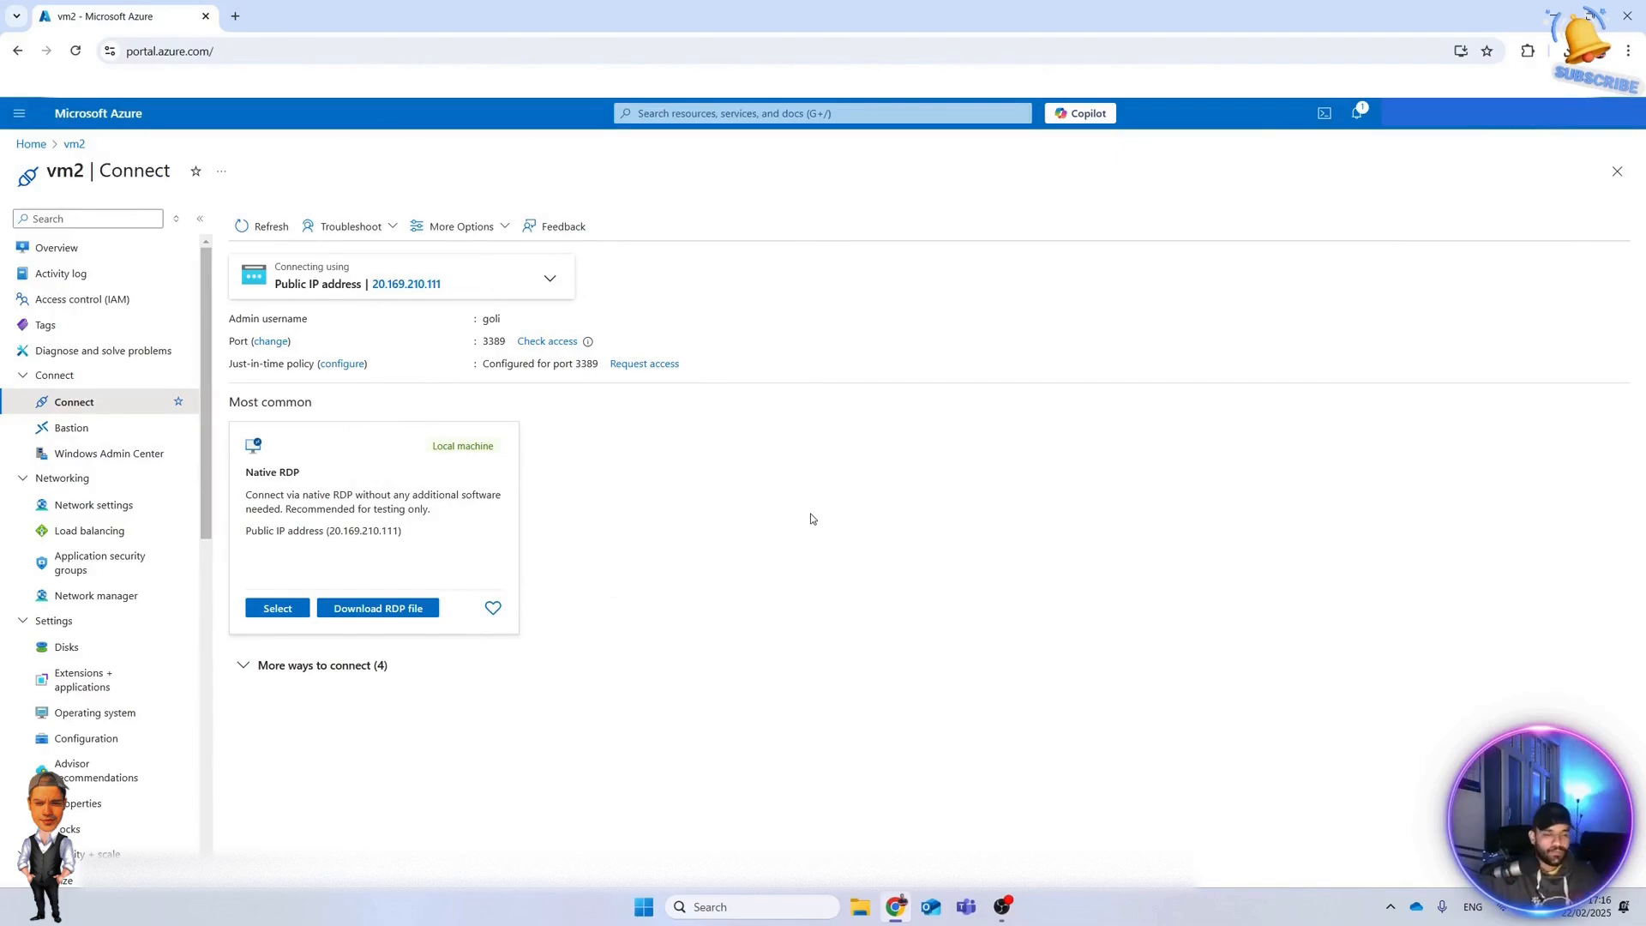
pyautogui.moveTo(794, 506)
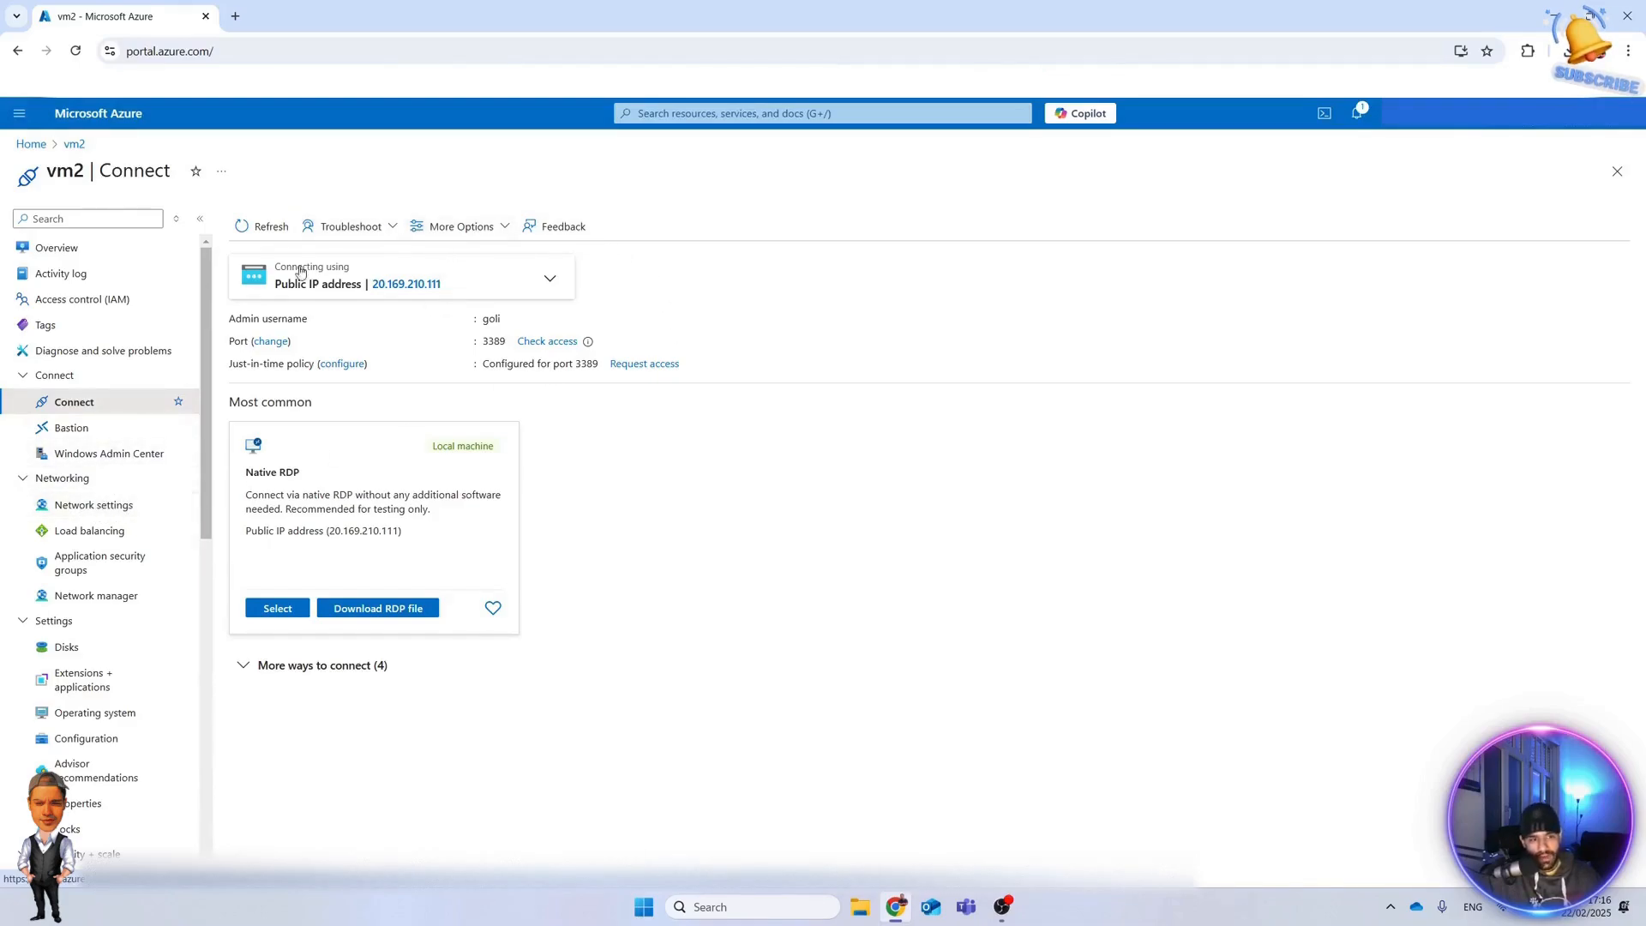
pyautogui.moveTo(92, 504)
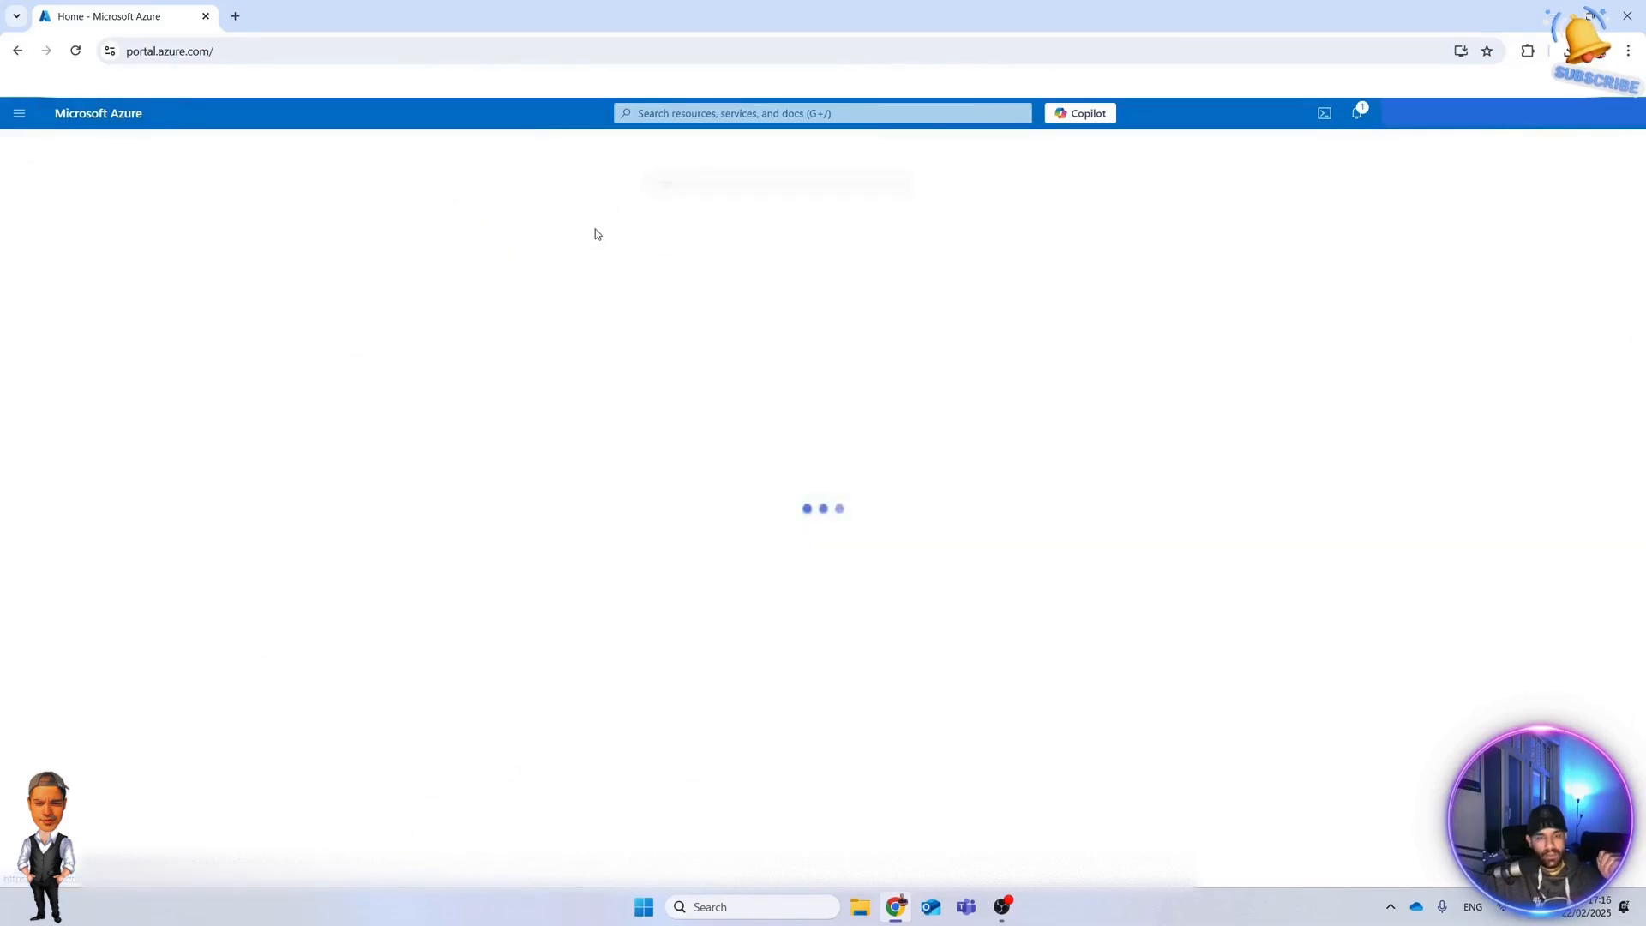
# Start enabling Defender for Cloud JIT access on vm3 with recommended ports 22, 3389, 5985 and 5986.
pyautogui.click(104, 621)
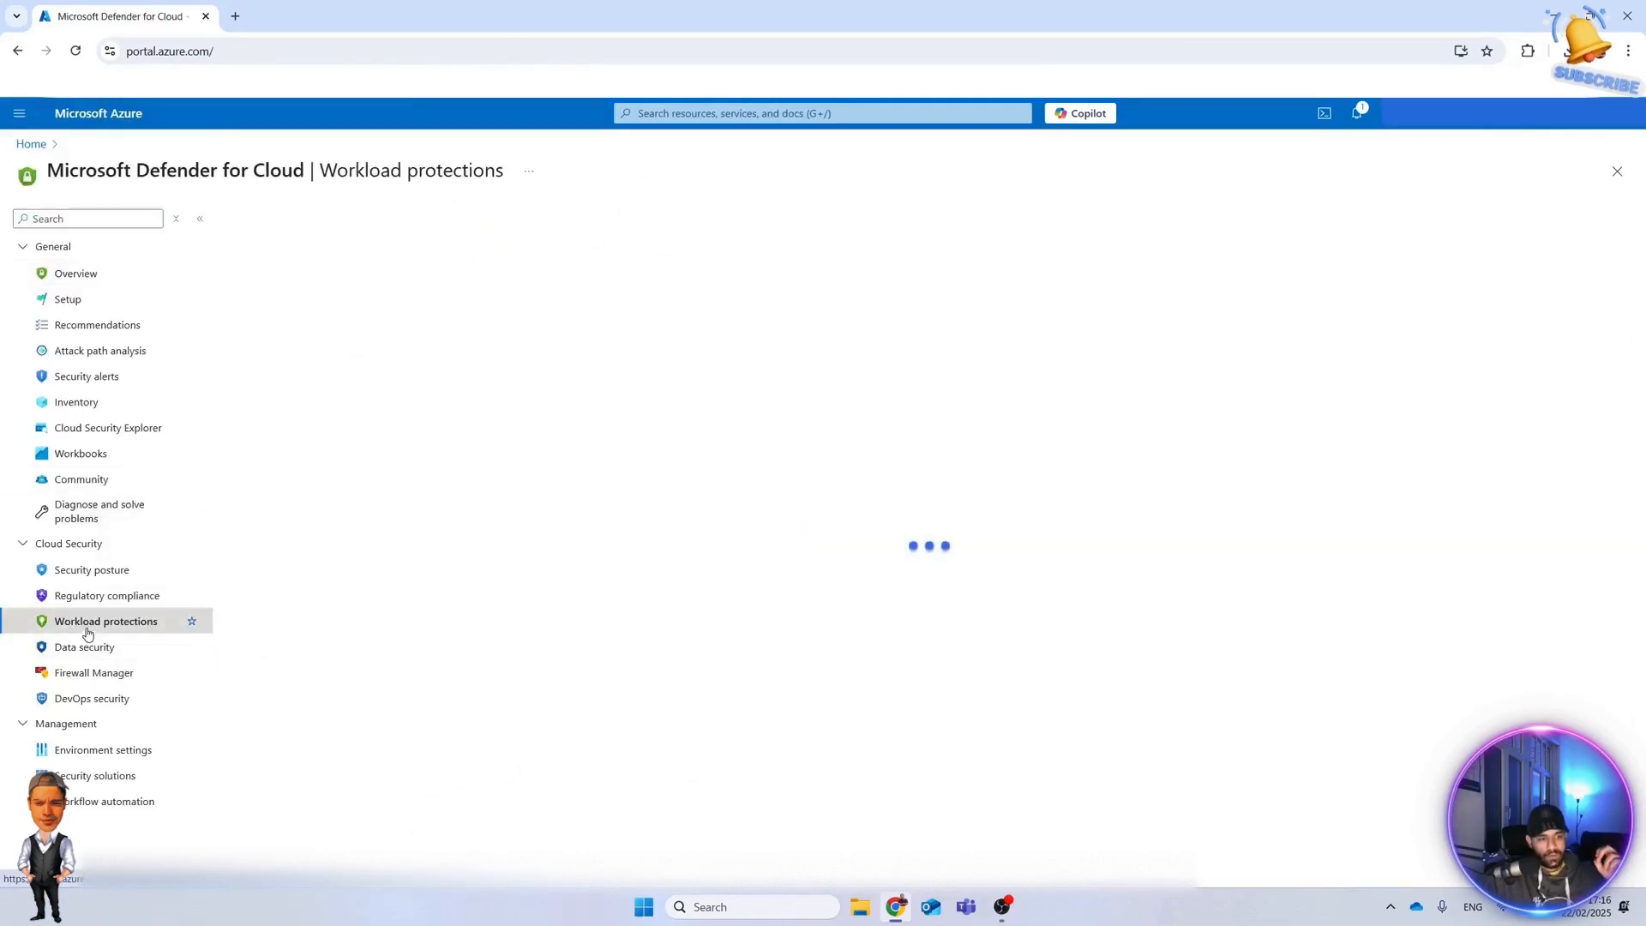
pyautogui.click(104, 621)
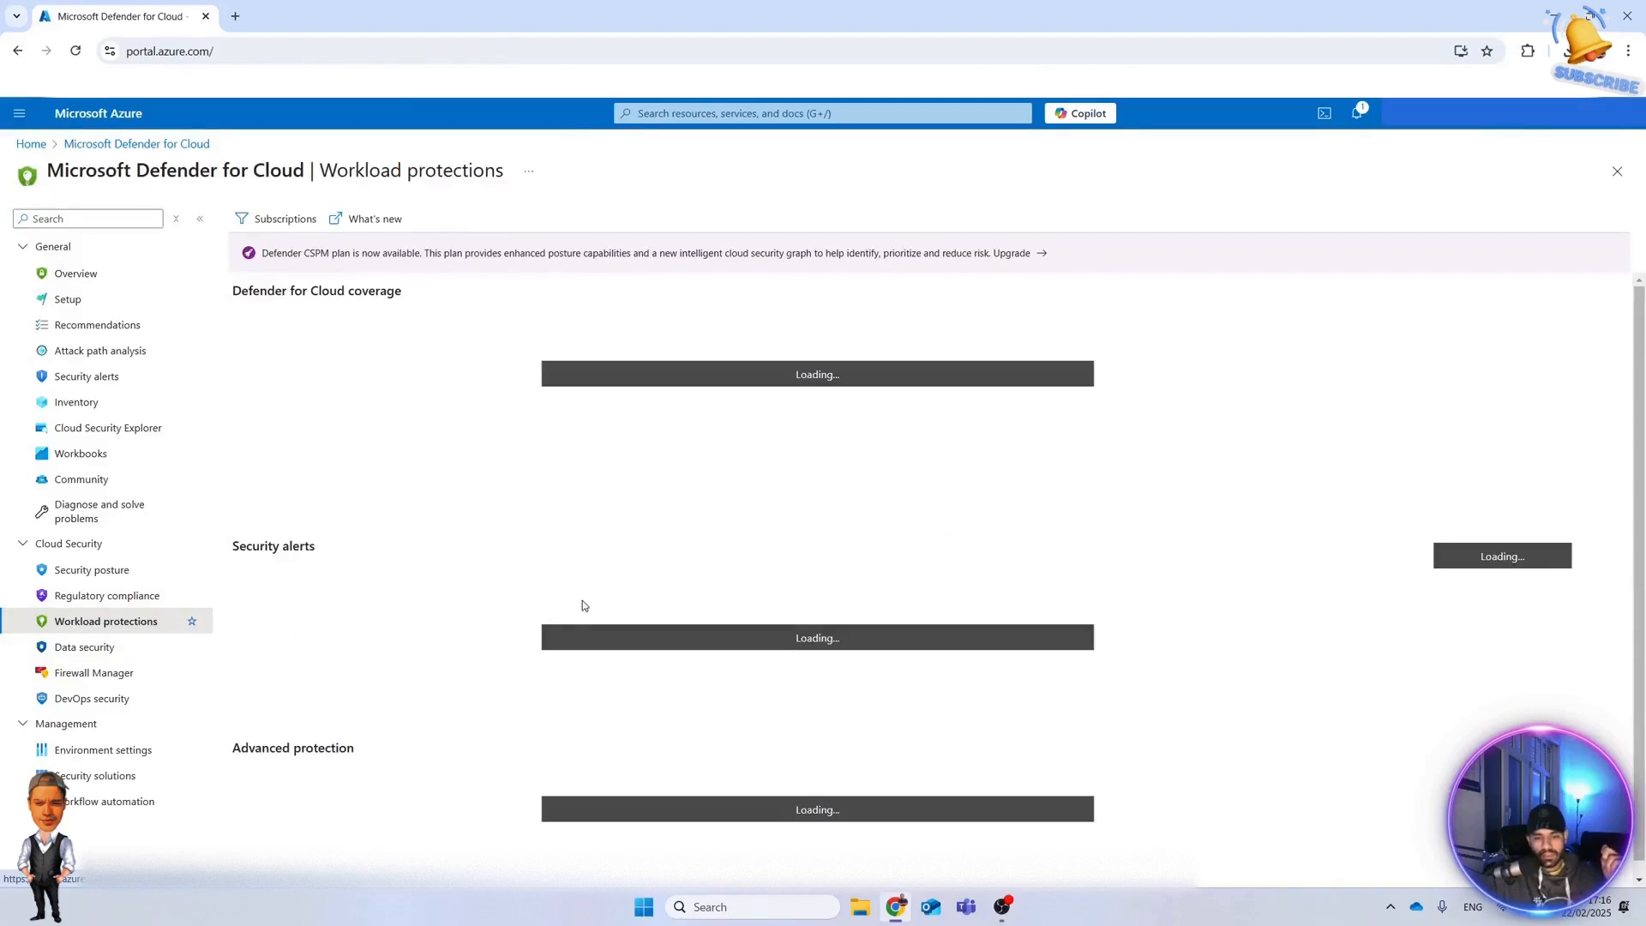
pyautogui.moveTo(579, 620)
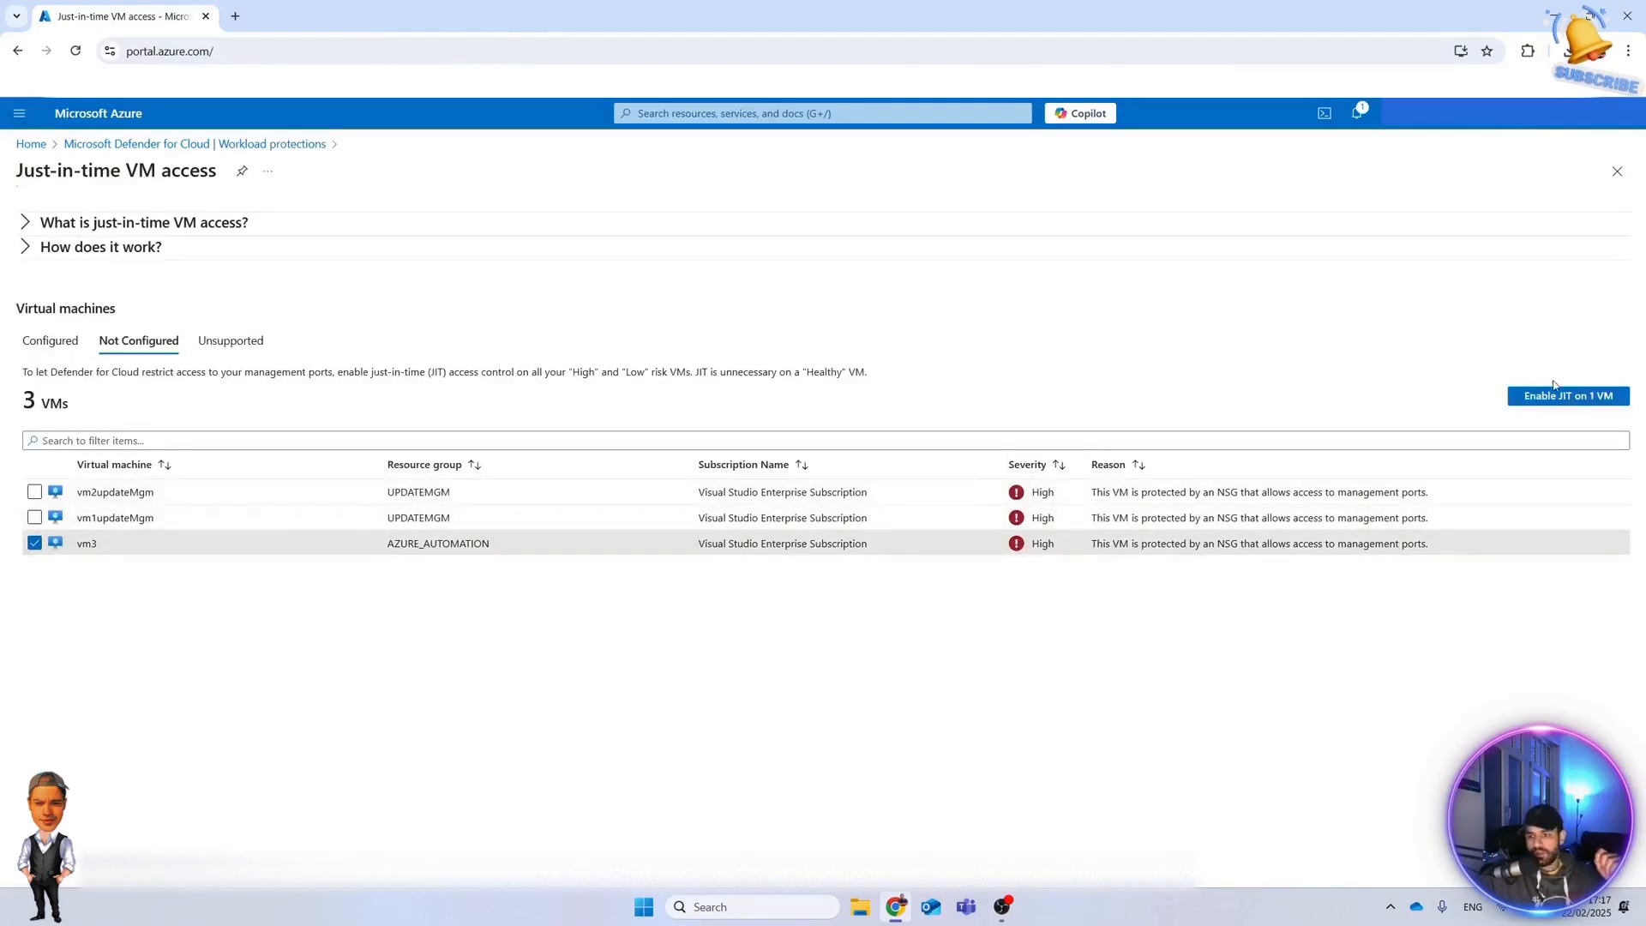
pyautogui.click(1568, 396)
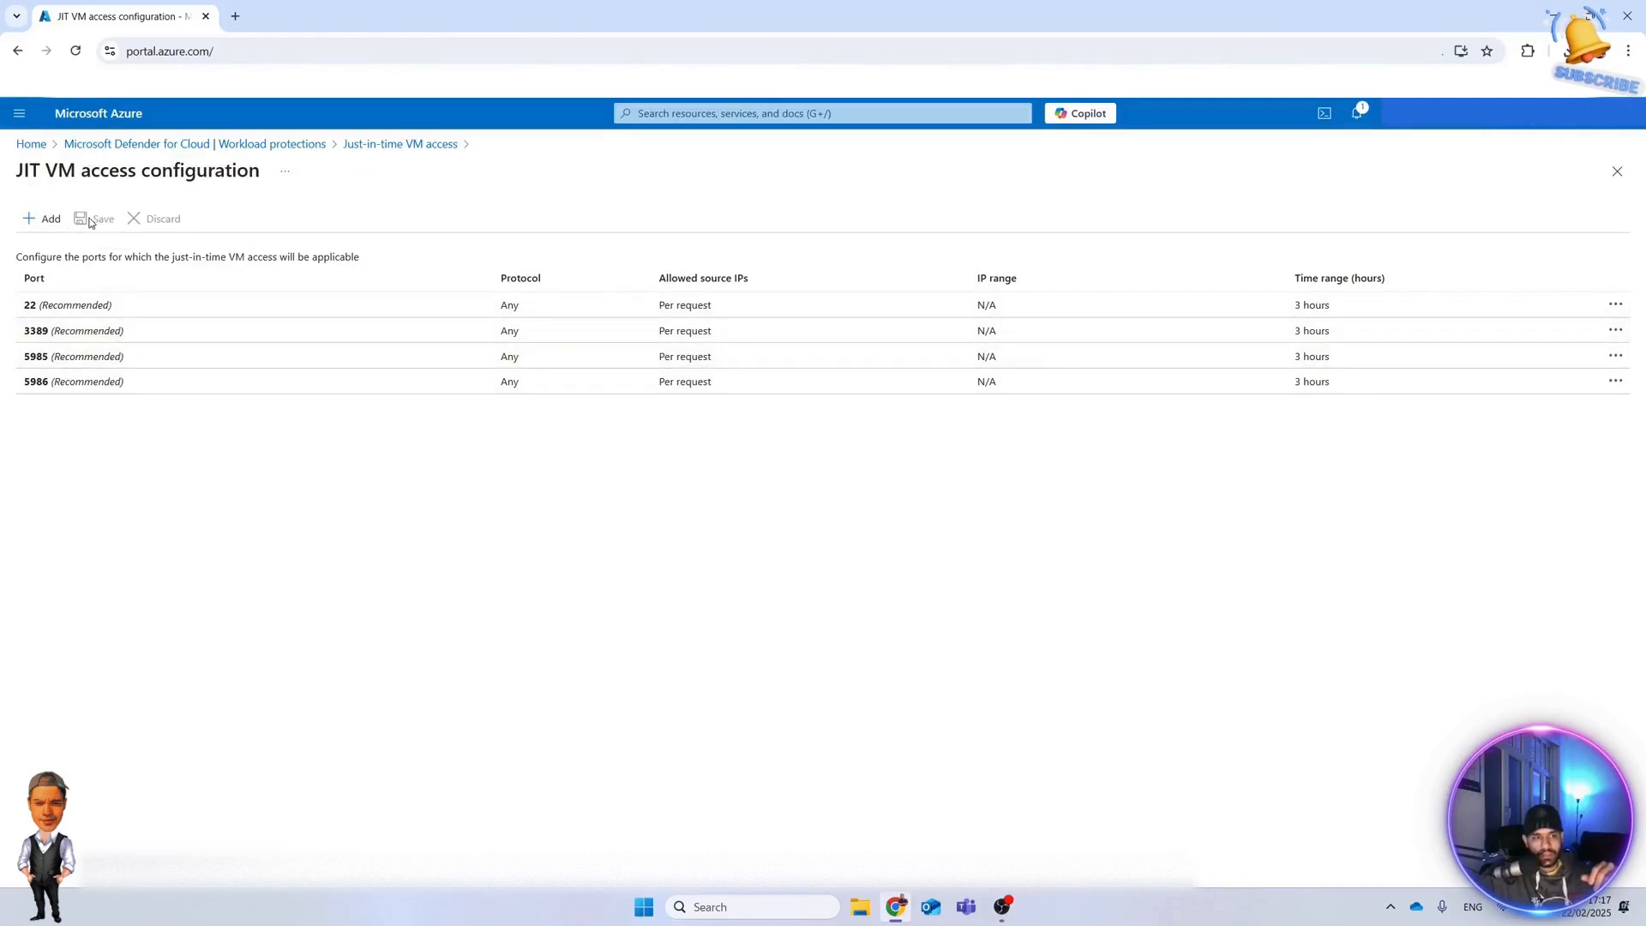
# Save vm3's JIT access, confirm it among the four configured VMs, then return to the portal home.
pyautogui.click(102, 218)
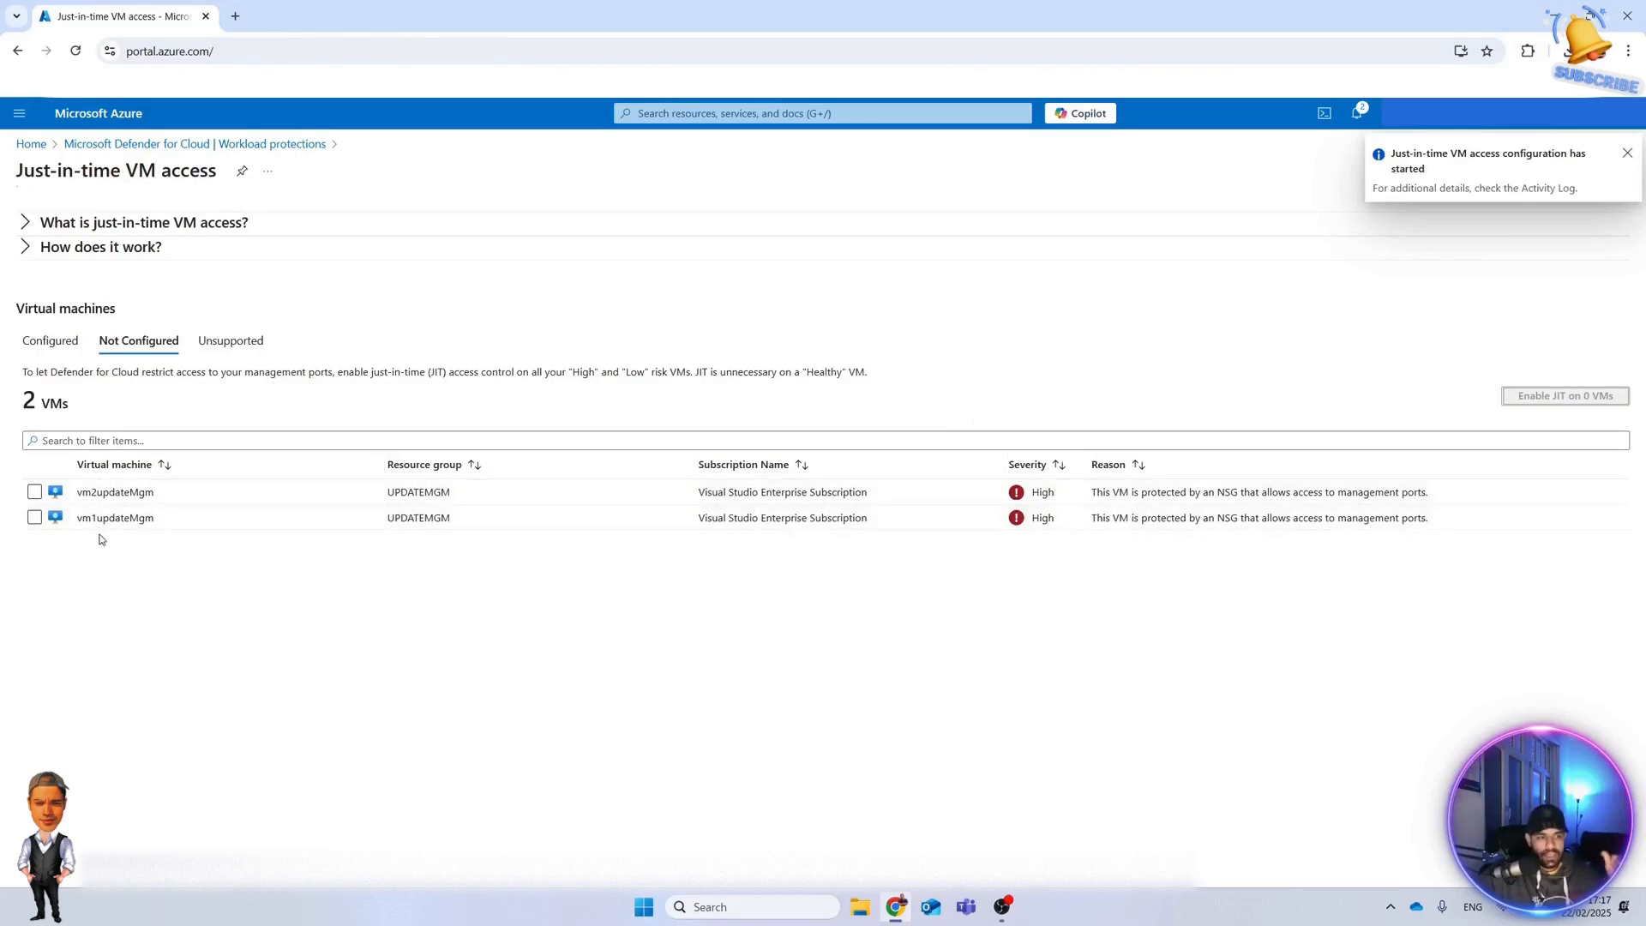
pyautogui.click(1627, 153)
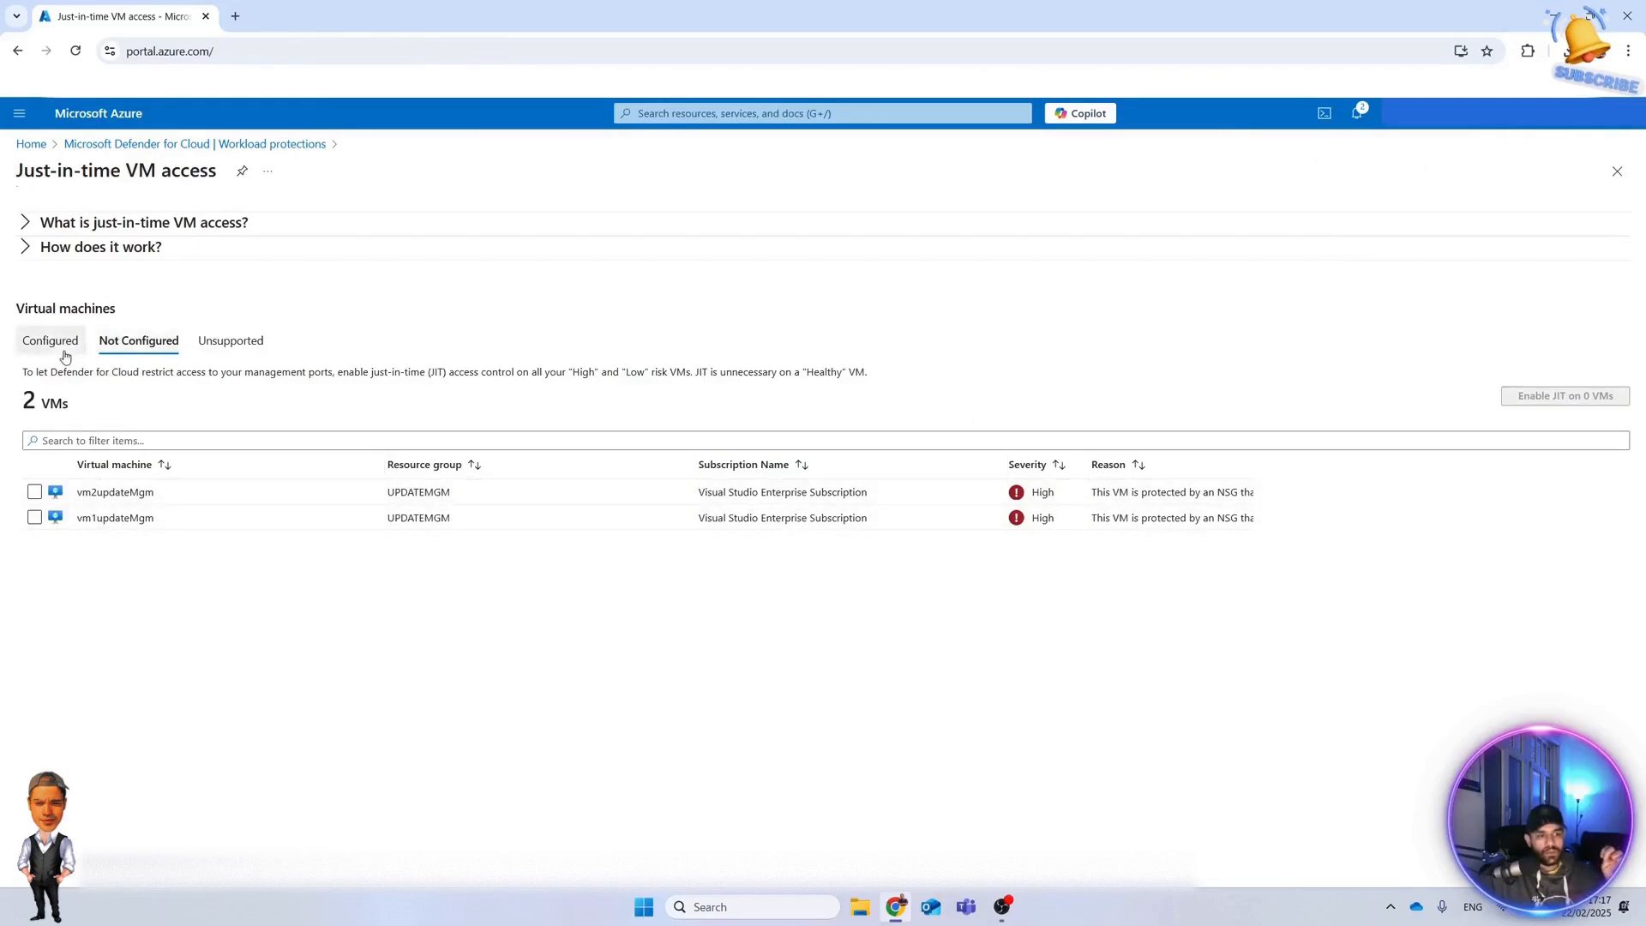
pyautogui.click(50, 339)
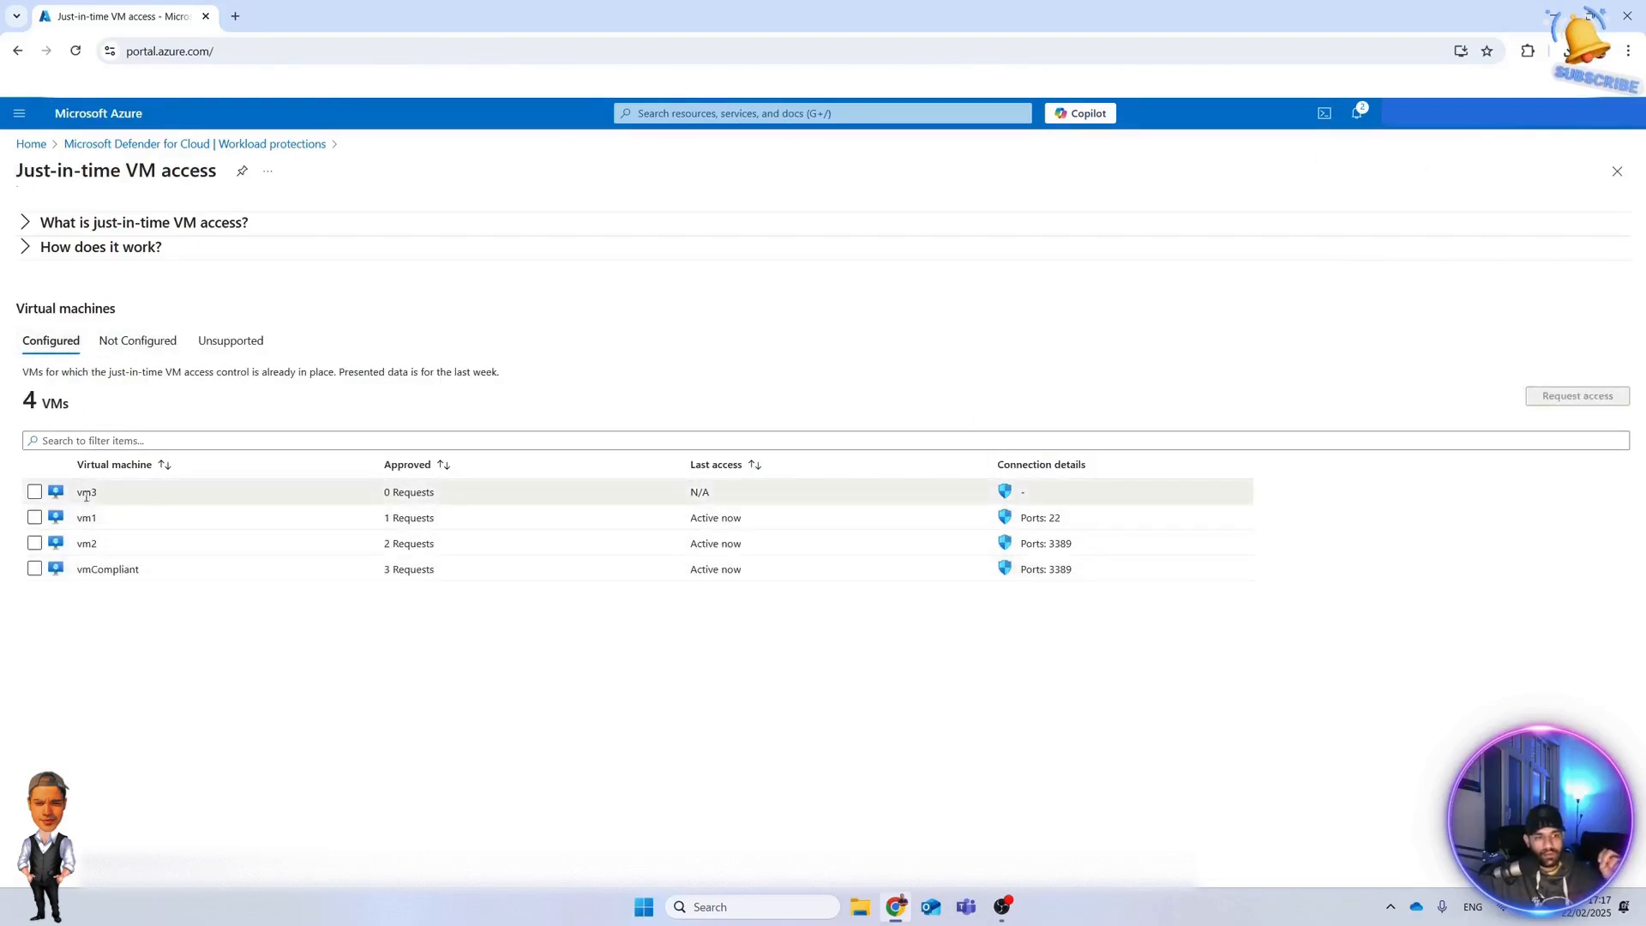
pyautogui.moveTo(146, 498)
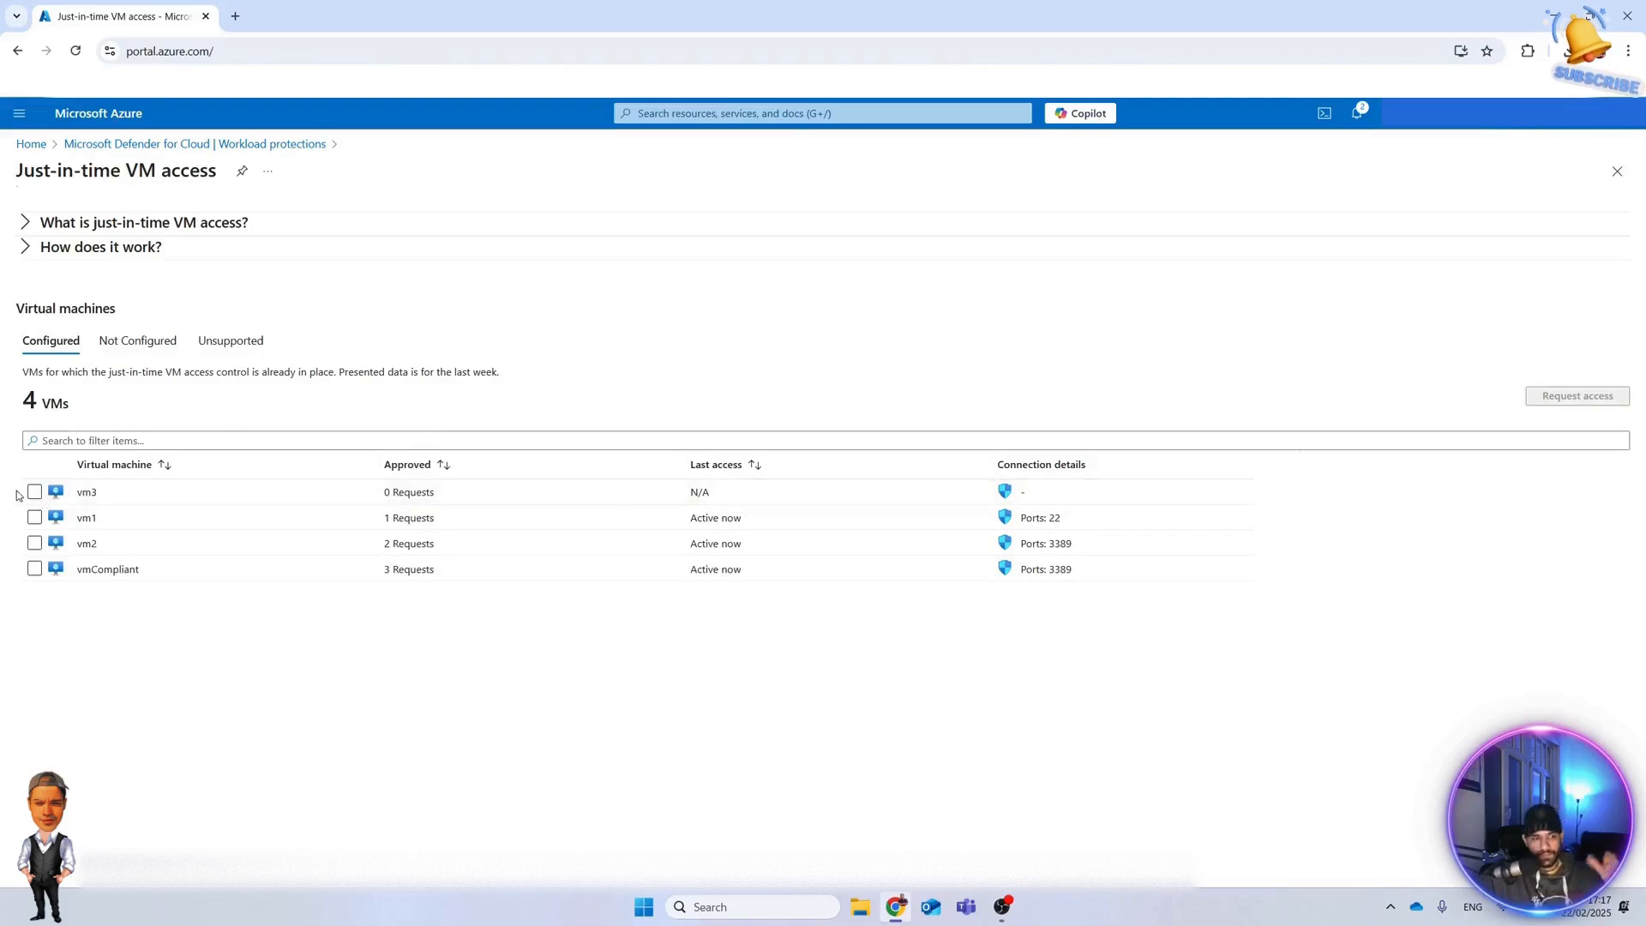
pyautogui.click(34, 492)
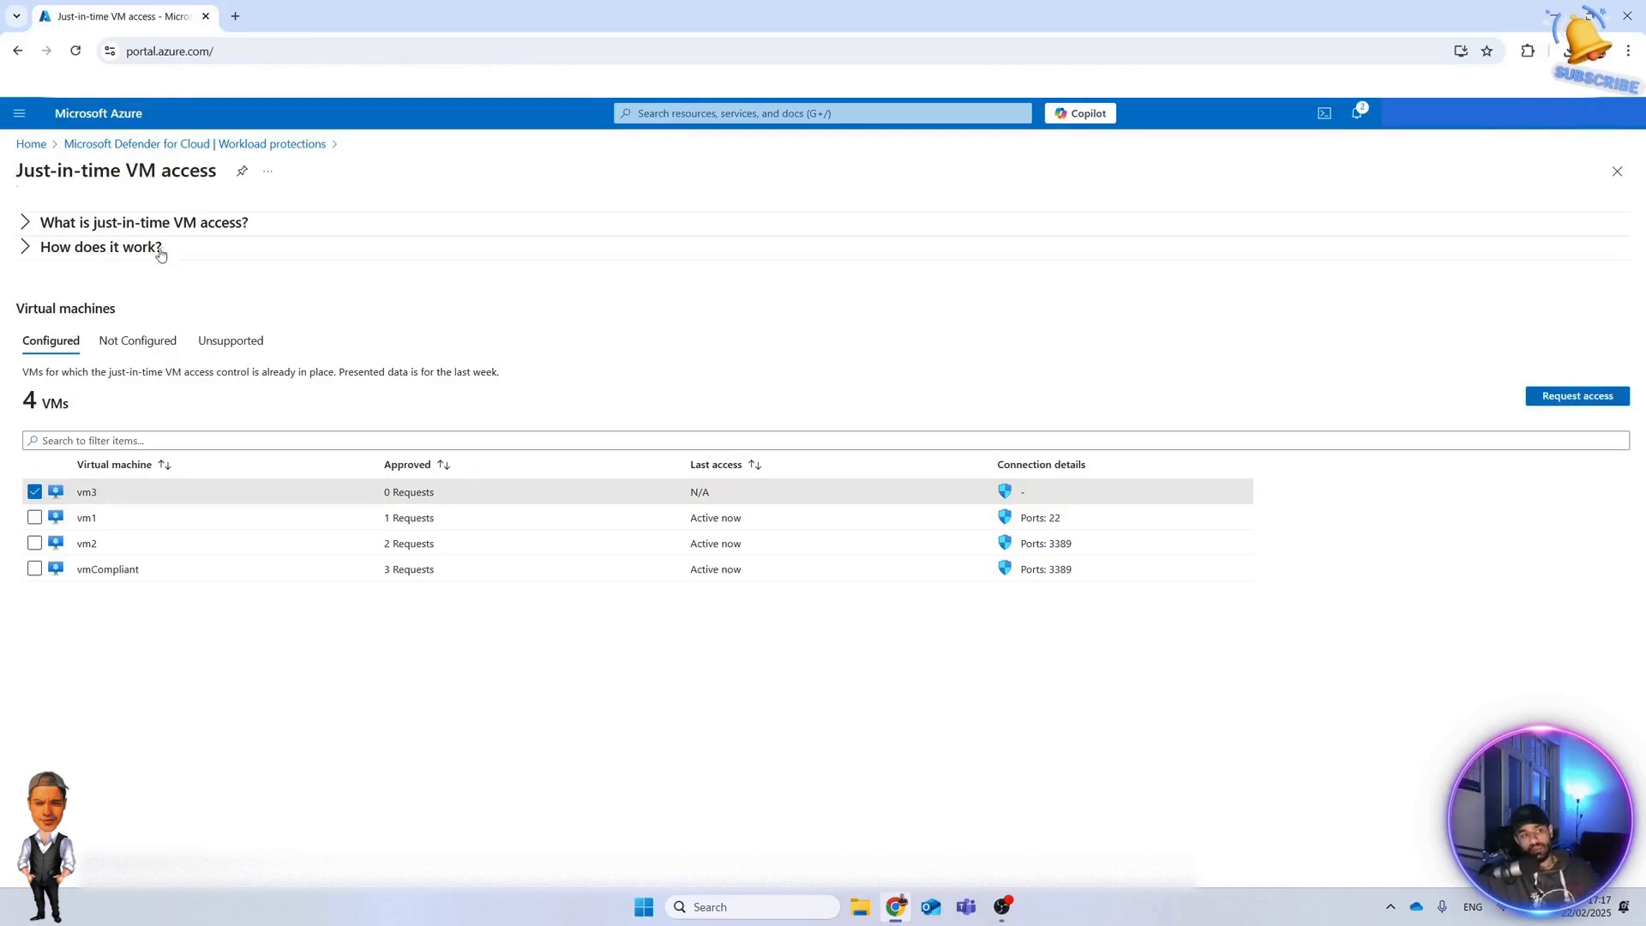
pyautogui.click(31, 145)
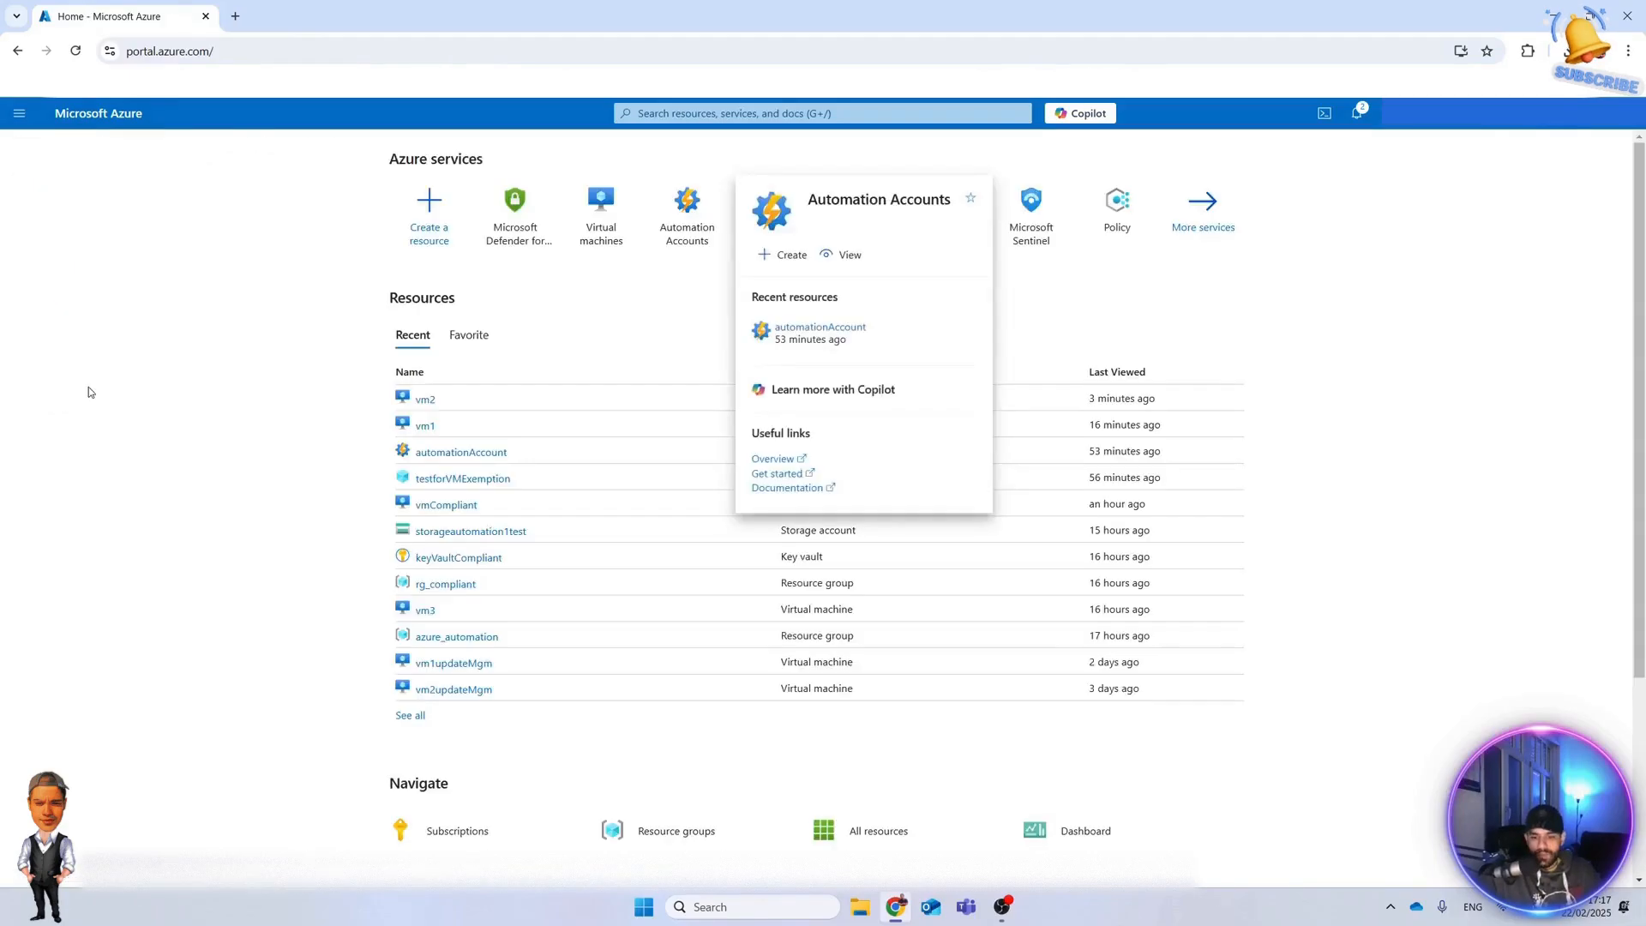